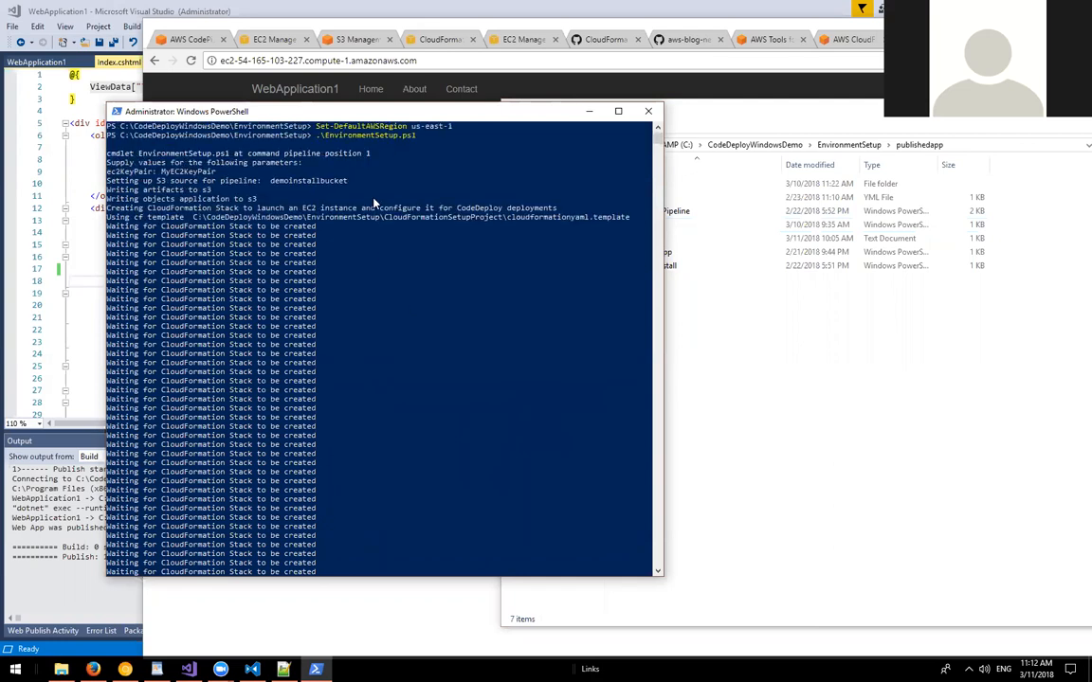
mouse_move(173, 161)
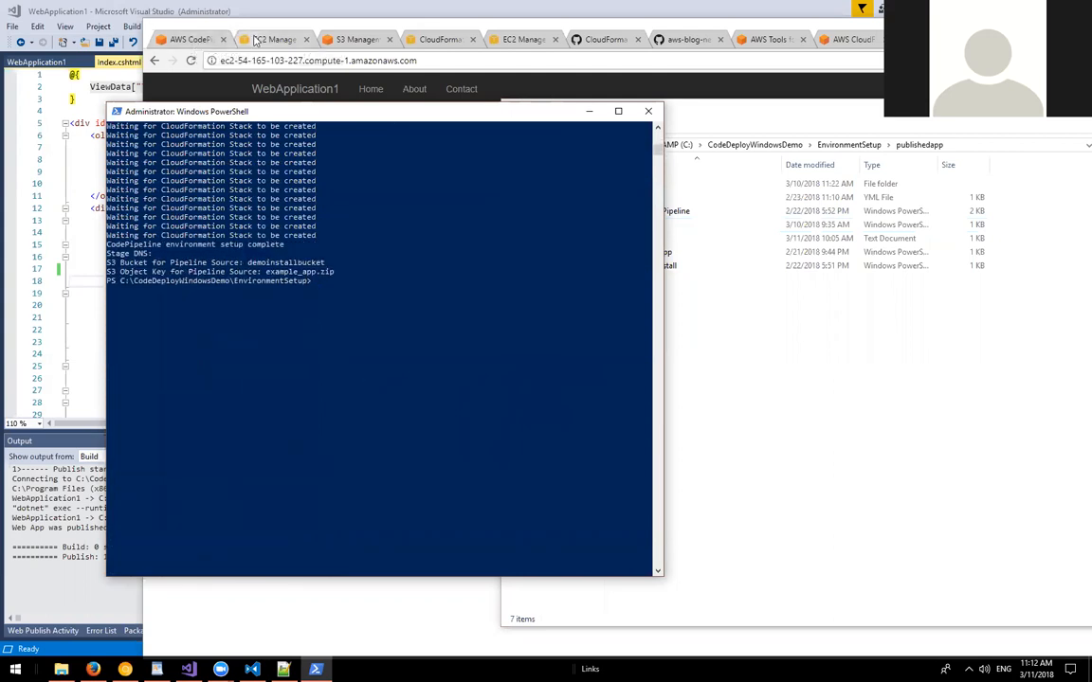
Bring the browser showing the deployed WebApplication1 site to the front
click(275, 38)
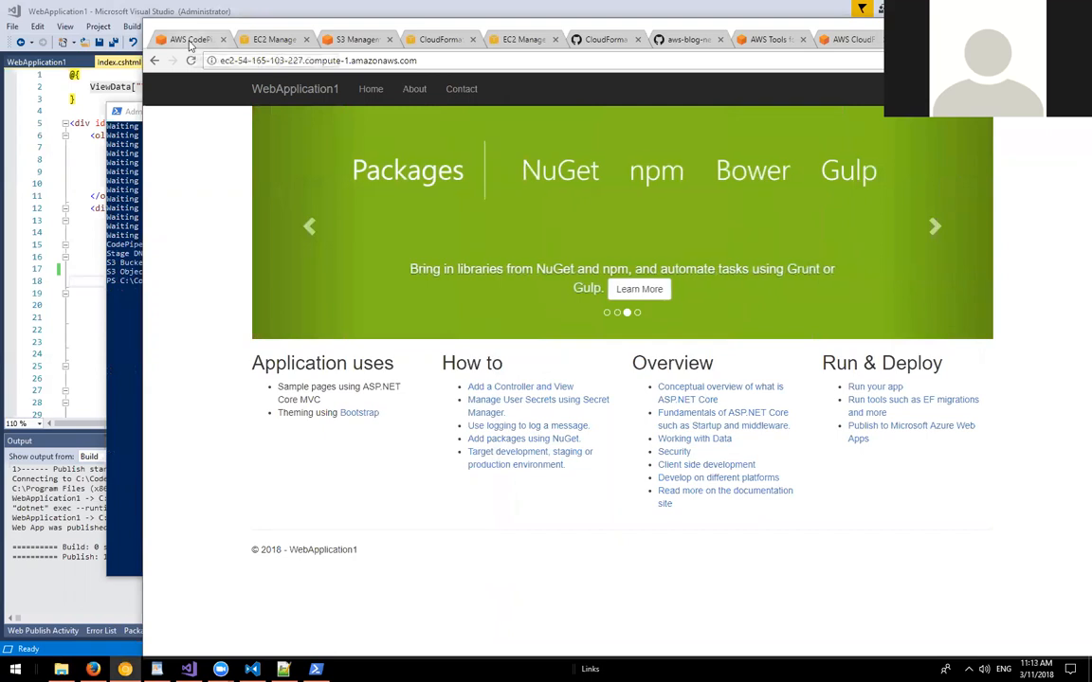
Inspect the terminated YourTestNetCoreApp instance, then advance the site carousel to the ASP.NET Core slide
click(272, 38)
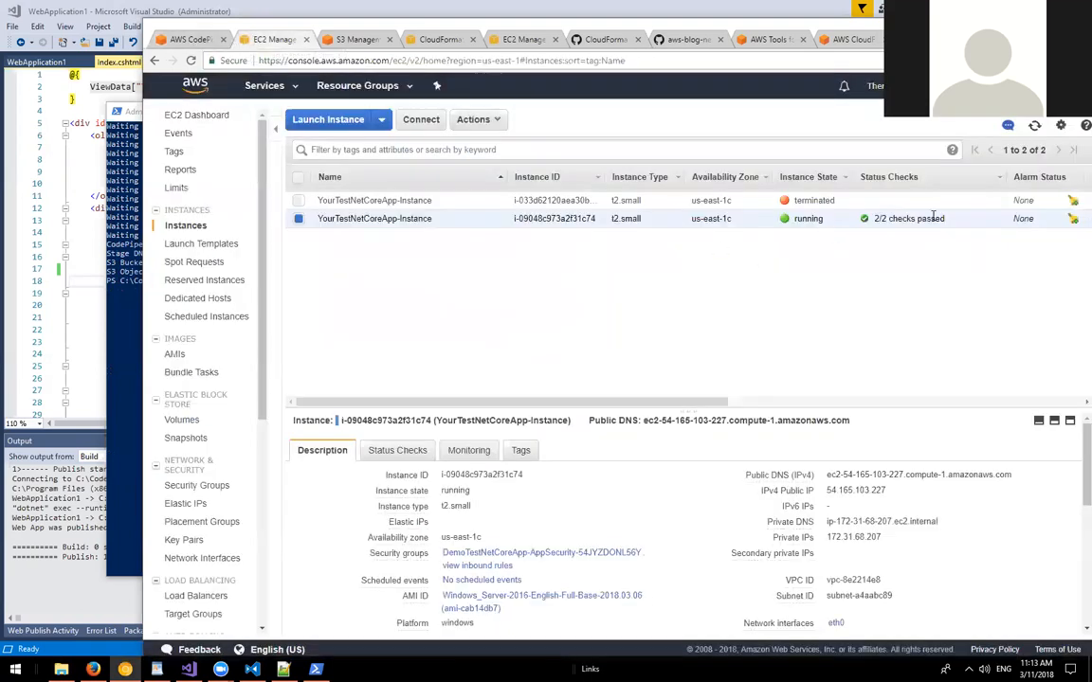
mouse_move(837, 424)
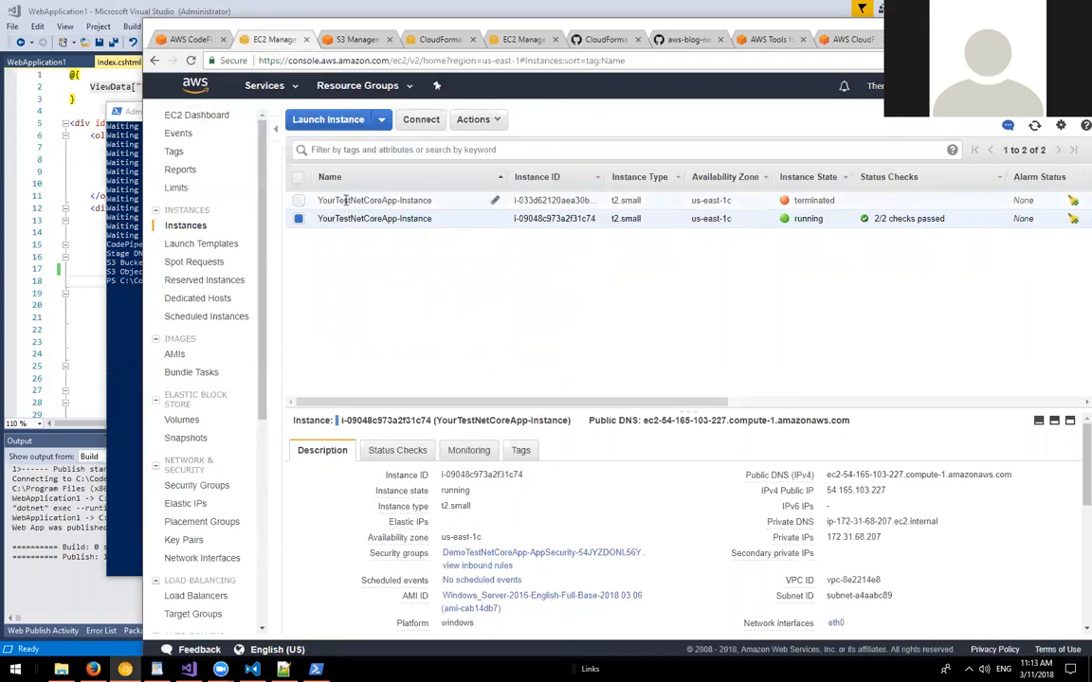
click(375, 201)
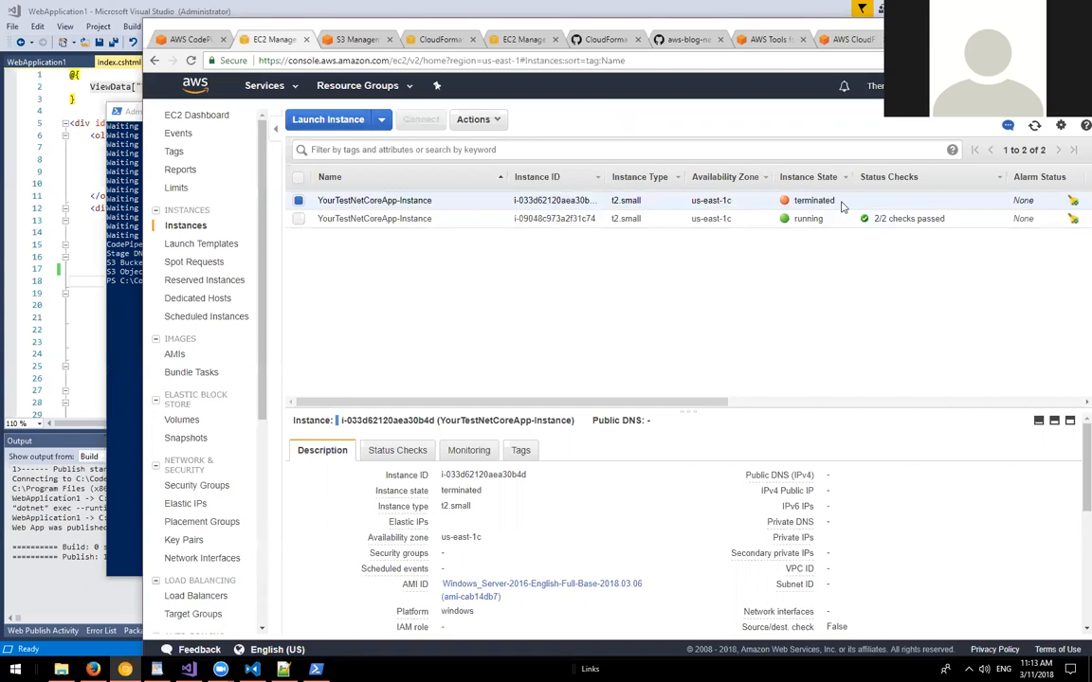
mouse_move(553, 210)
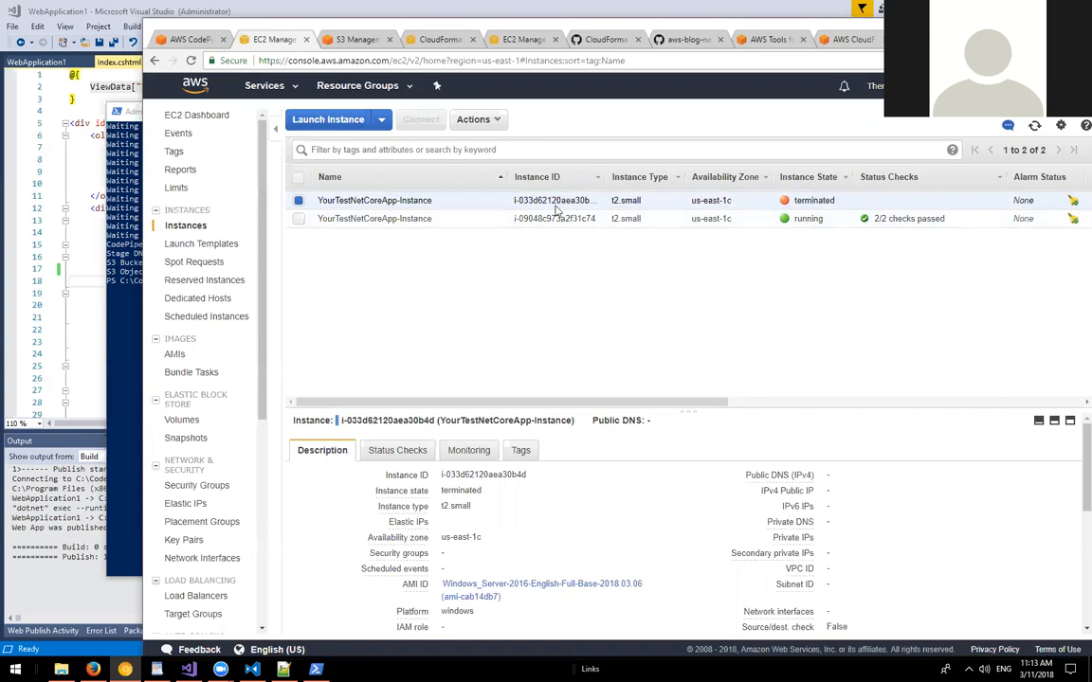
mouse_move(185, 312)
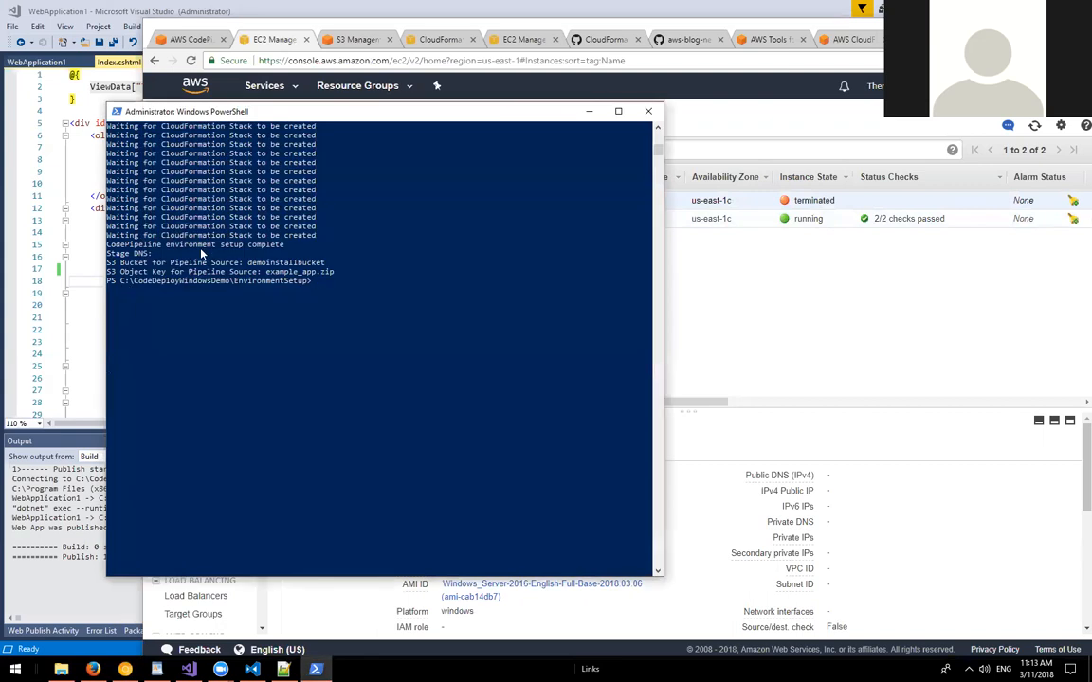
mouse_move(277, 114)
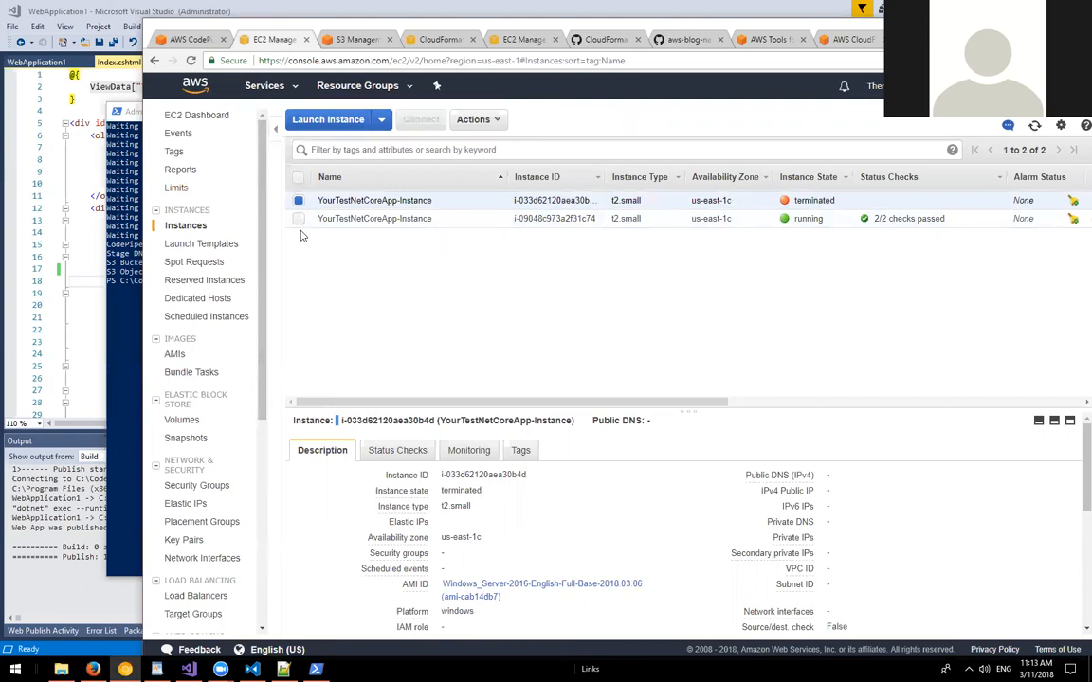
mouse_move(774, 226)
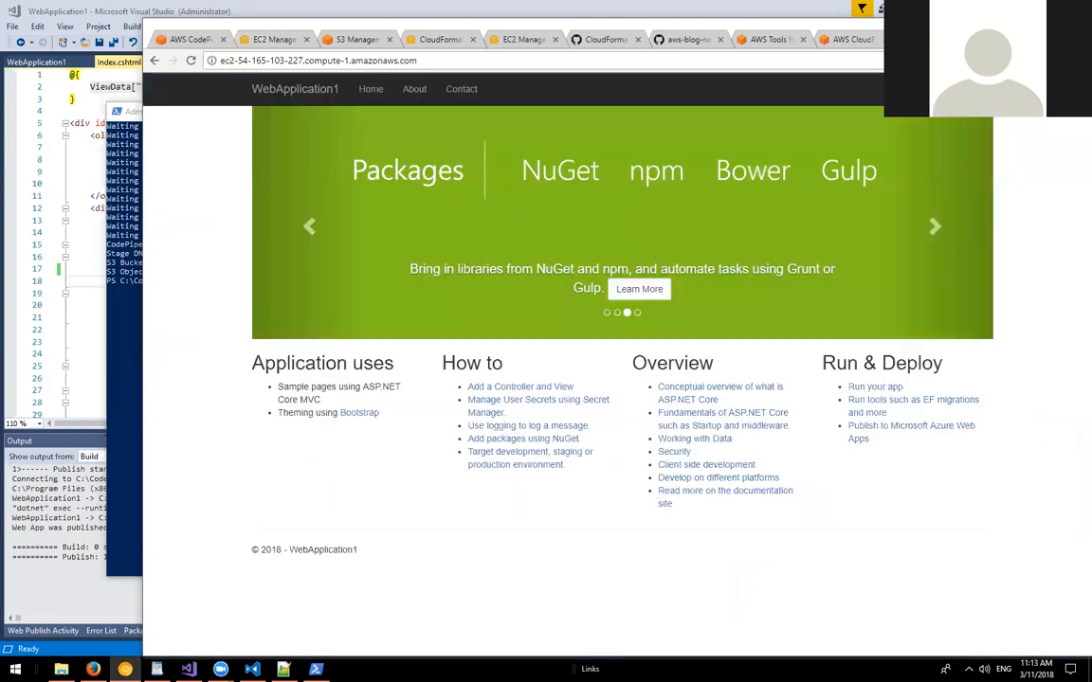
click(310, 227)
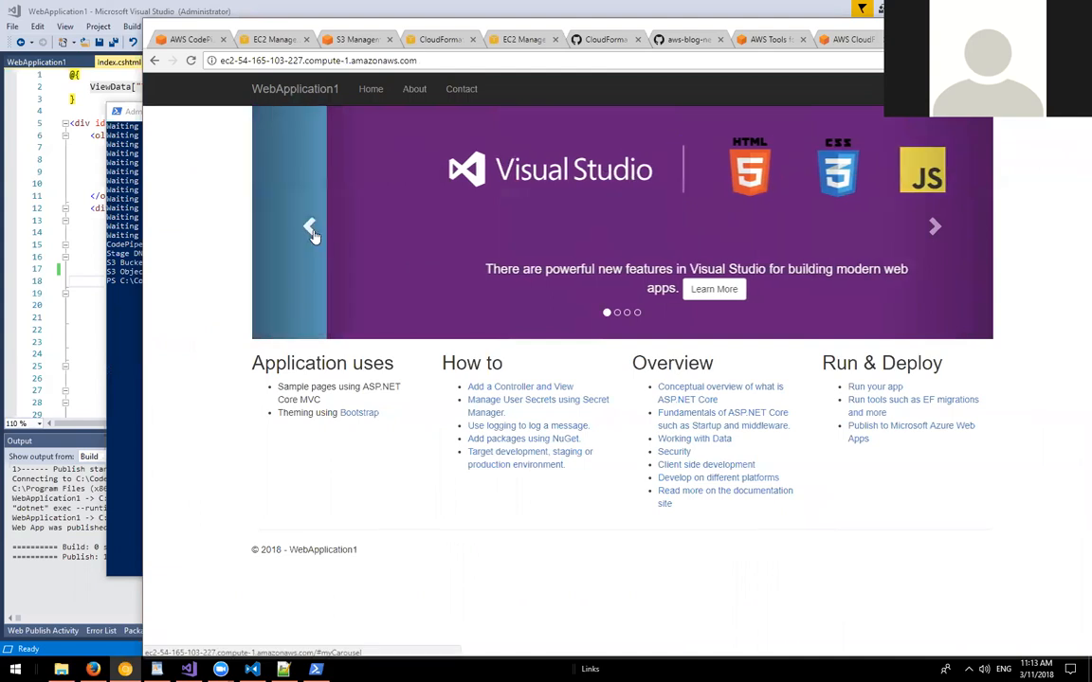
click(311, 227)
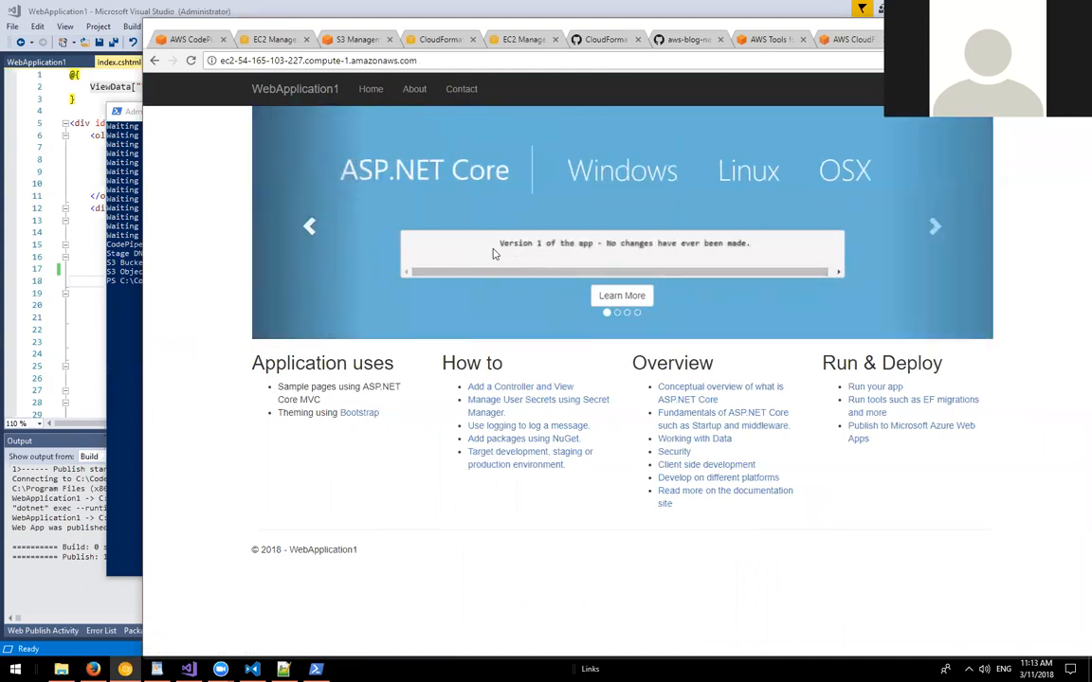
mouse_move(520, 190)
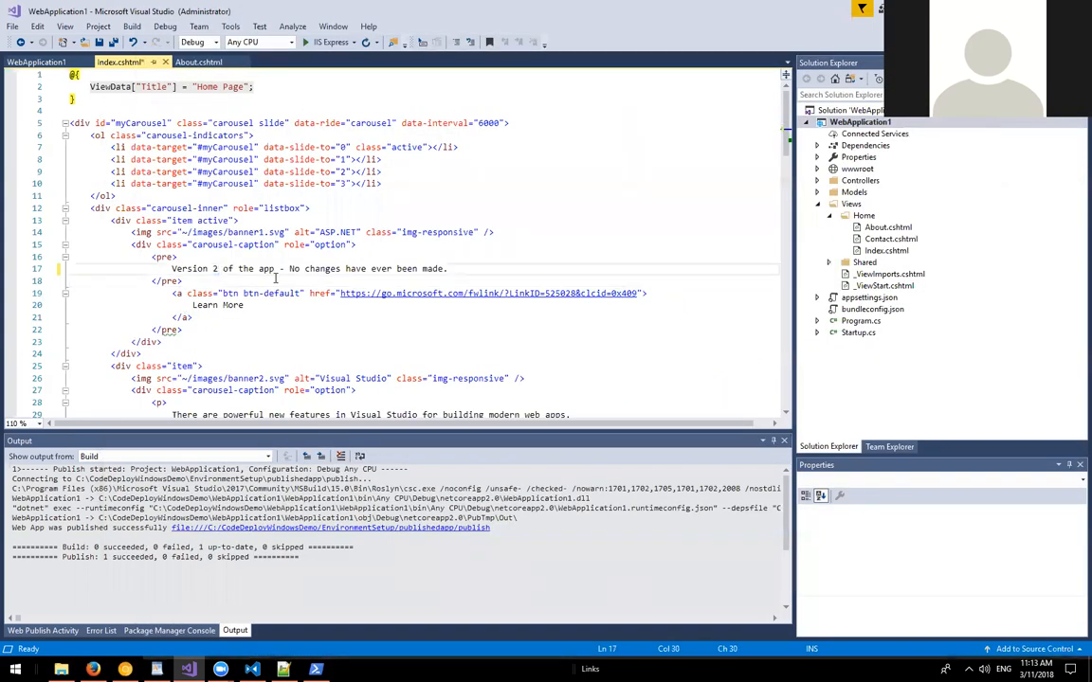
Replace the caption's no-changes wording in Index.cshtml with 'Major changes made.'
drag(280, 269, 458, 269)
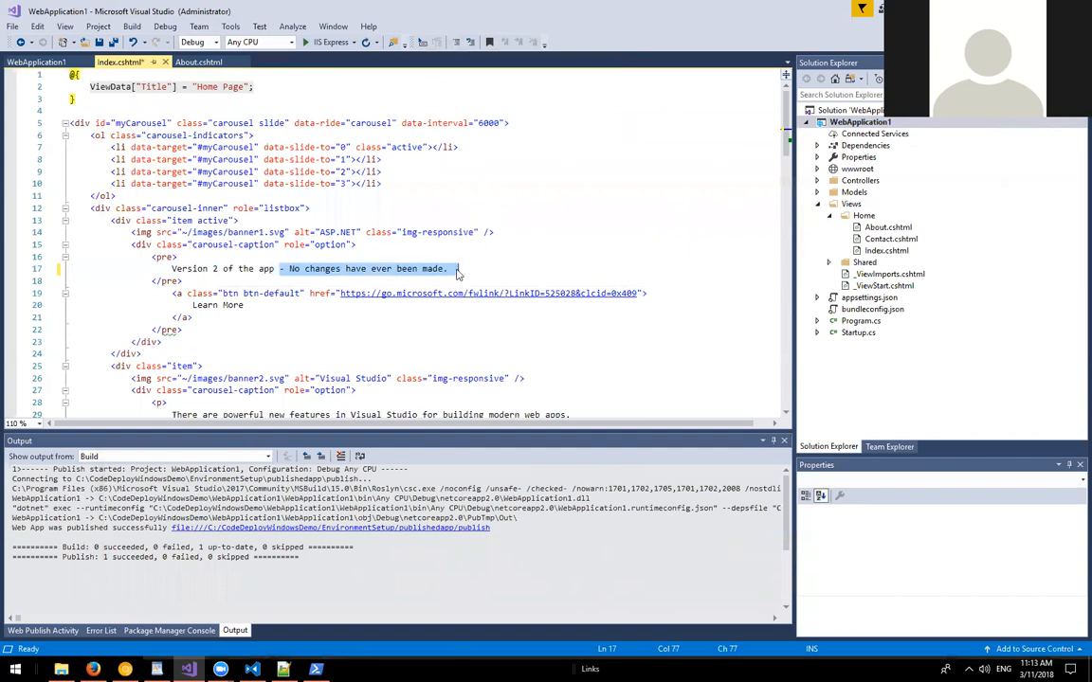
text(Major changes)
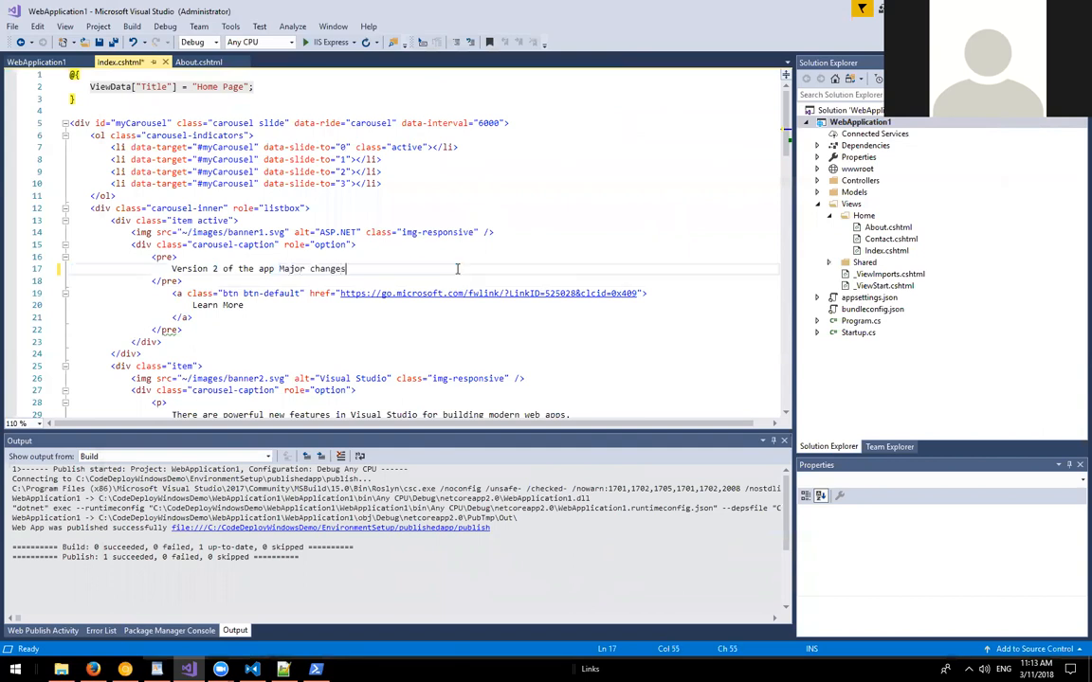
text(made.)
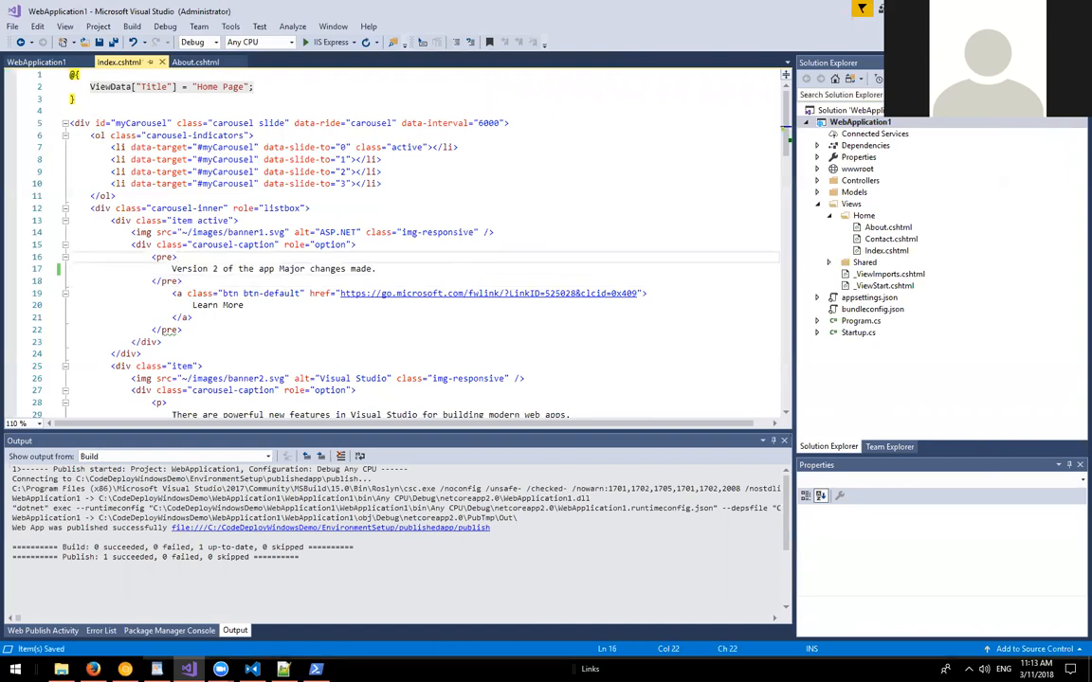
Publish the WebApplication1 project to the local publishedapp folder
click(861, 121)
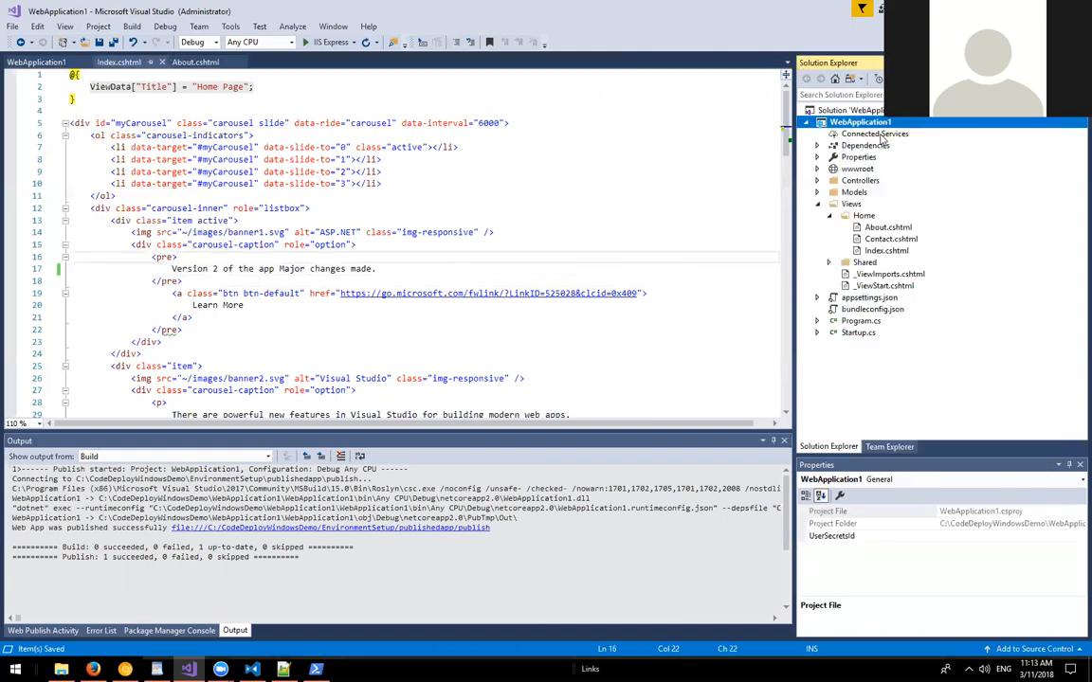
right_click(861, 121)
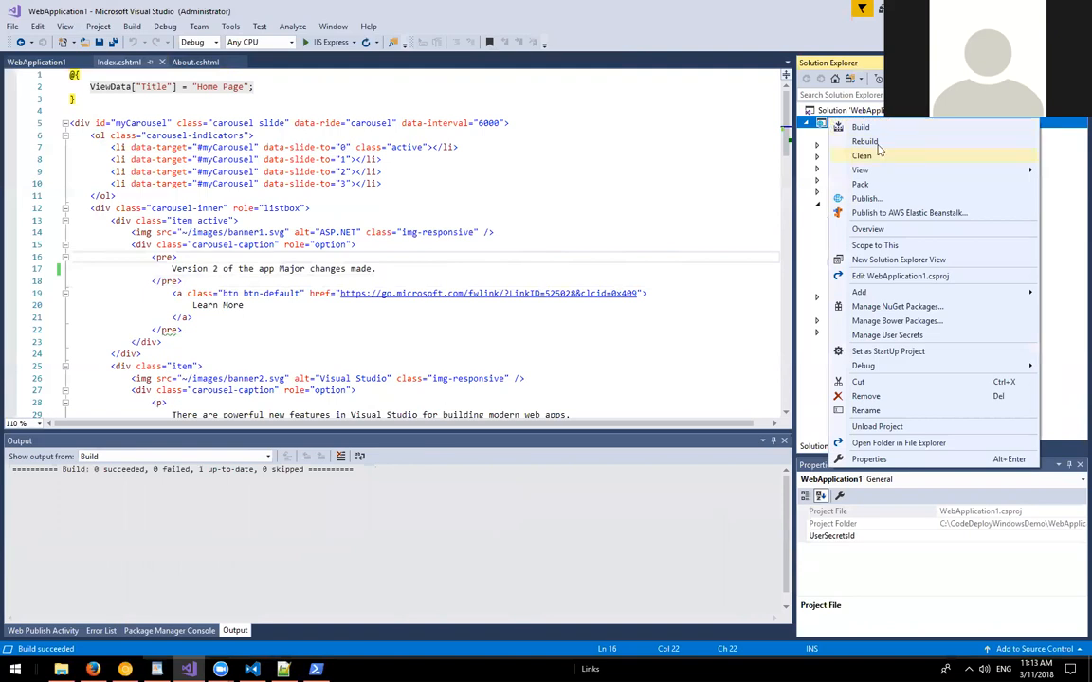
click(866, 199)
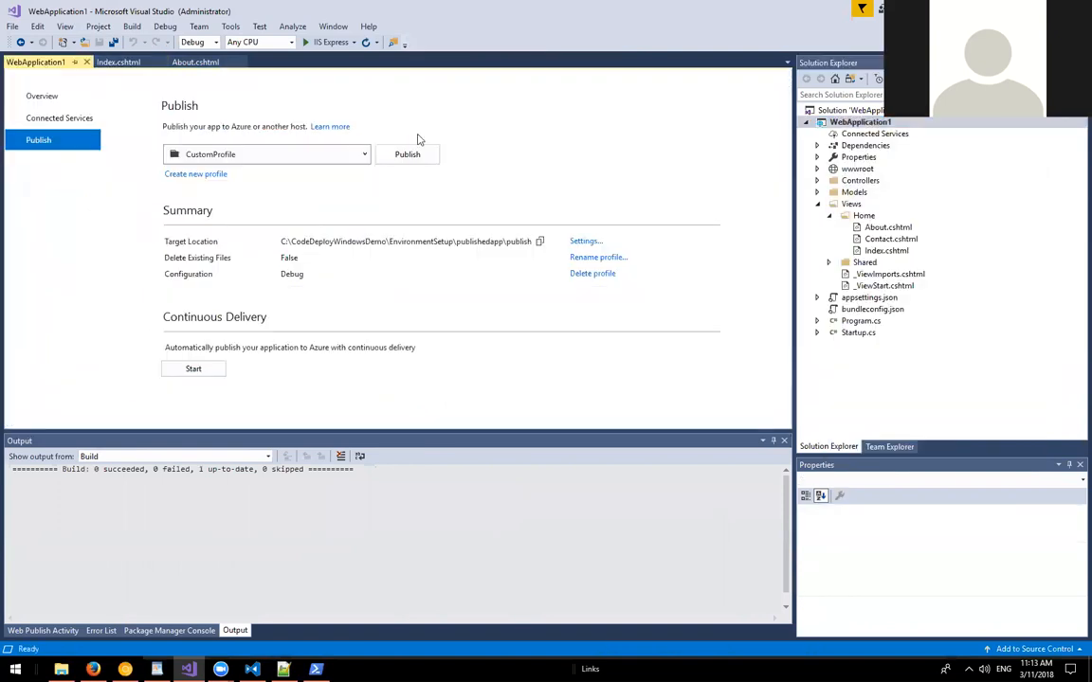
click(407, 156)
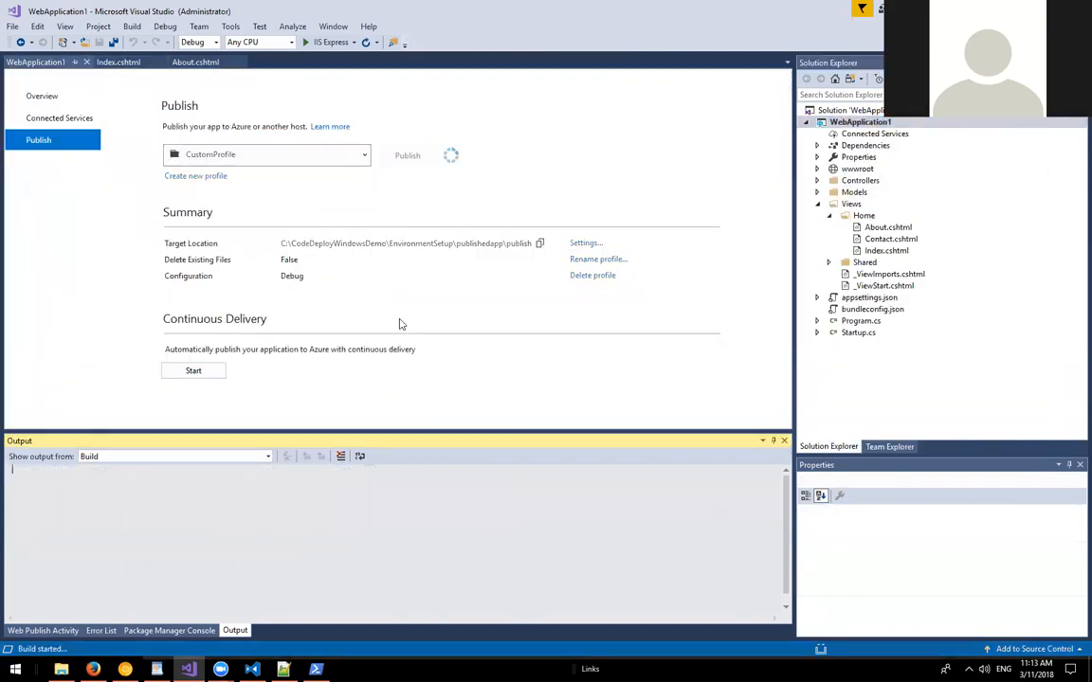
click(408, 156)
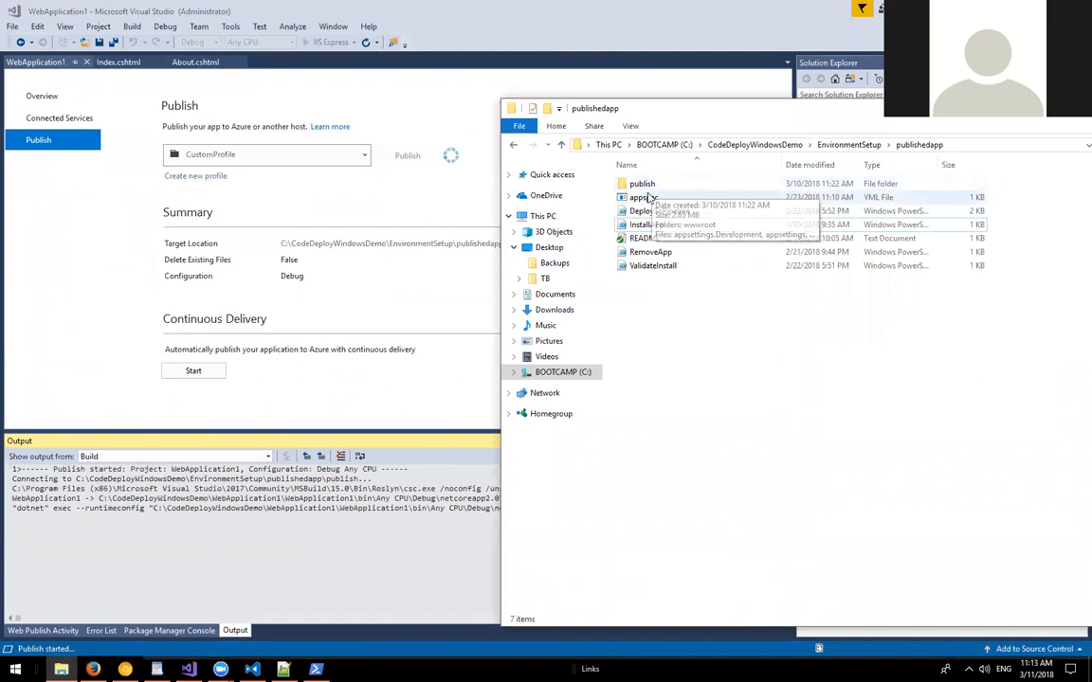
mouse_move(640, 182)
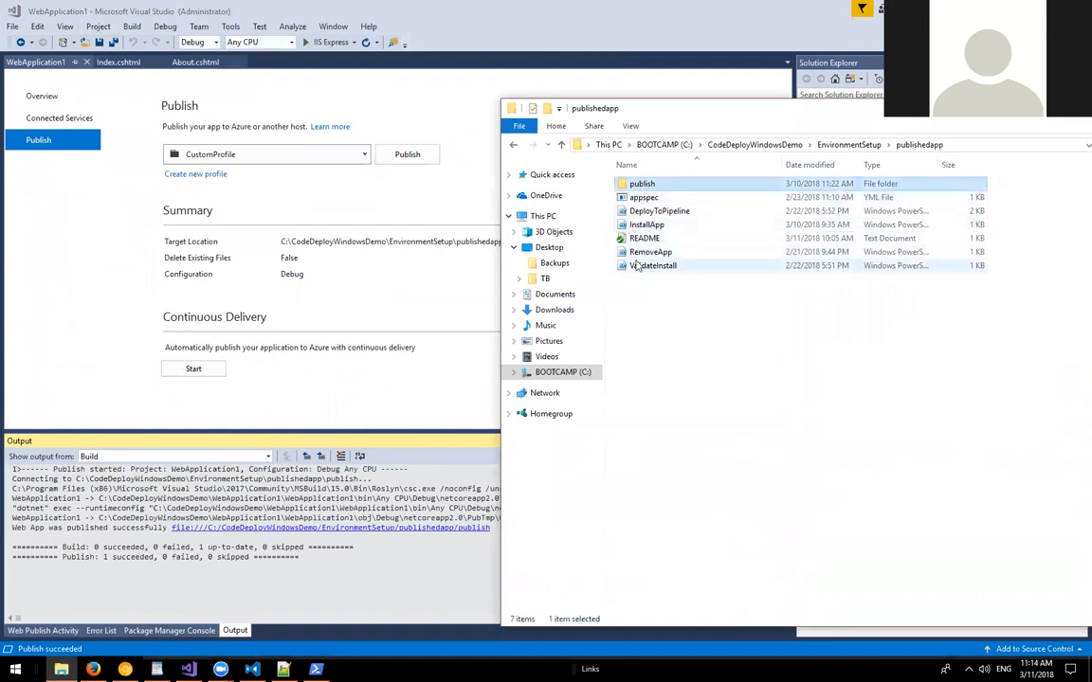
Zip the published files as example_app.zip and move it into toinstall, replacing the old copy
right_click(652, 265)
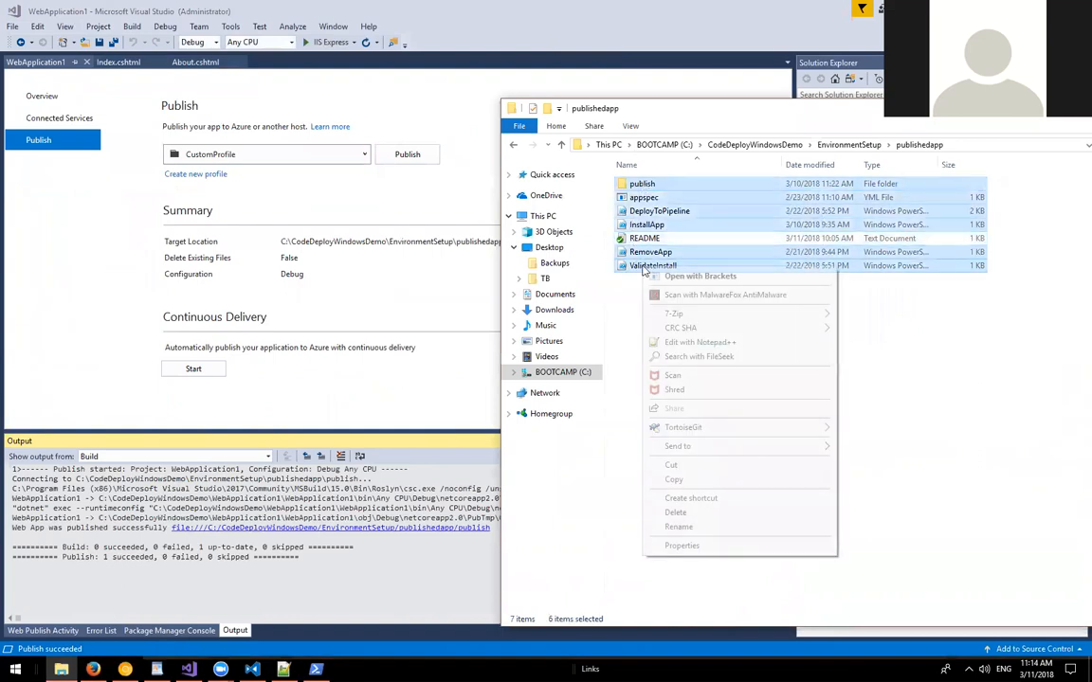
mouse_move(677, 445)
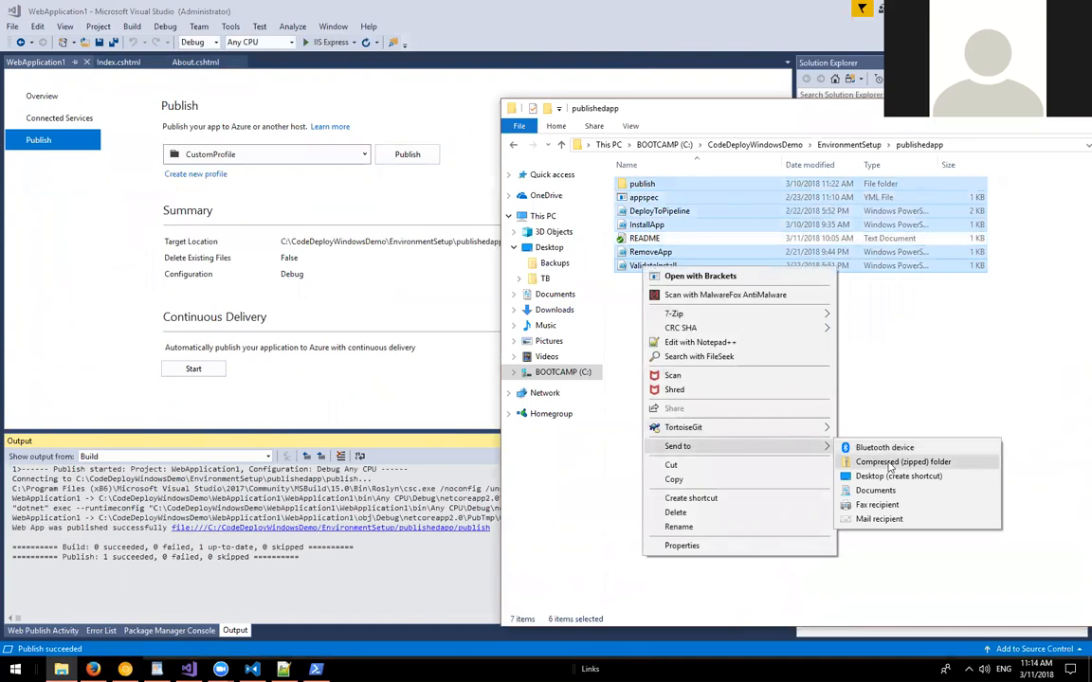
click(903, 463)
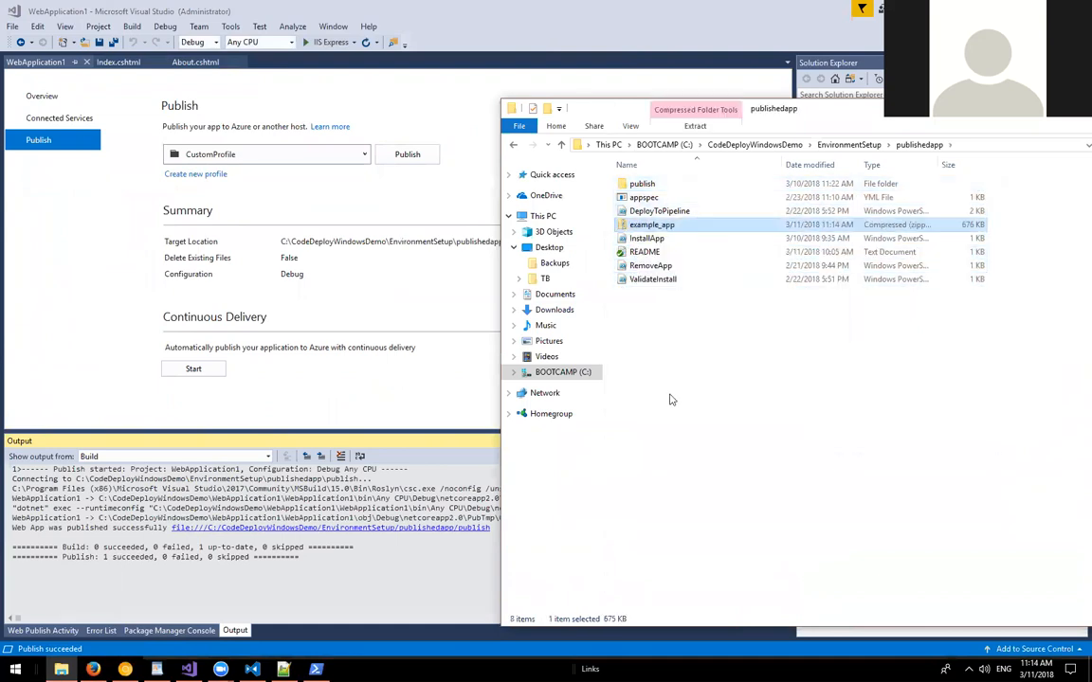
right_click(652, 223)
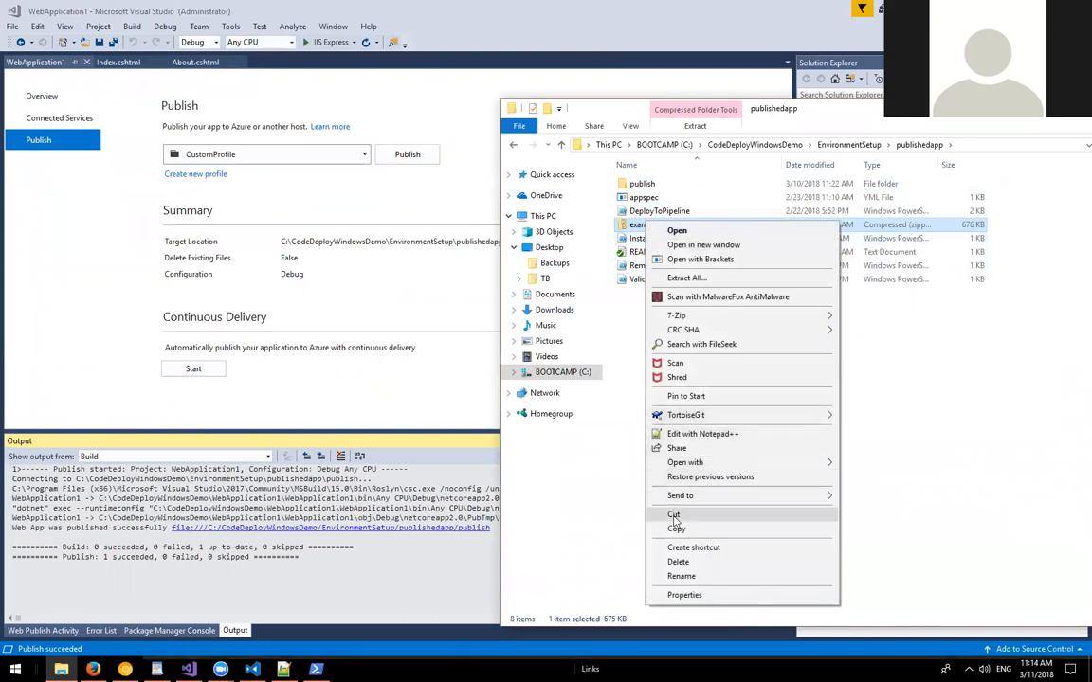
click(673, 516)
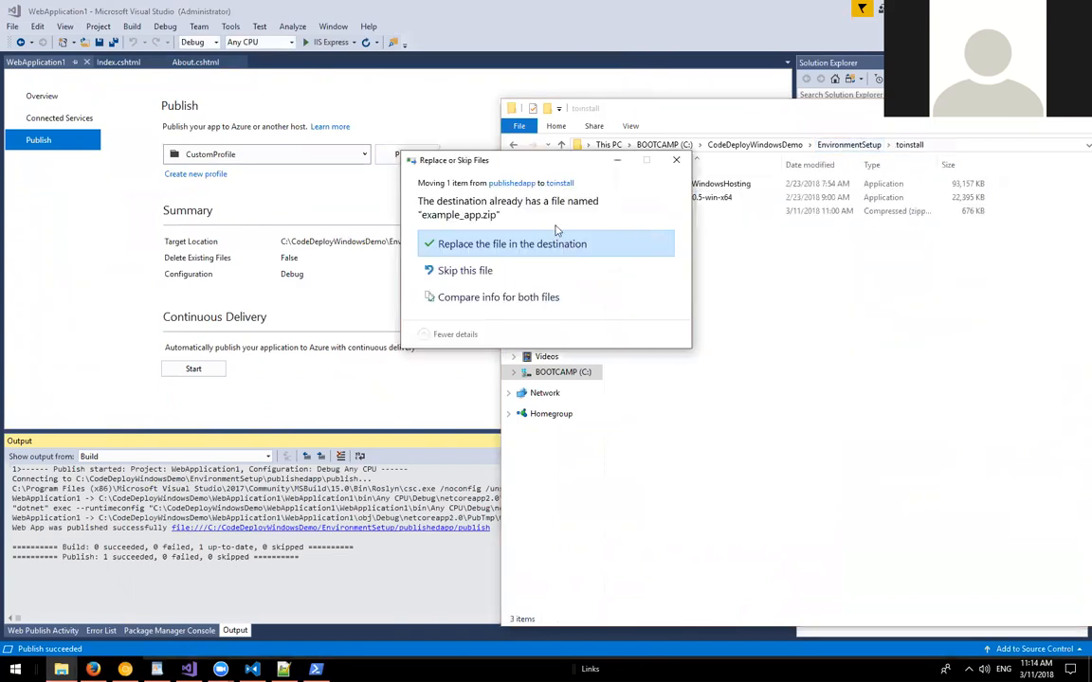
click(511, 243)
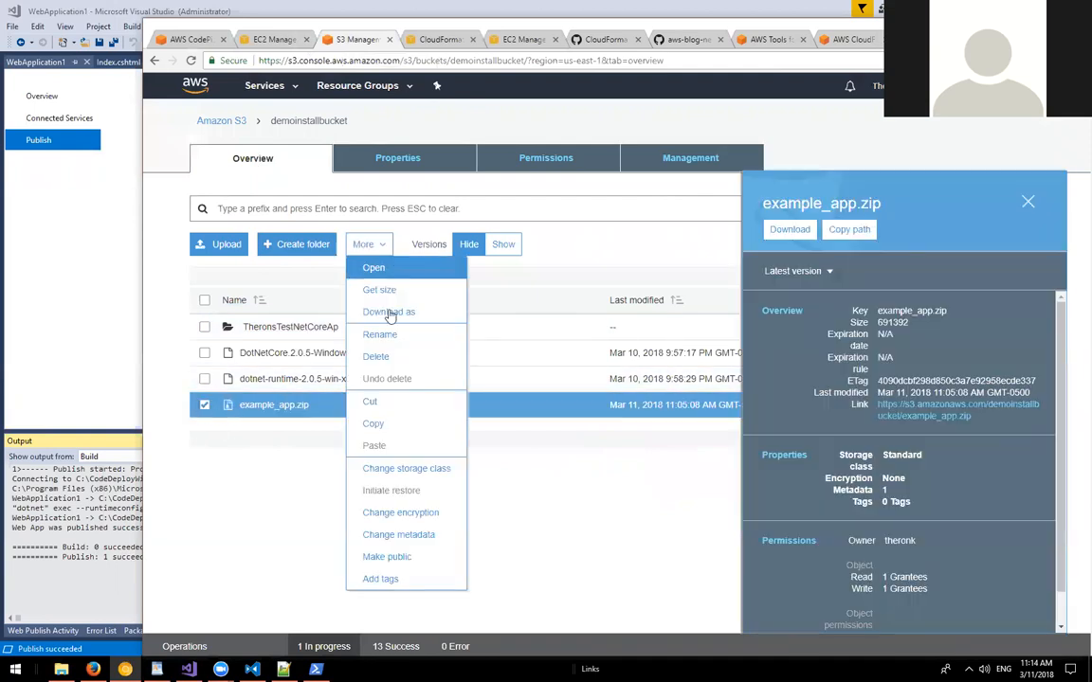
Delete the old example_app.zip from demoinstallbucket
click(375, 356)
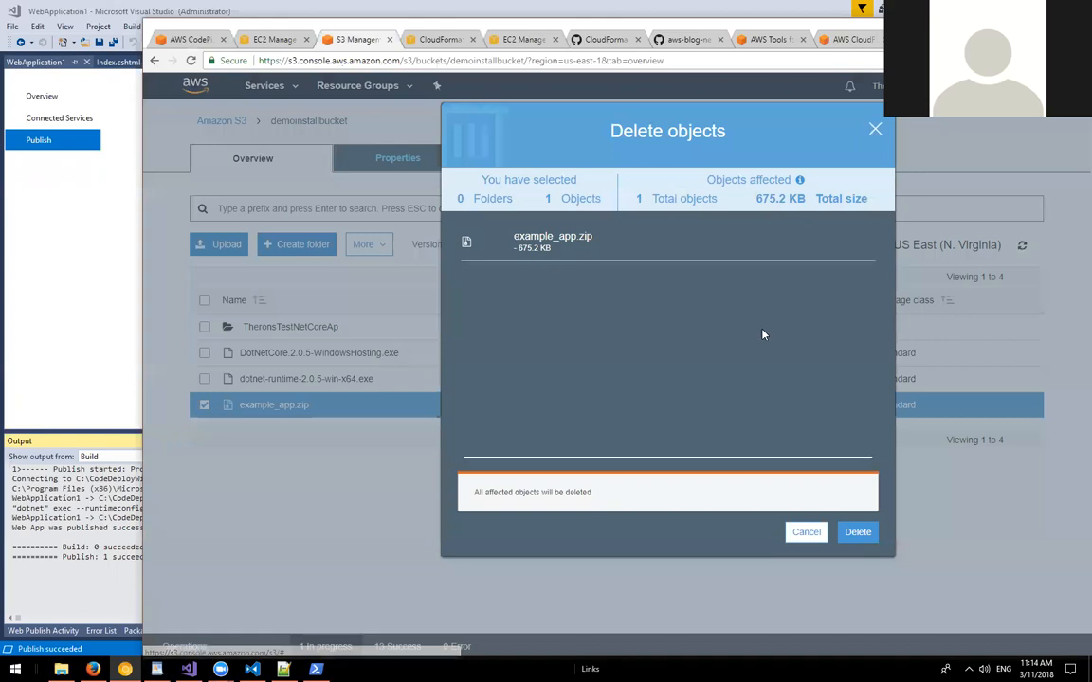
click(857, 530)
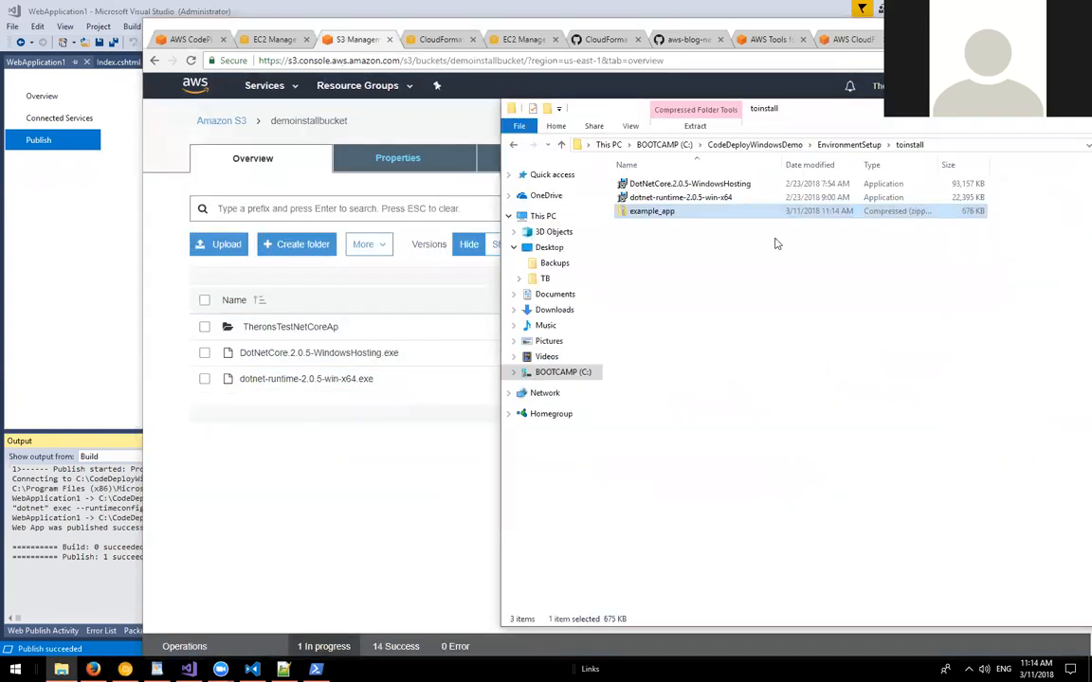
mouse_move(652, 210)
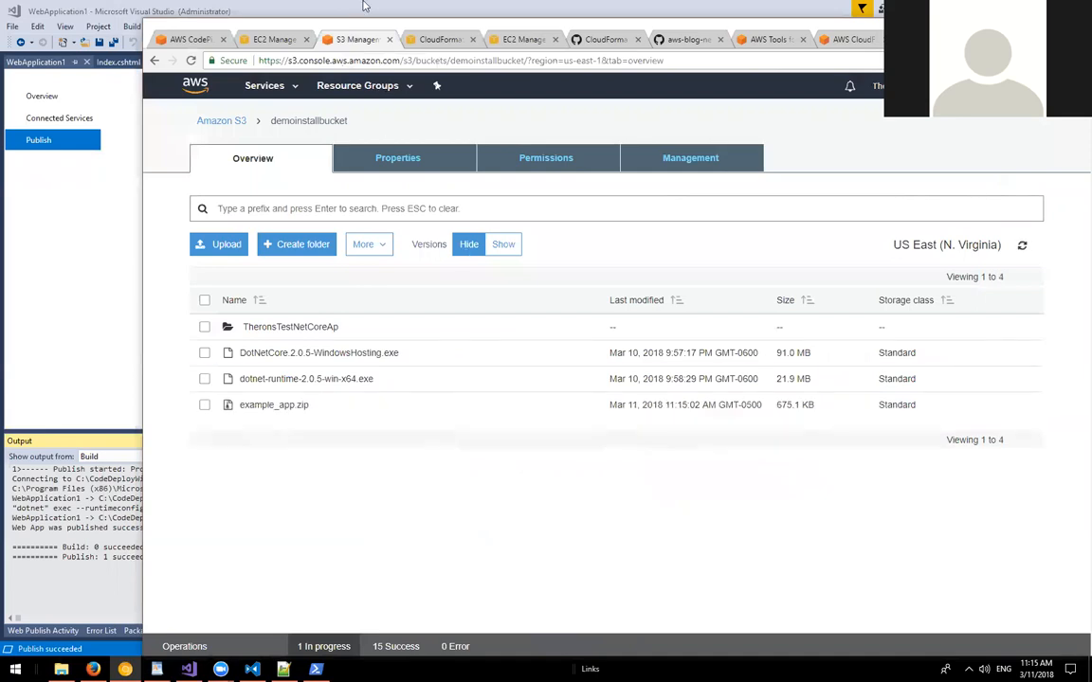
mouse_move(189, 42)
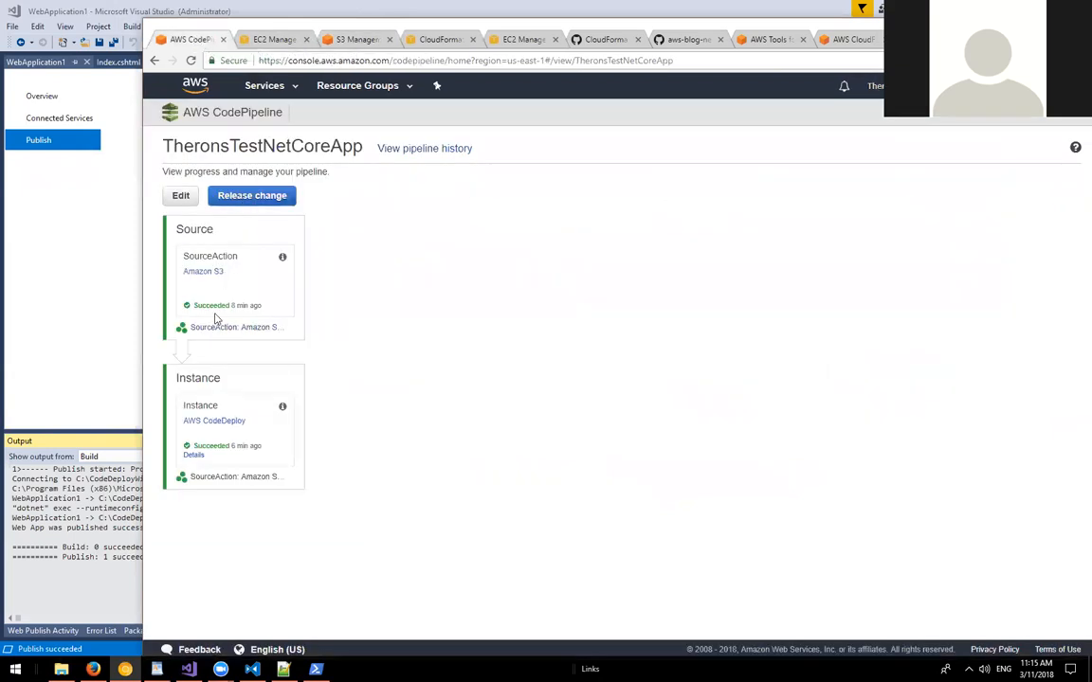
Release the latest change through TheronsTestNetCoreApp and check the uploaded zip in S3
click(251, 195)
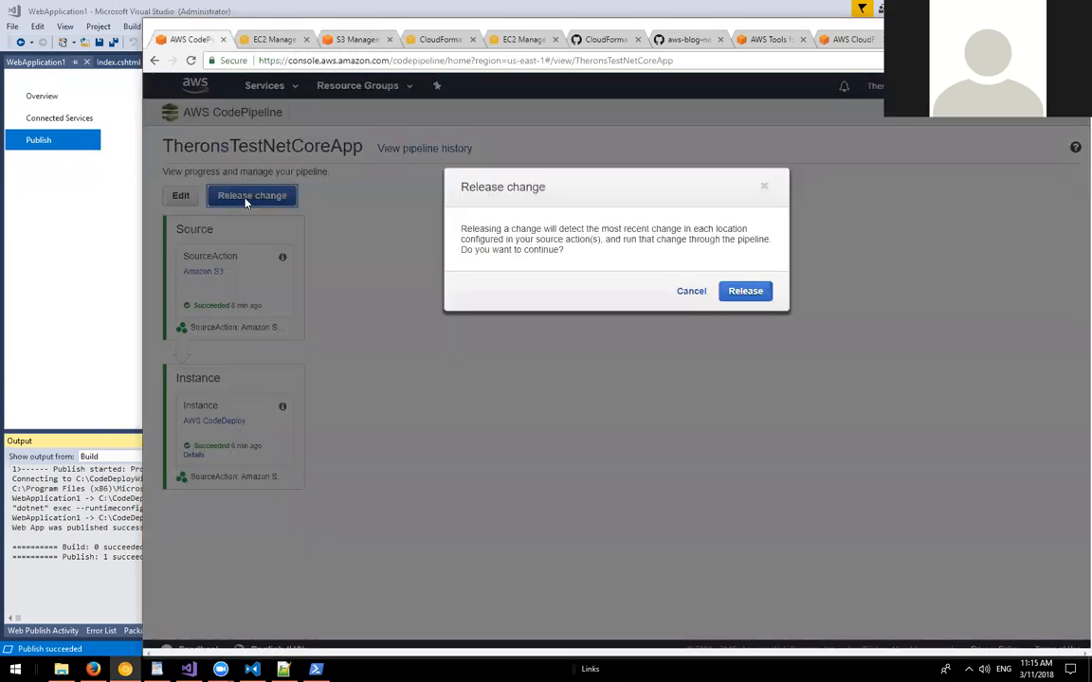
click(745, 292)
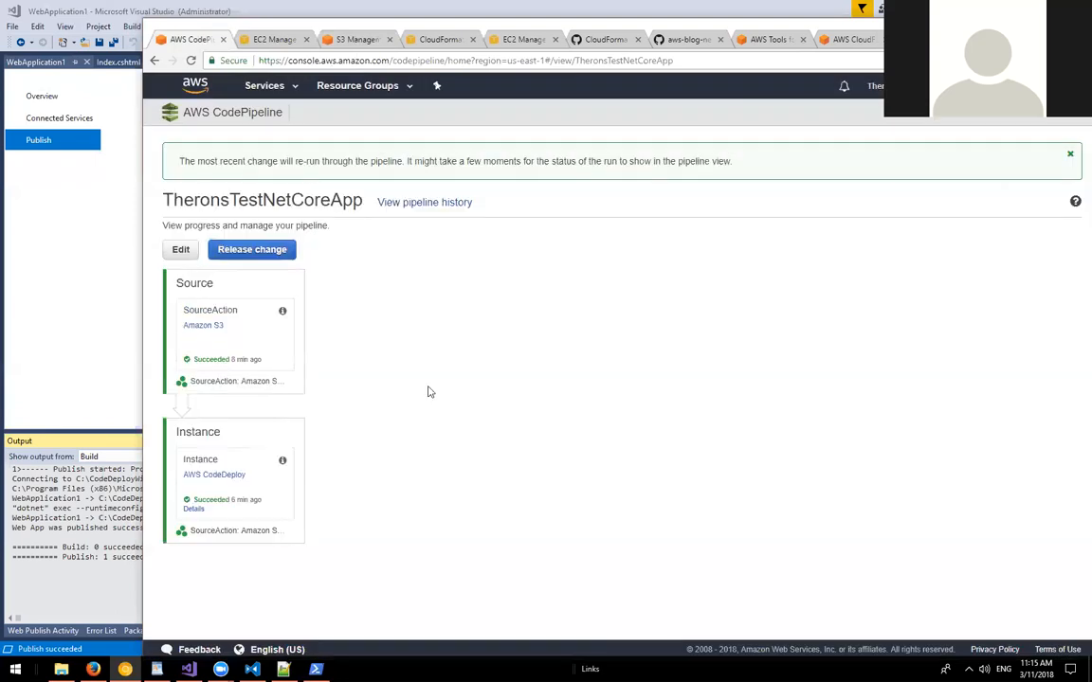
mouse_move(314, 224)
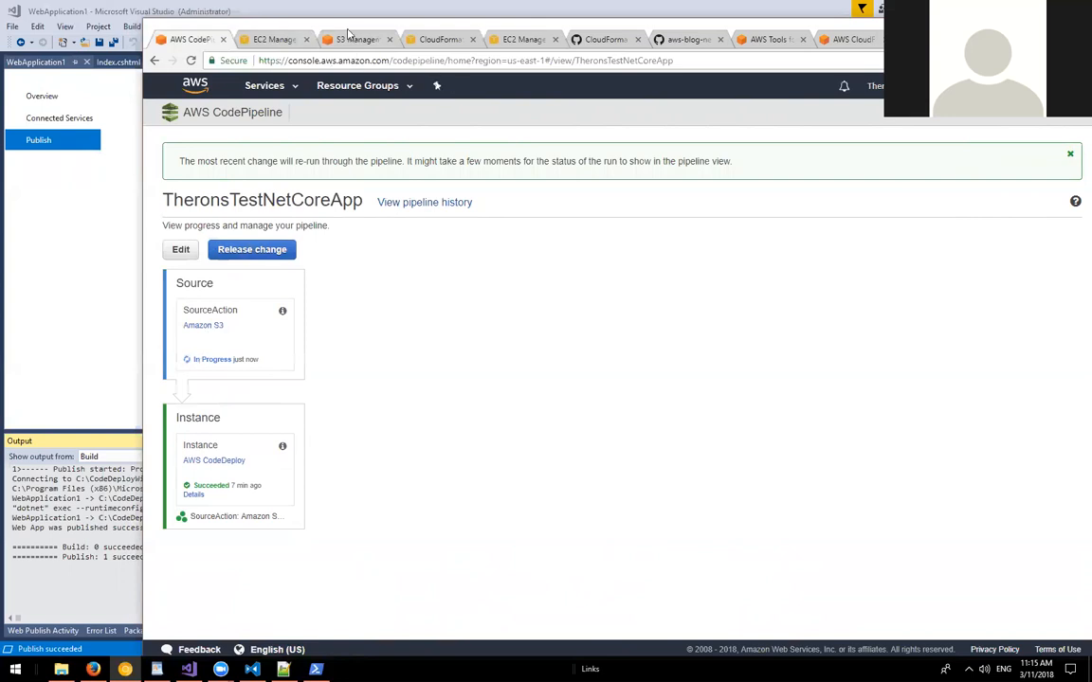
click(358, 38)
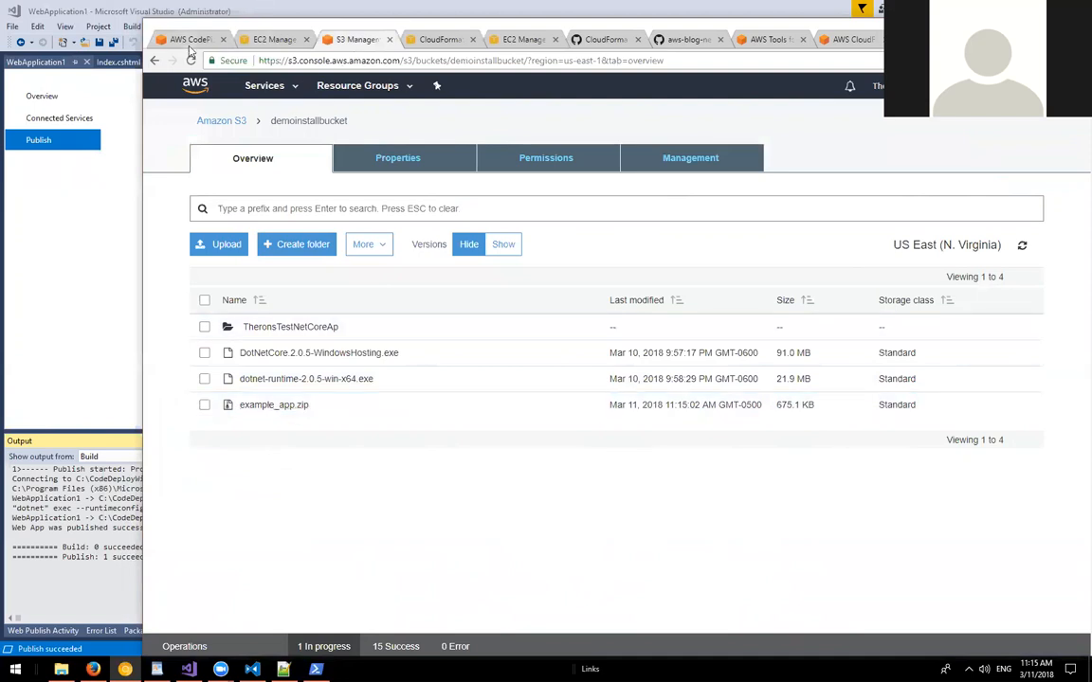
Return to the pipeline view to watch the Source and Instance stages progress
click(186, 38)
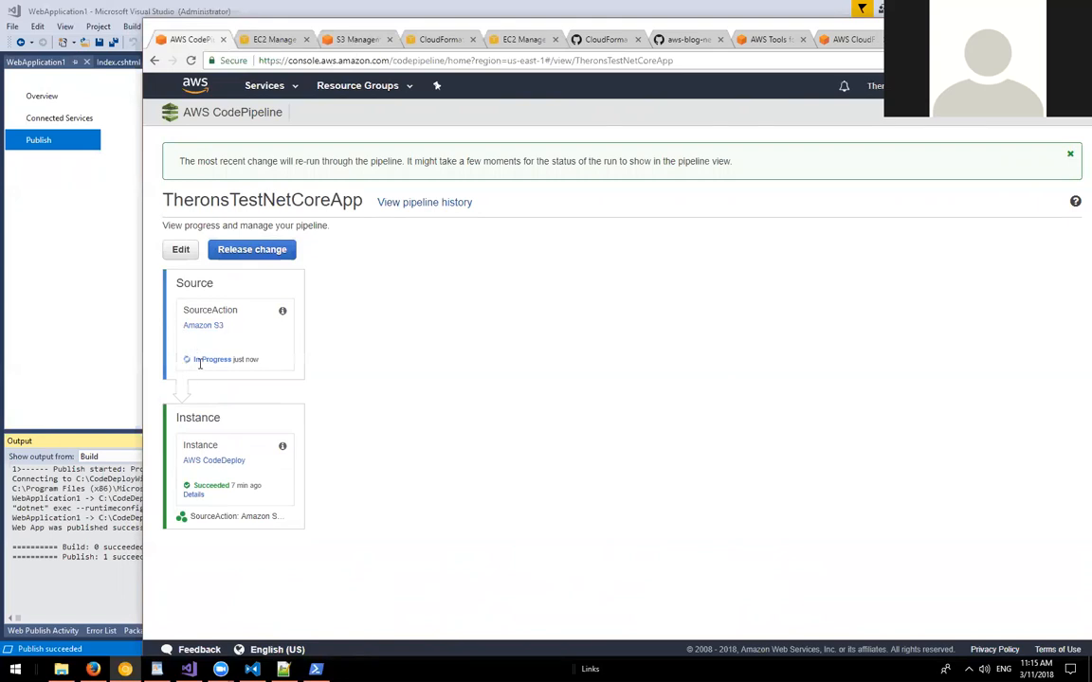
mouse_move(220, 472)
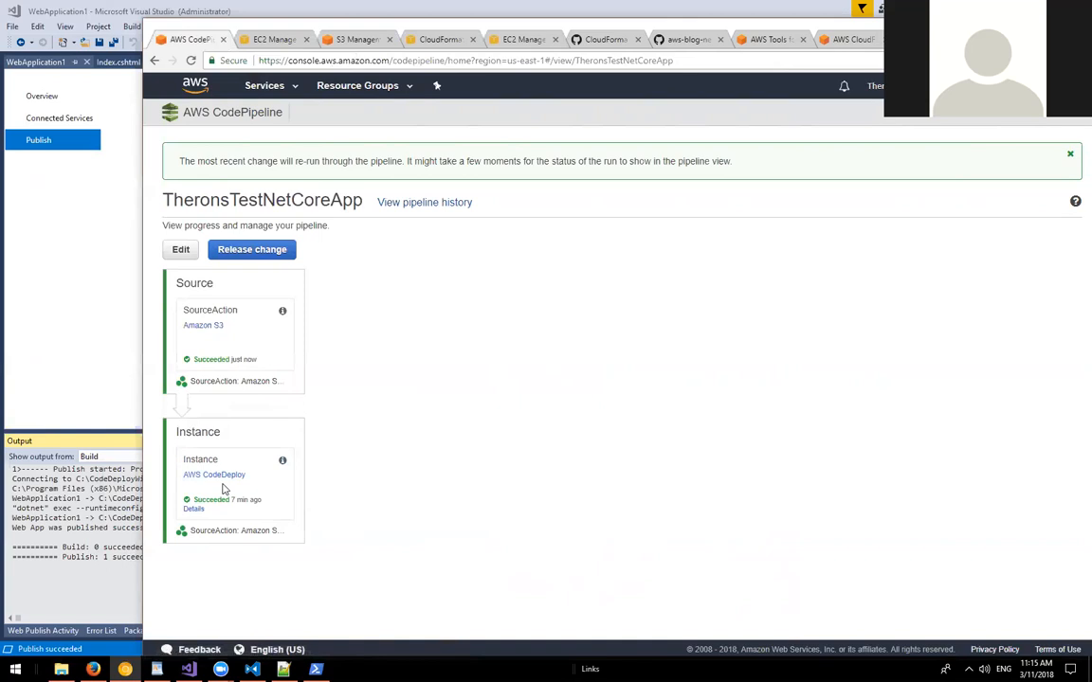
mouse_move(215, 474)
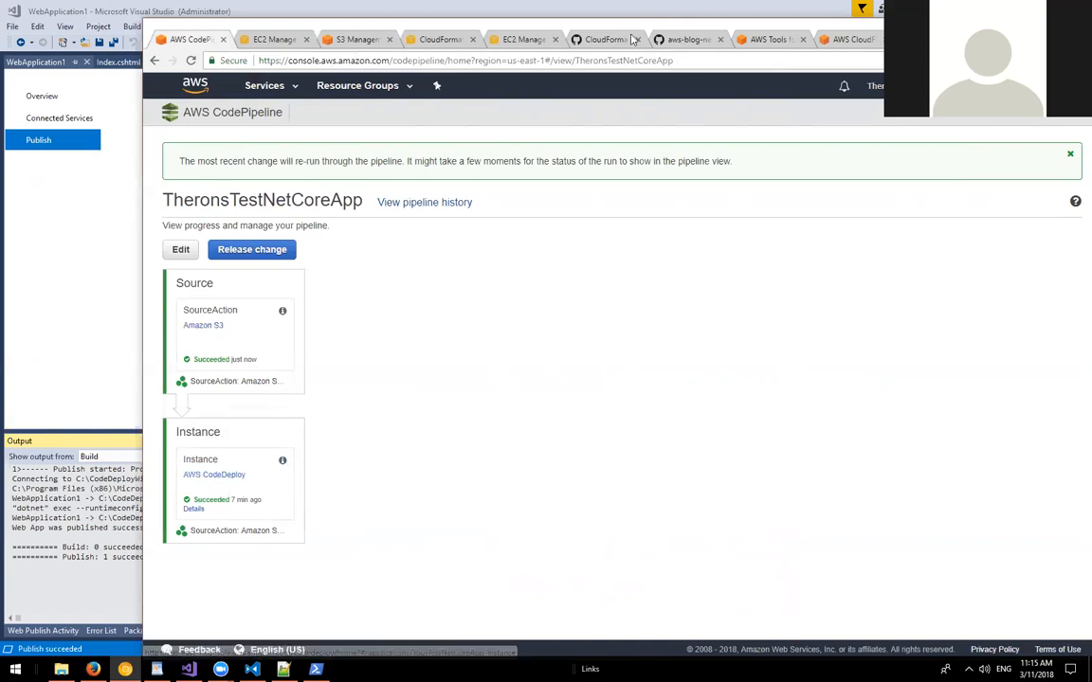
mouse_move(226, 493)
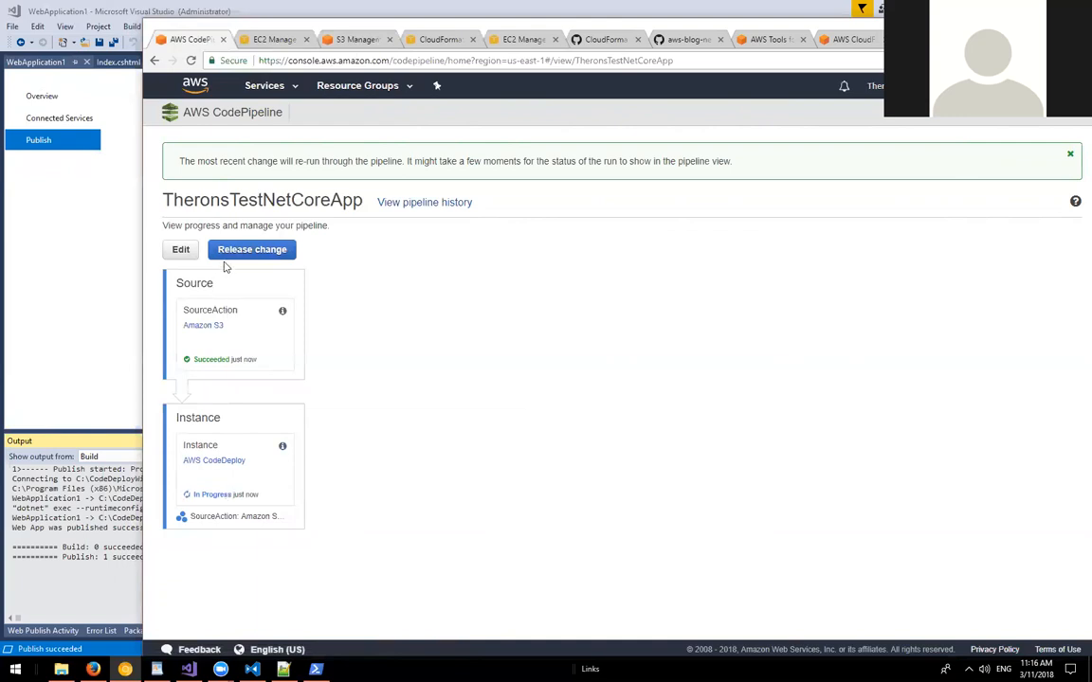
mouse_move(235, 119)
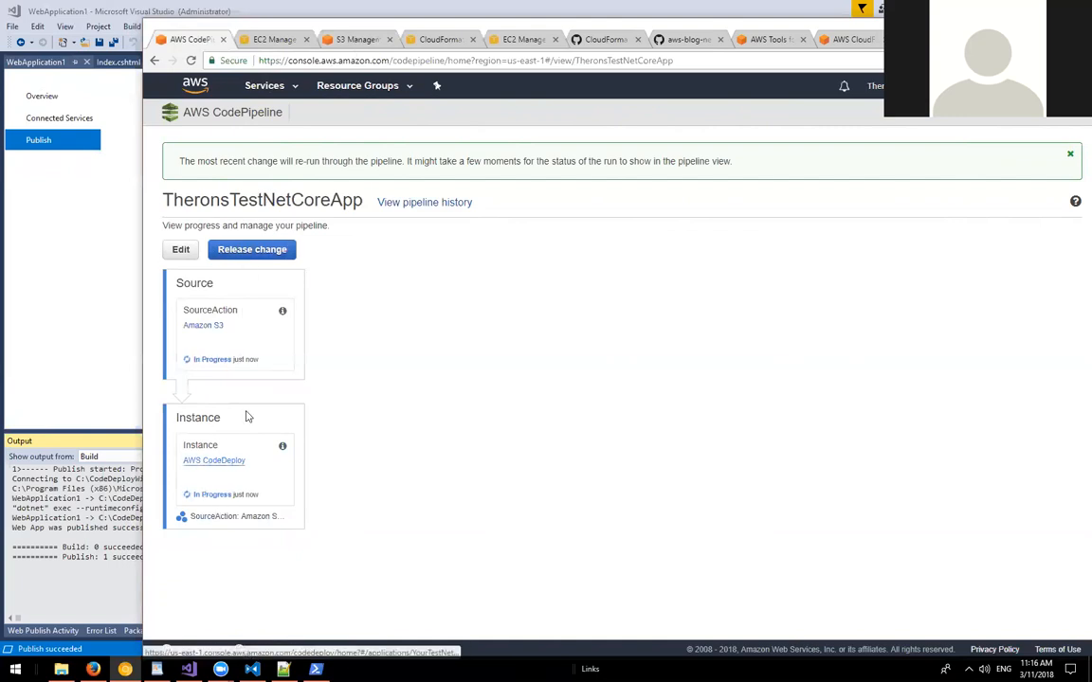
Open the CodeDeploy application and expand the YourTestNetCoreApp-Deployment group's details
click(212, 461)
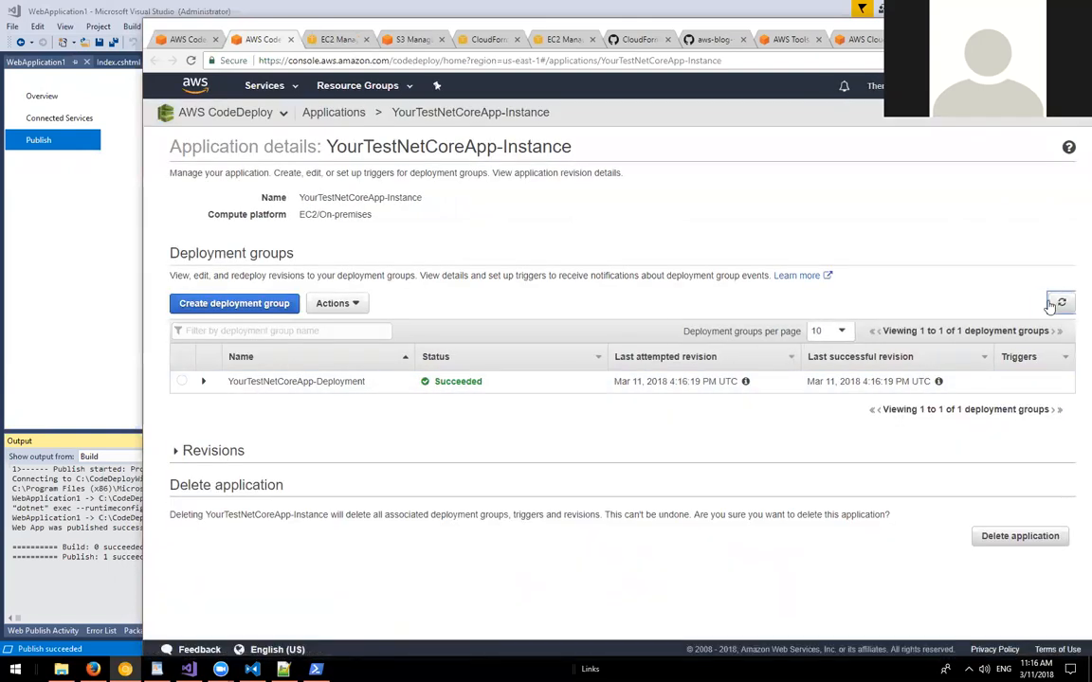
click(202, 381)
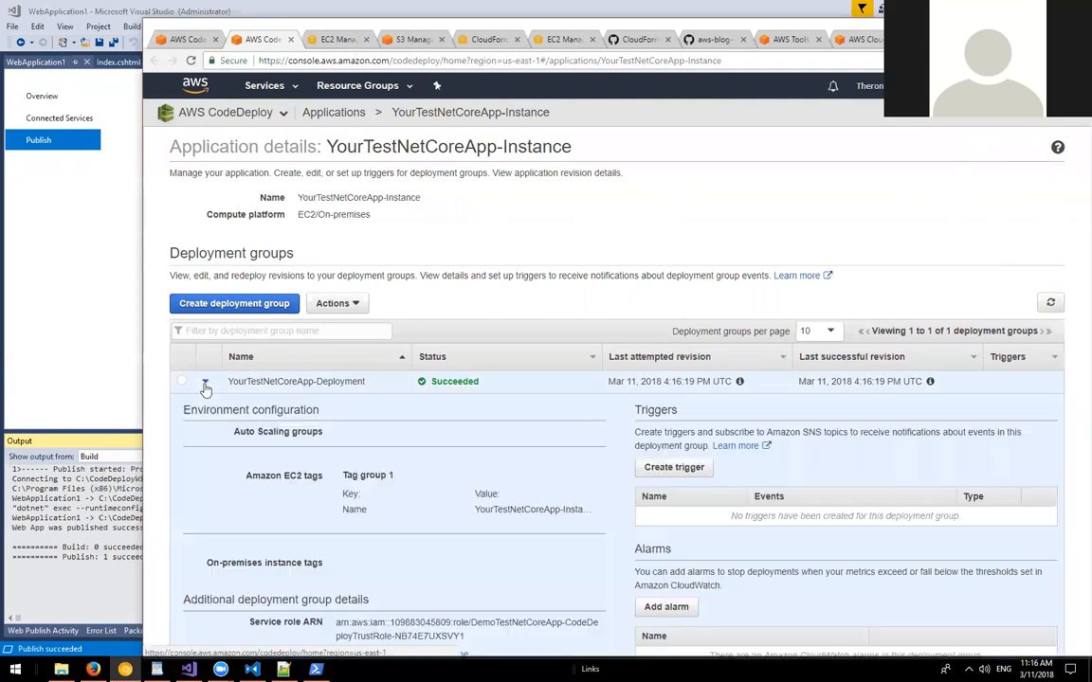
scroll(down, 3)
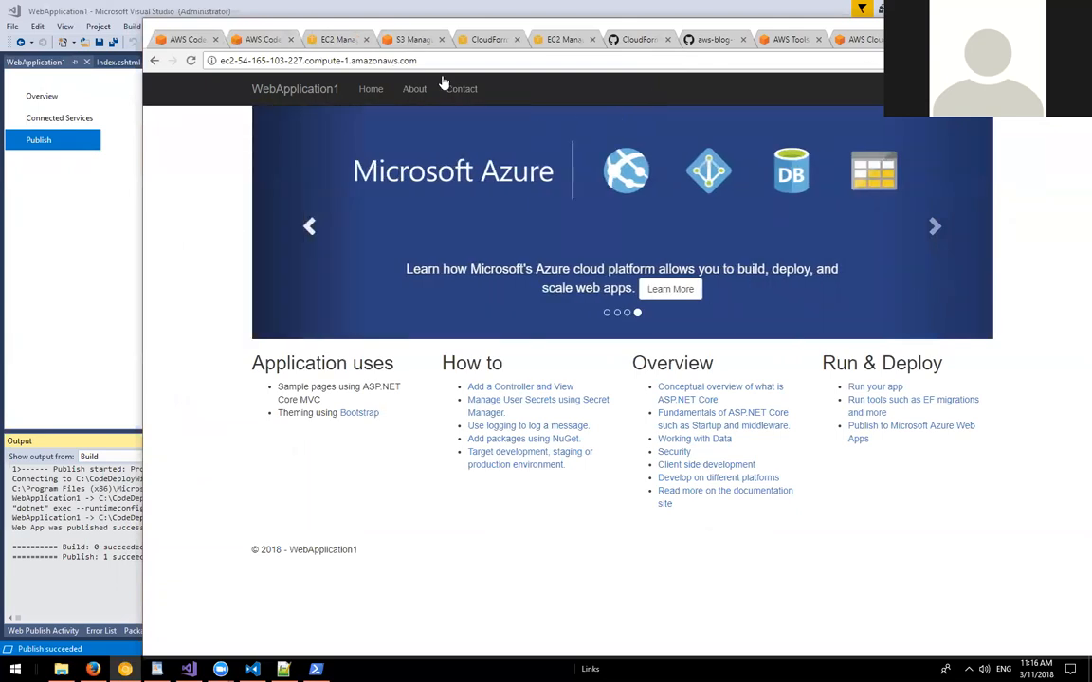
Reload the deployed site to see the Version 2 caption, then return to the pipeline status
click(311, 228)
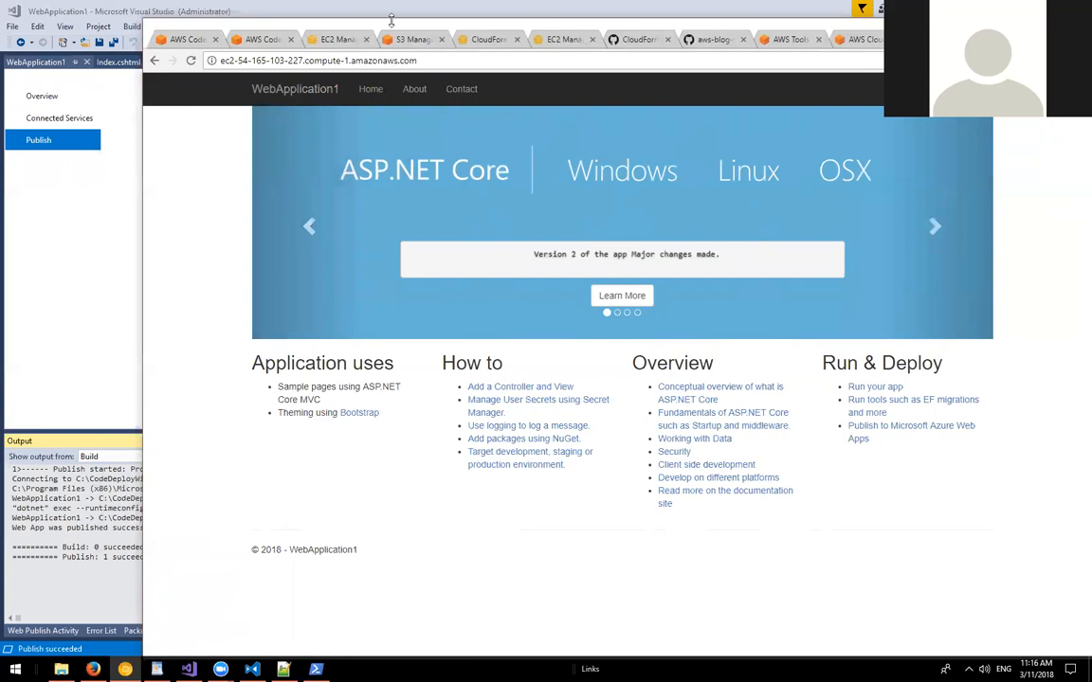
click(186, 38)
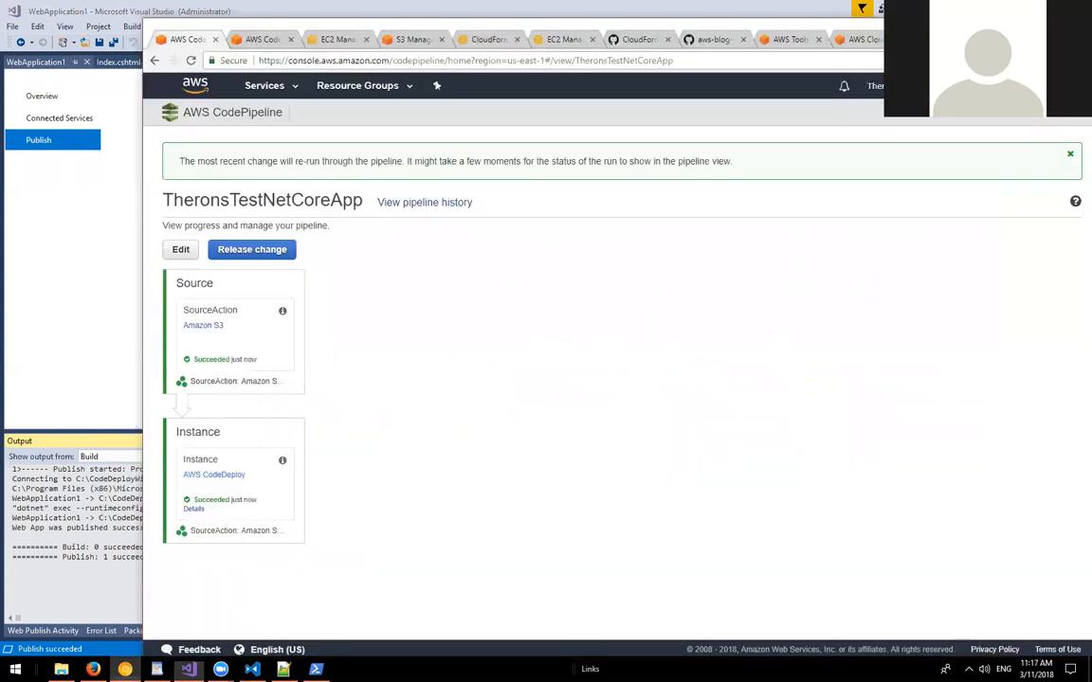
Show the EC2 instances list with one terminated and one running YourTestNetCoreApp-Instance
click(337, 38)
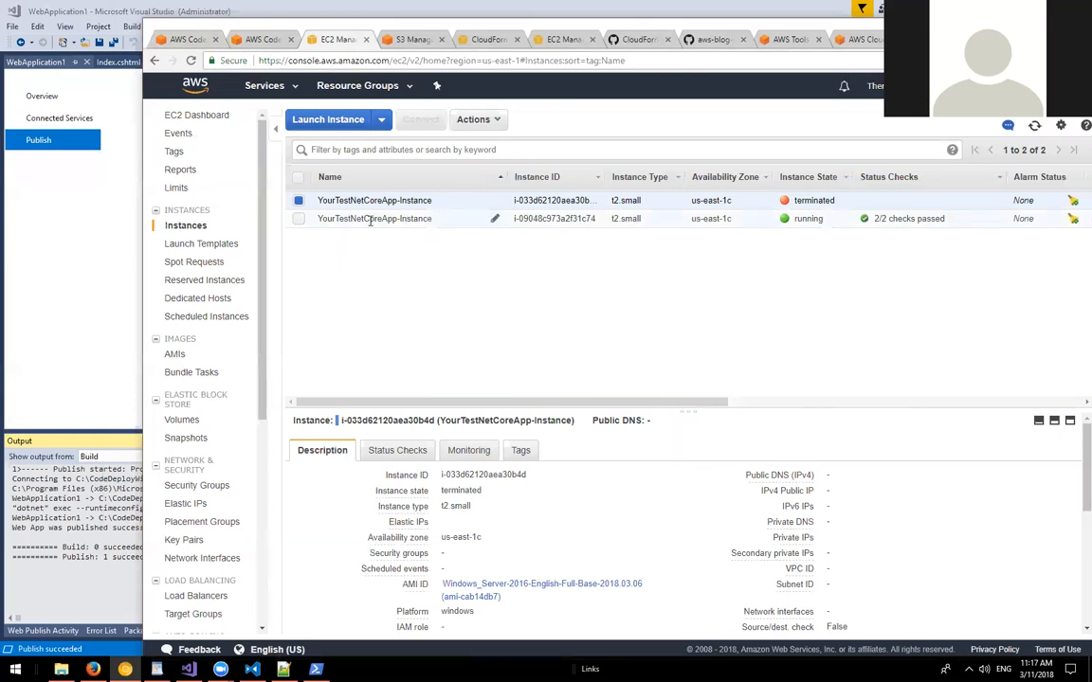
Download the Remote Desktop file for the running YourTestNetCoreApp instance and launch it
click(373, 218)
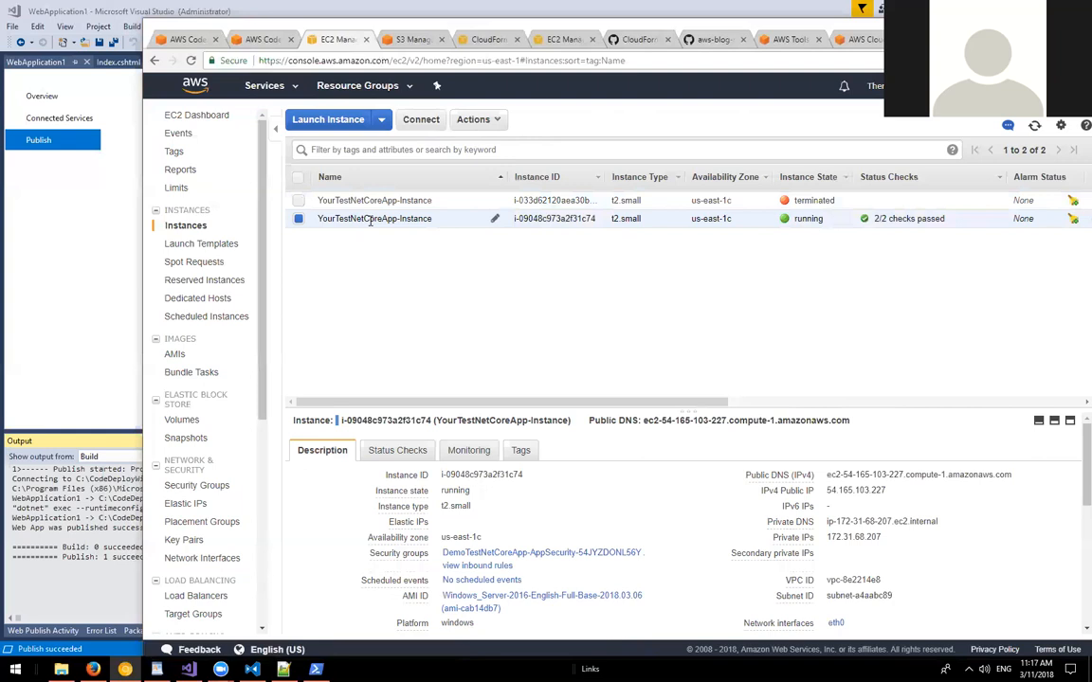
click(421, 119)
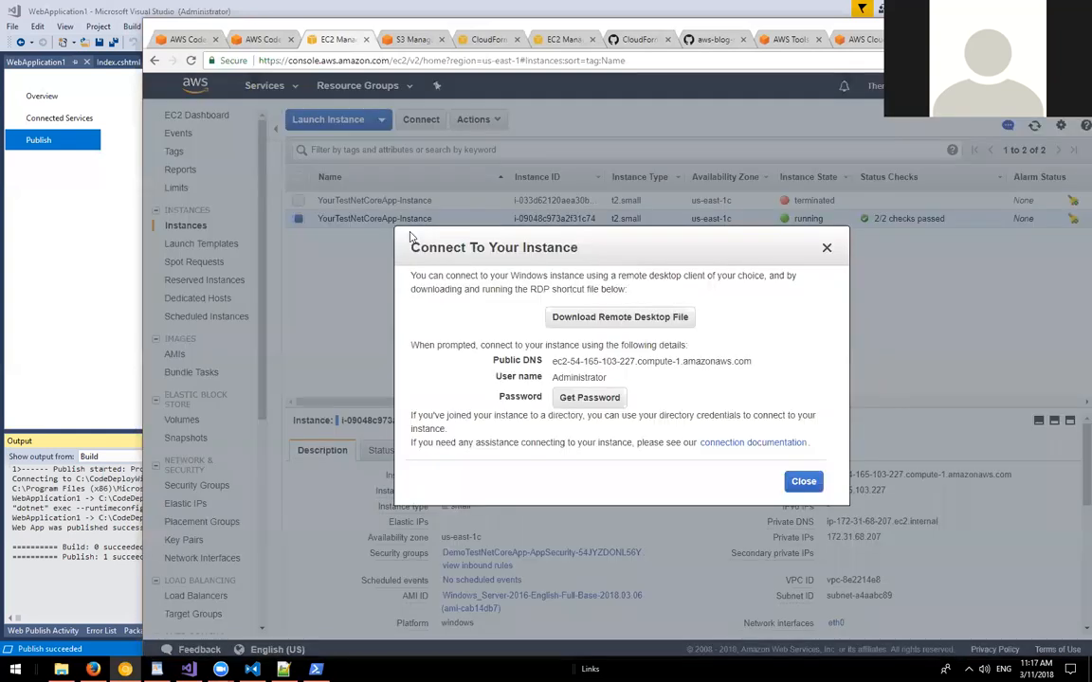
mouse_move(538, 301)
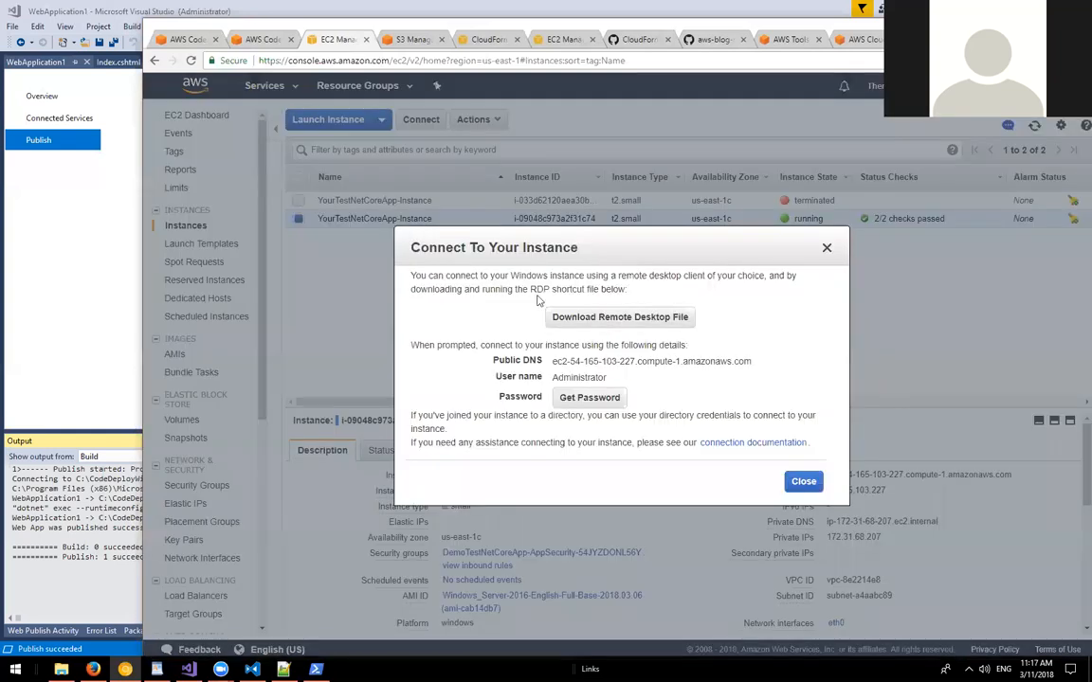
mouse_move(620, 316)
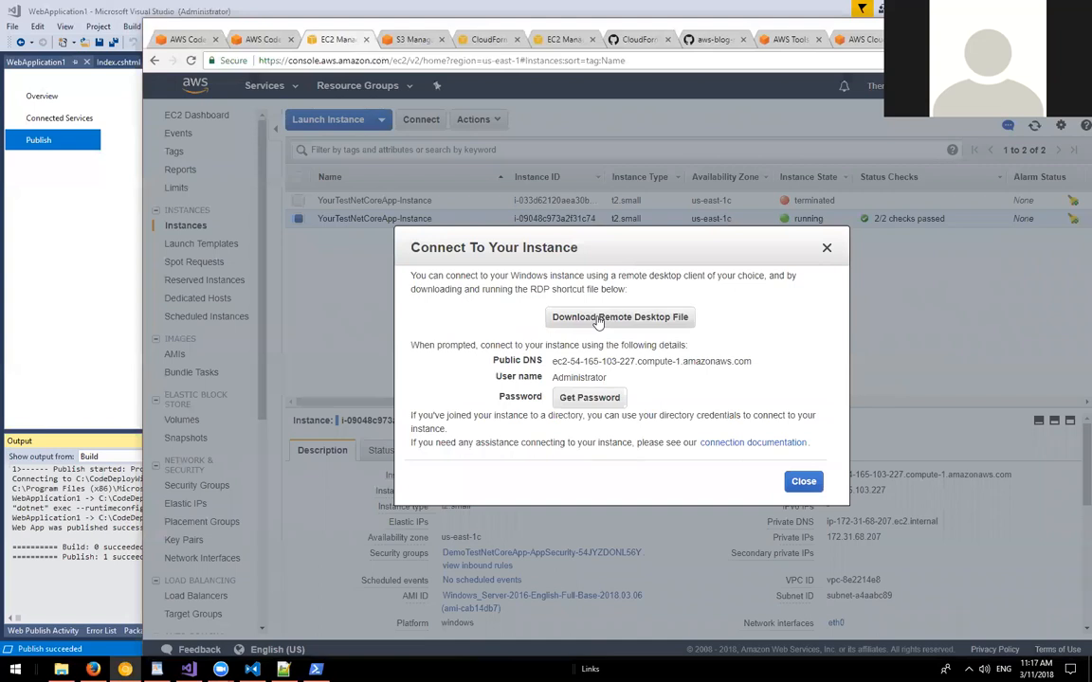
click(619, 317)
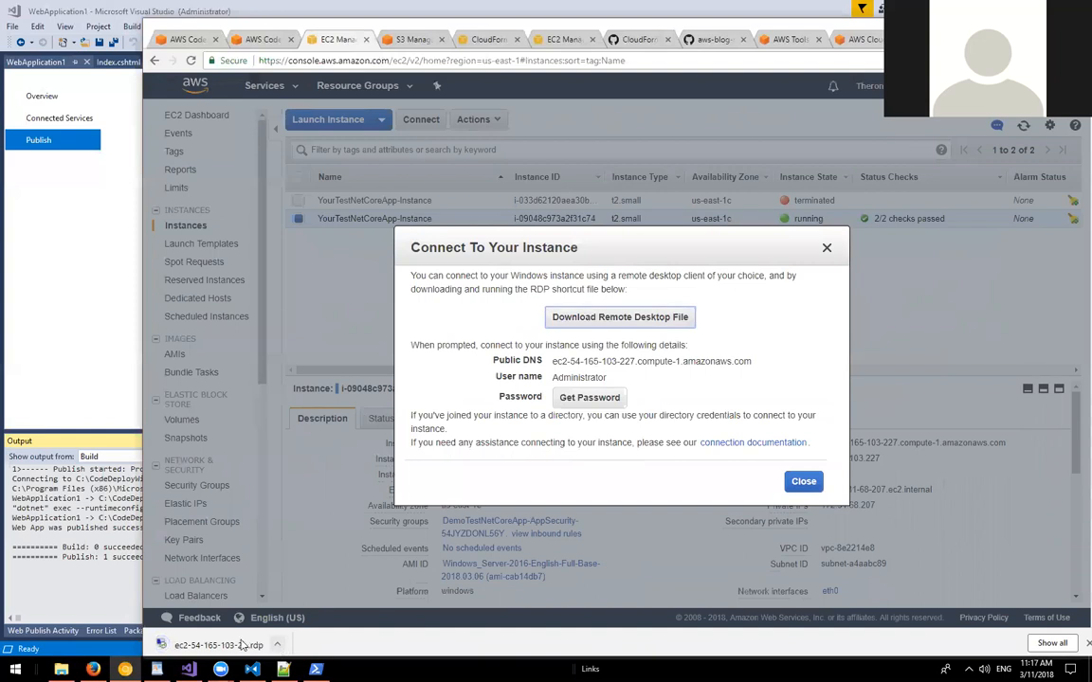
click(620, 316)
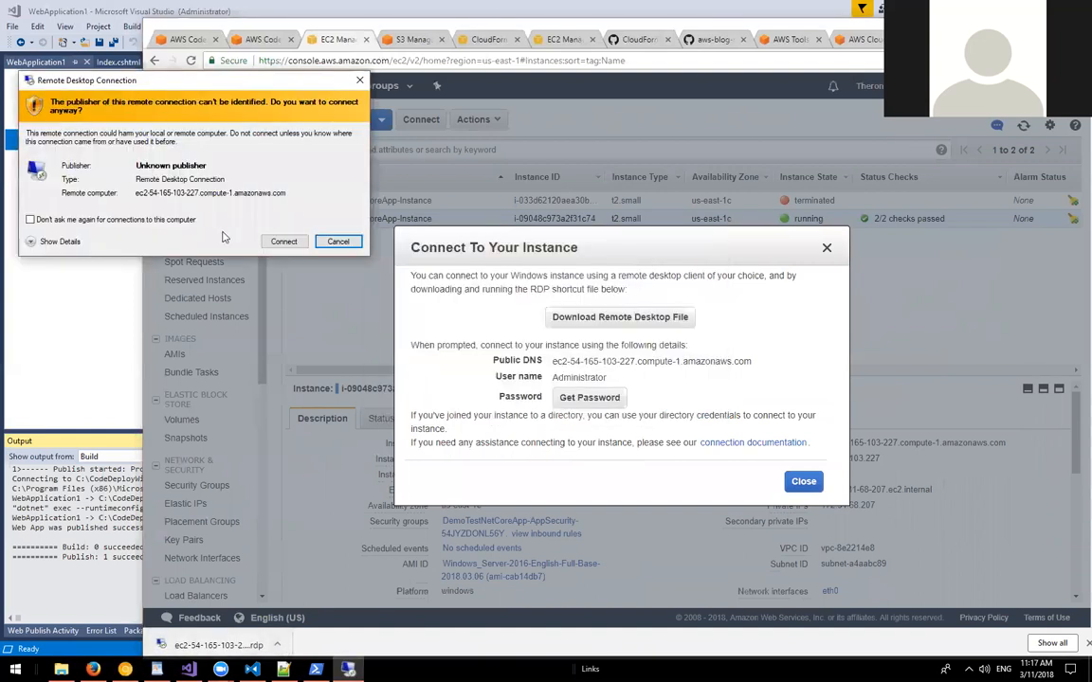
Continue past the unknown-publisher warning and try Get Password, cancelling the key pair file picker
click(284, 241)
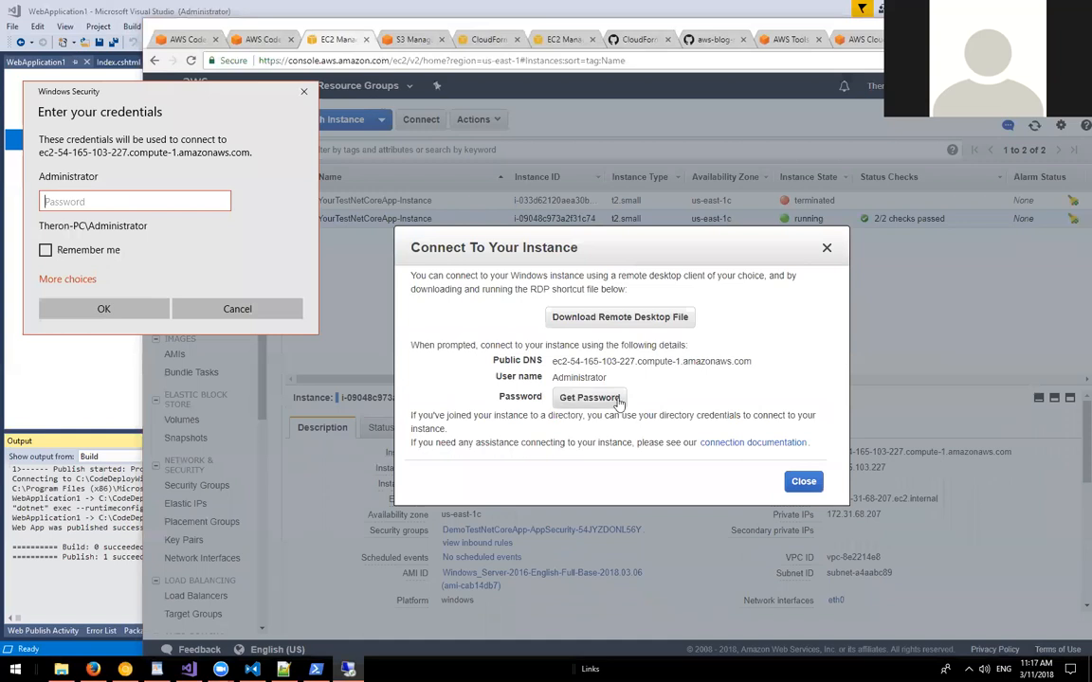
mouse_move(573, 410)
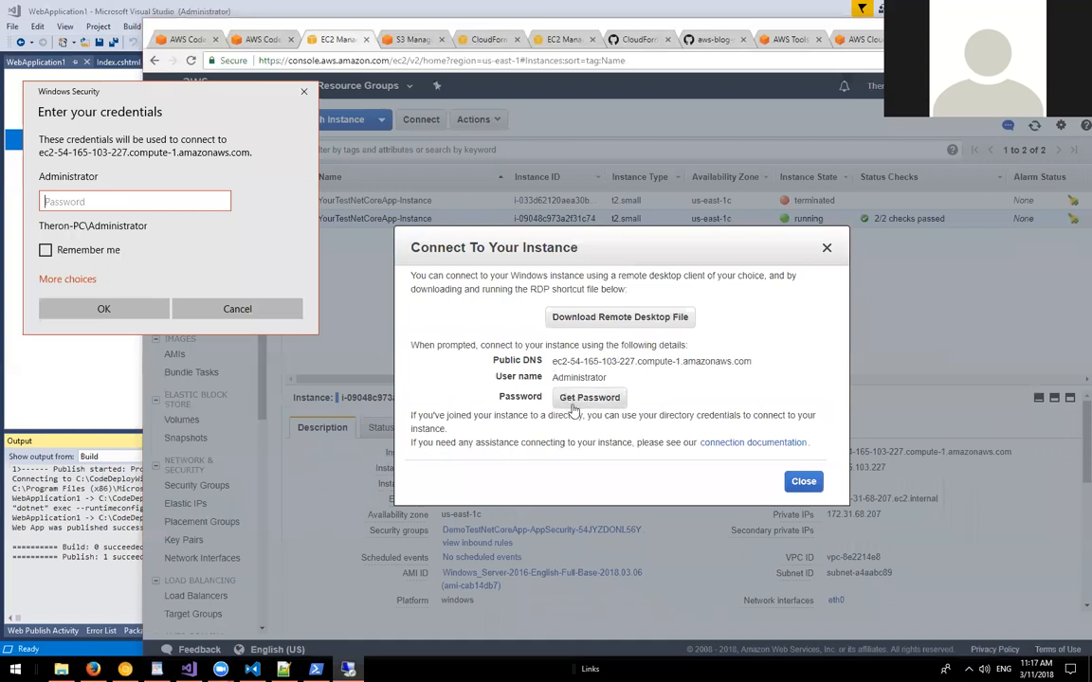
click(589, 398)
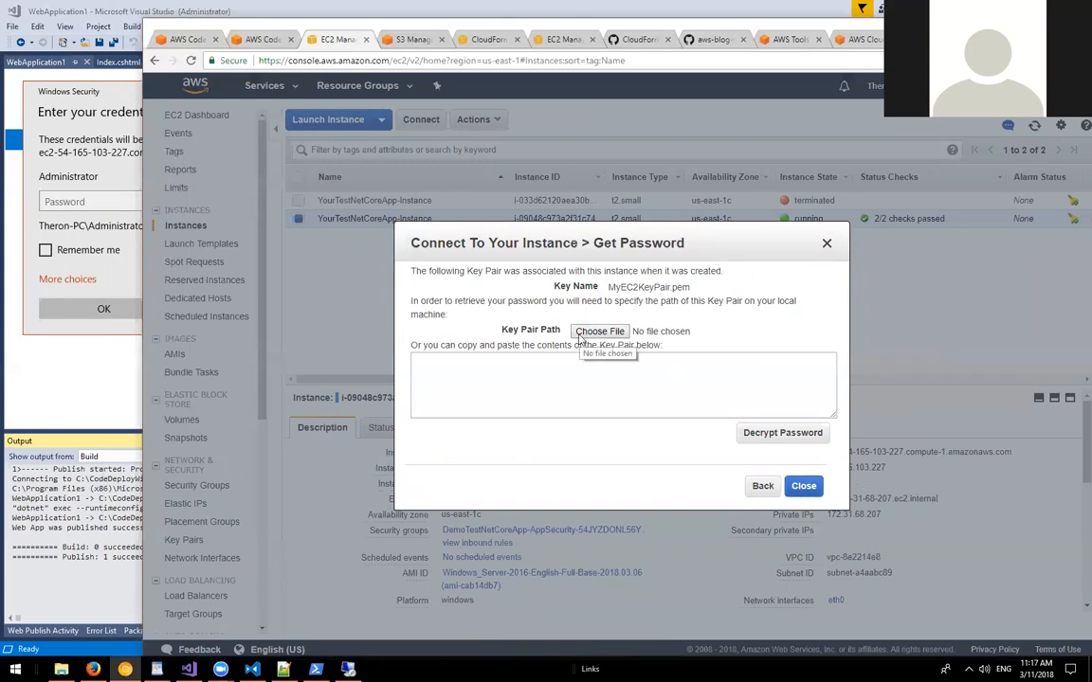
click(599, 329)
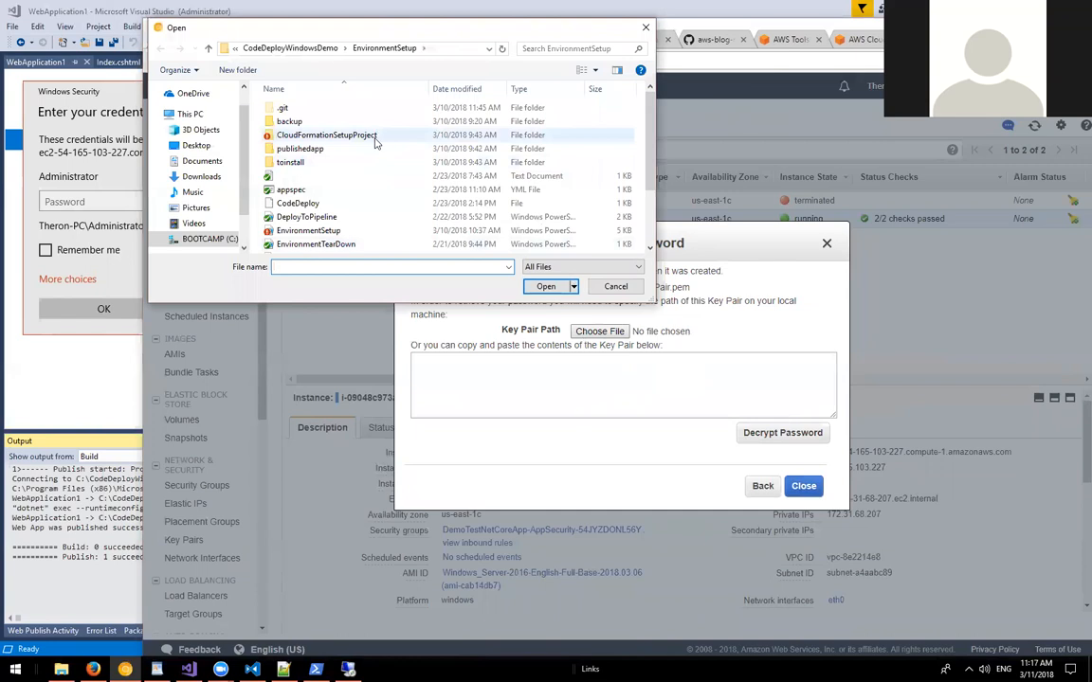
scroll(down, 3)
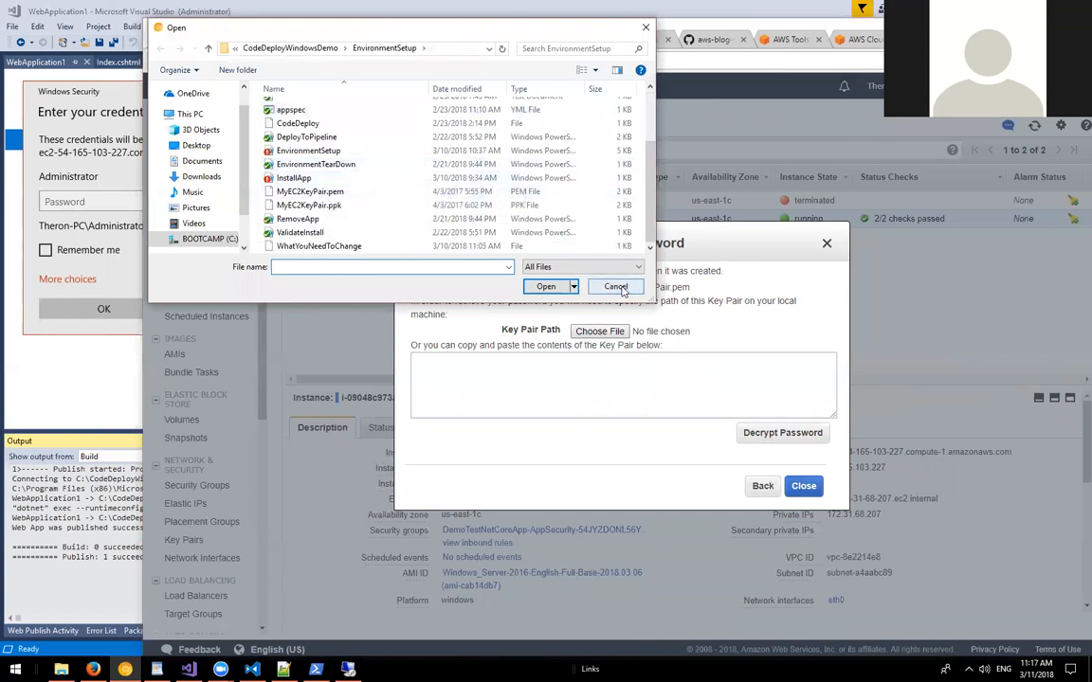
click(614, 286)
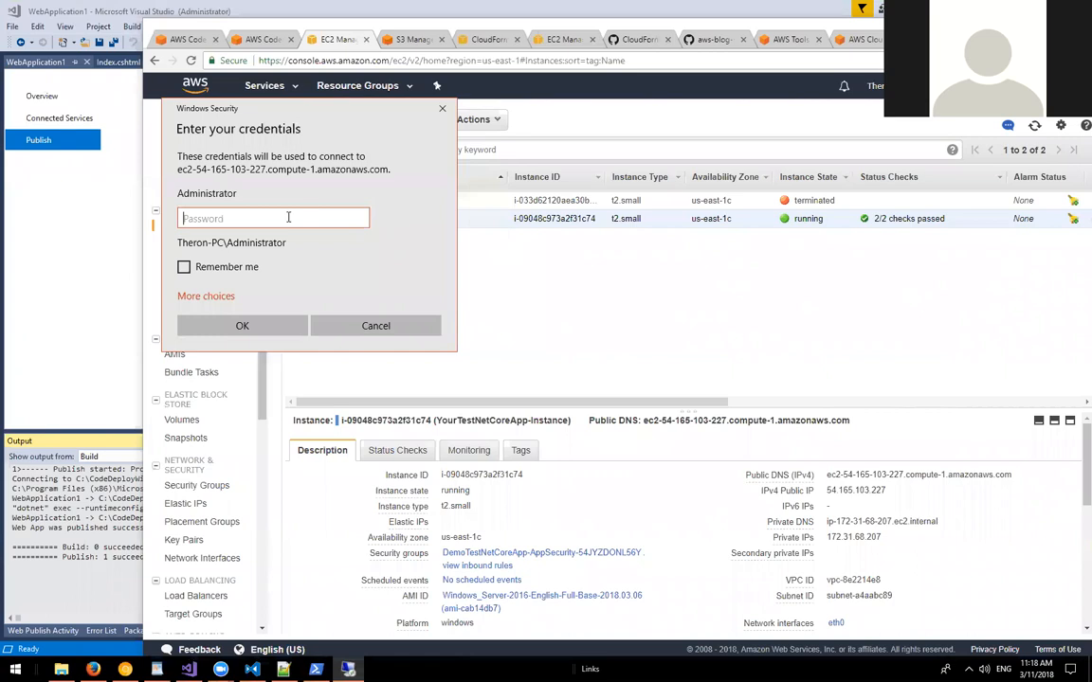
Sign in as Administrator with the password and trust the unverified certificate to connect
text(password)
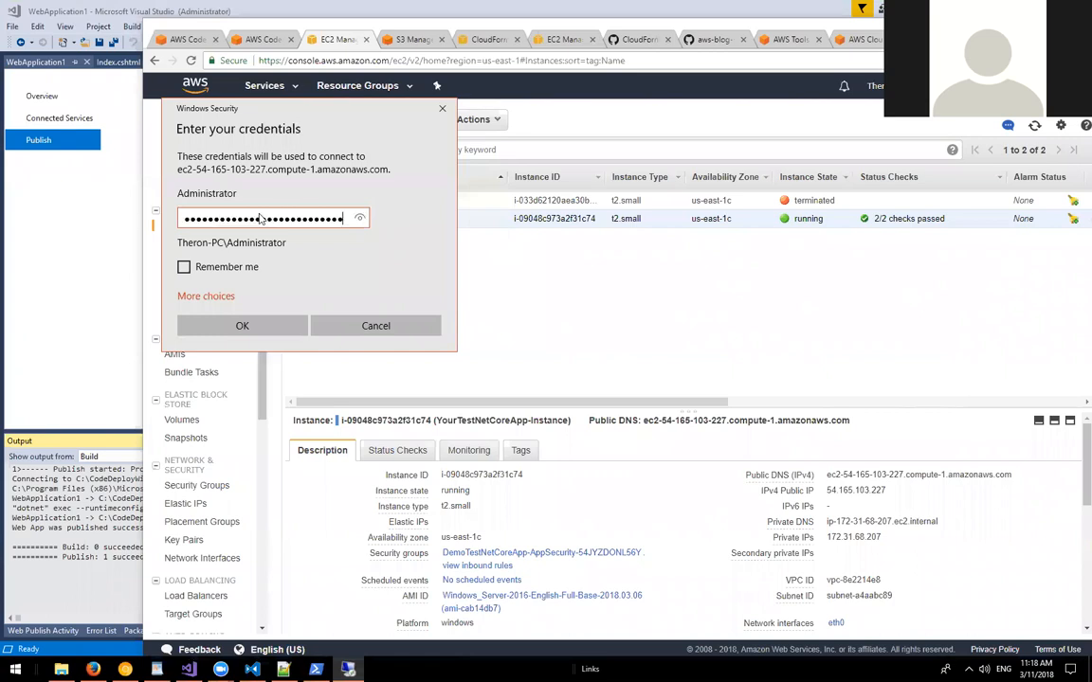
click(242, 326)
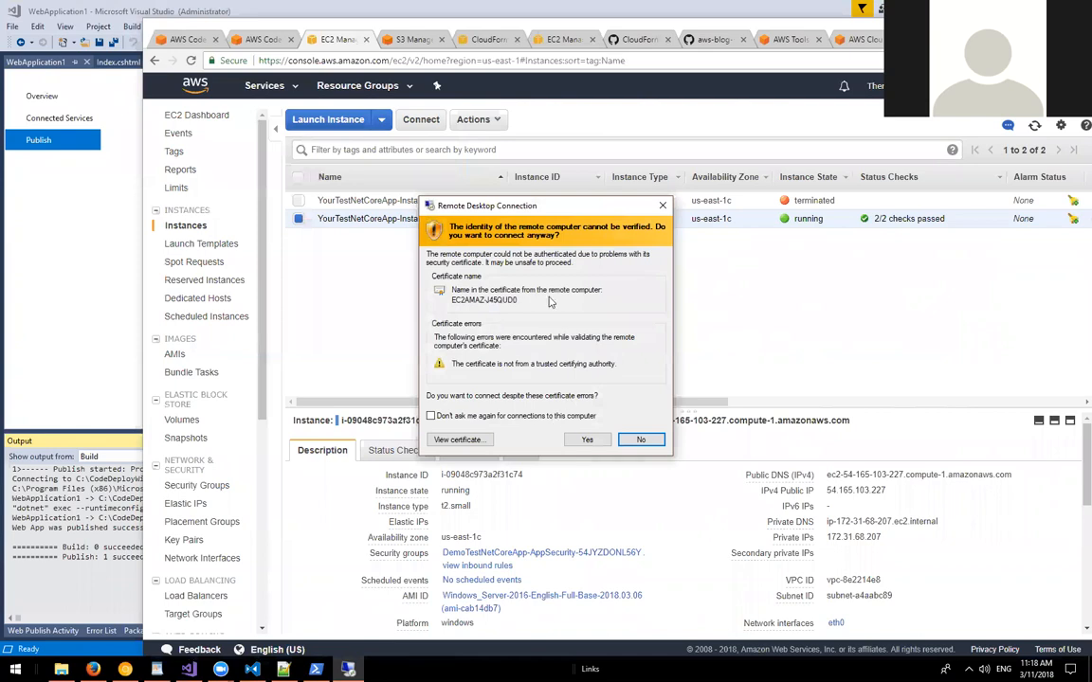
mouse_move(550, 301)
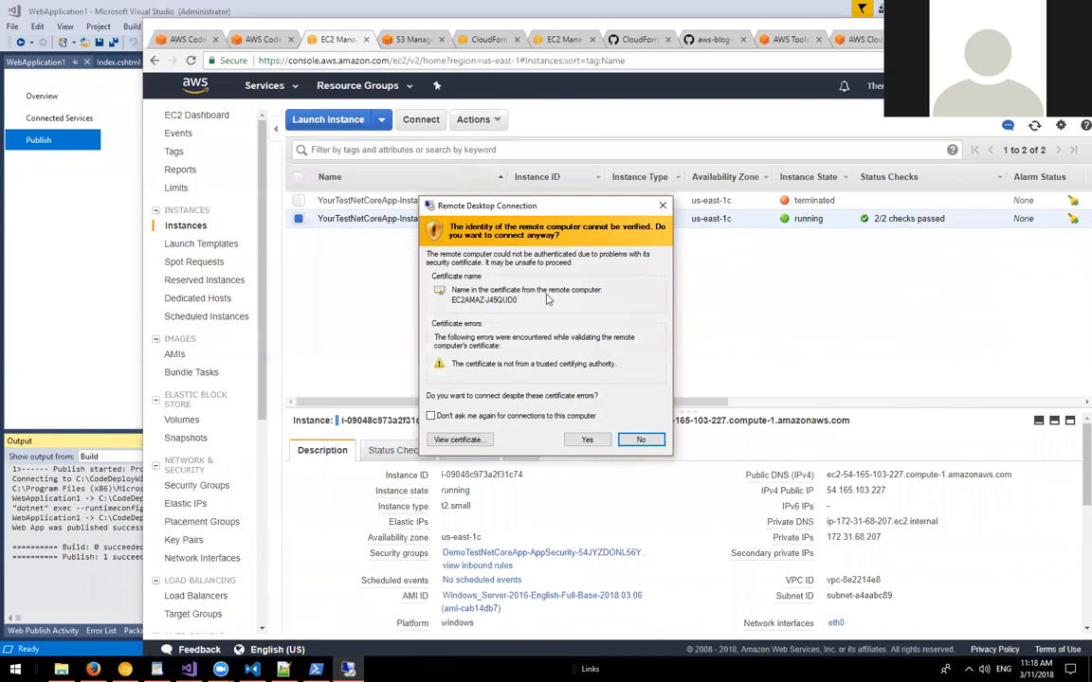
mouse_move(258, 224)
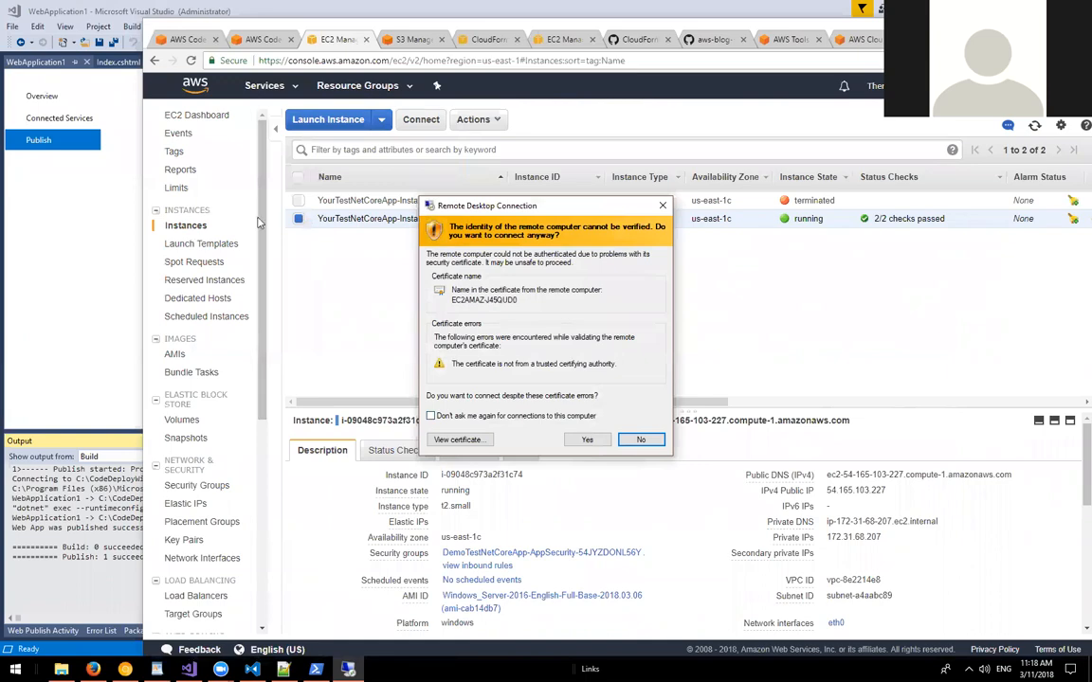
click(588, 440)
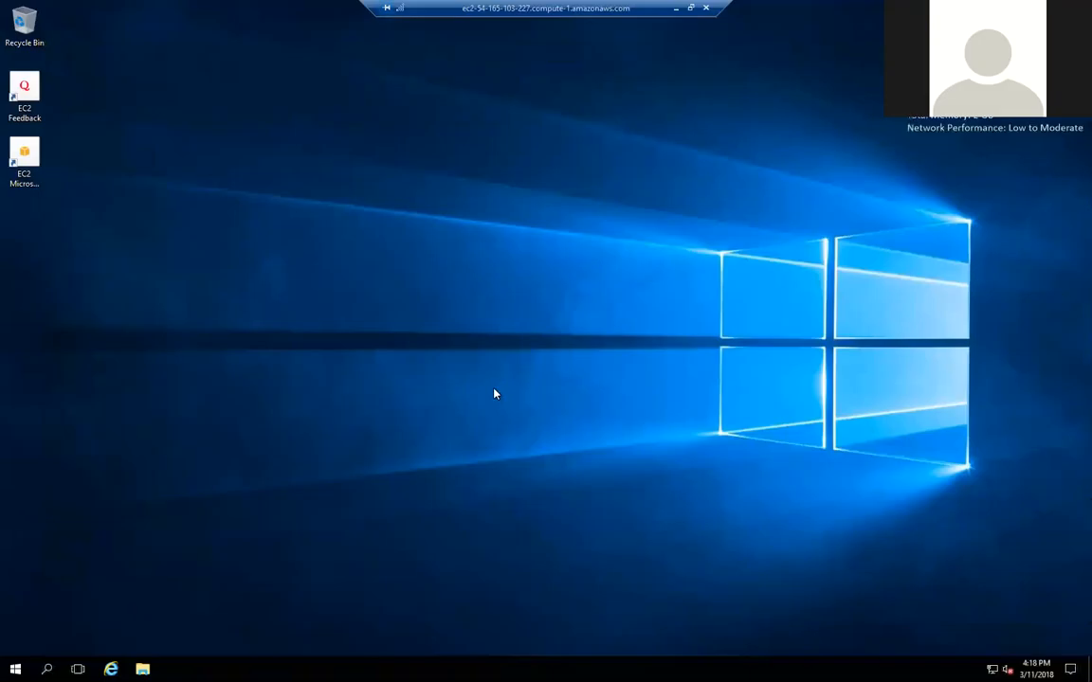
mouse_move(422, 133)
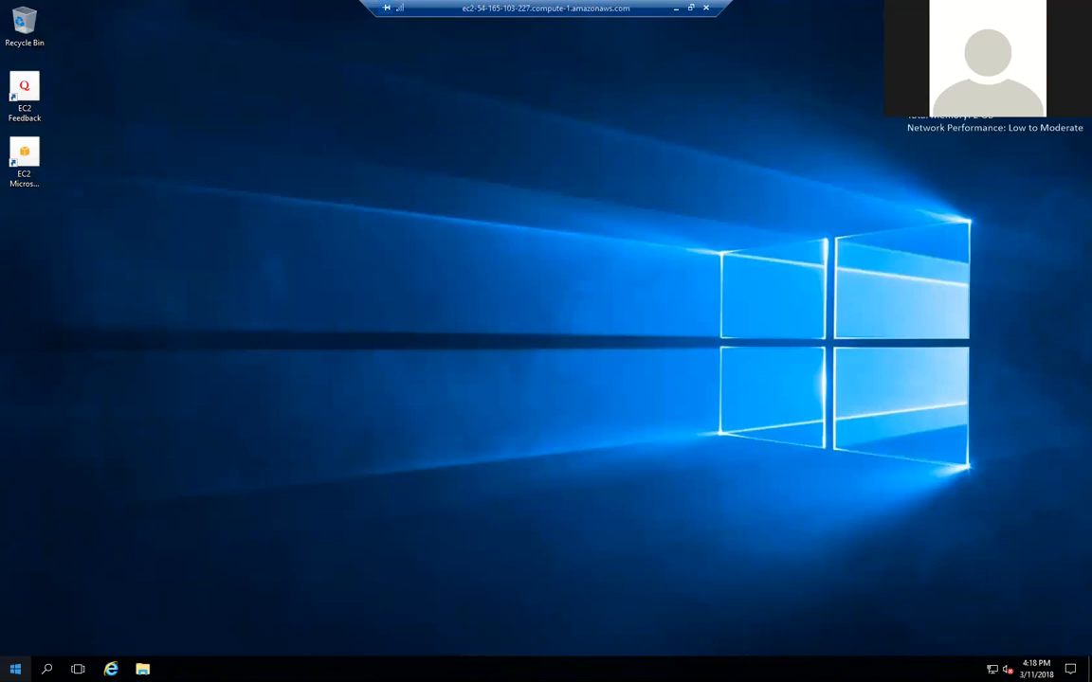
Search the remote Start menu for 'inet' and launch IIS Manager
click(15, 671)
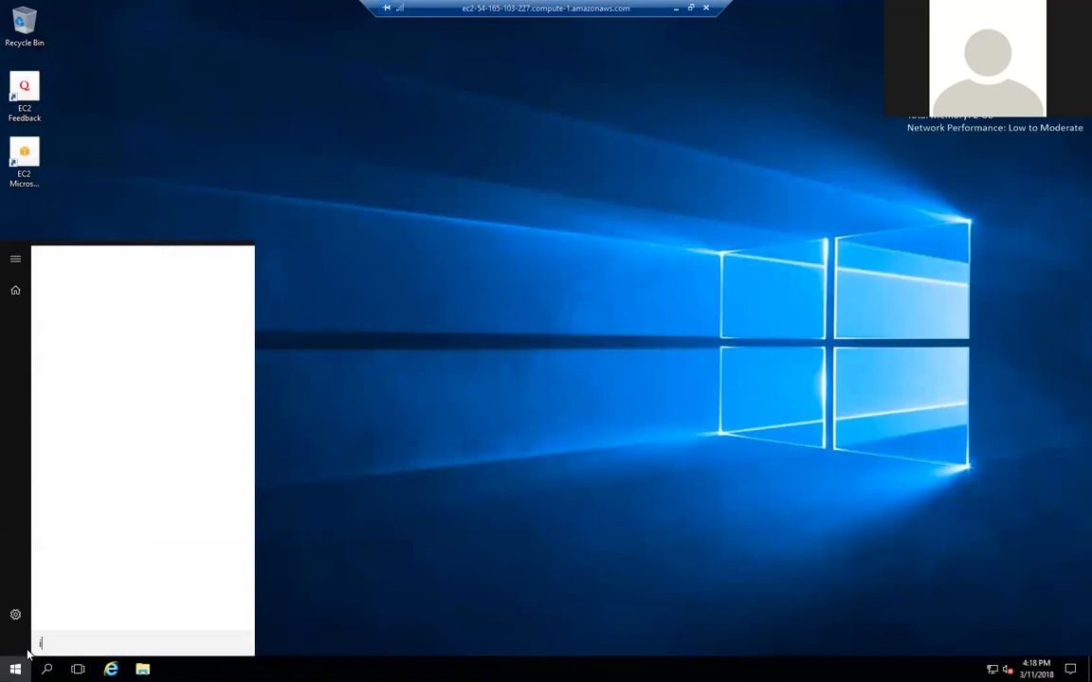
text(net)
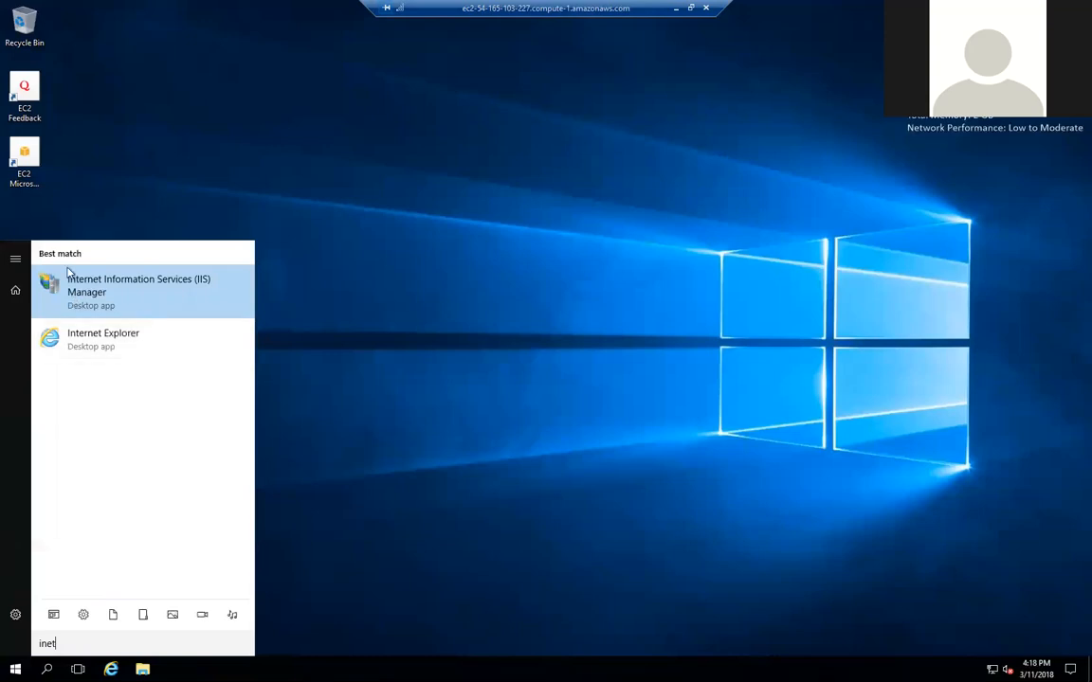
click(138, 284)
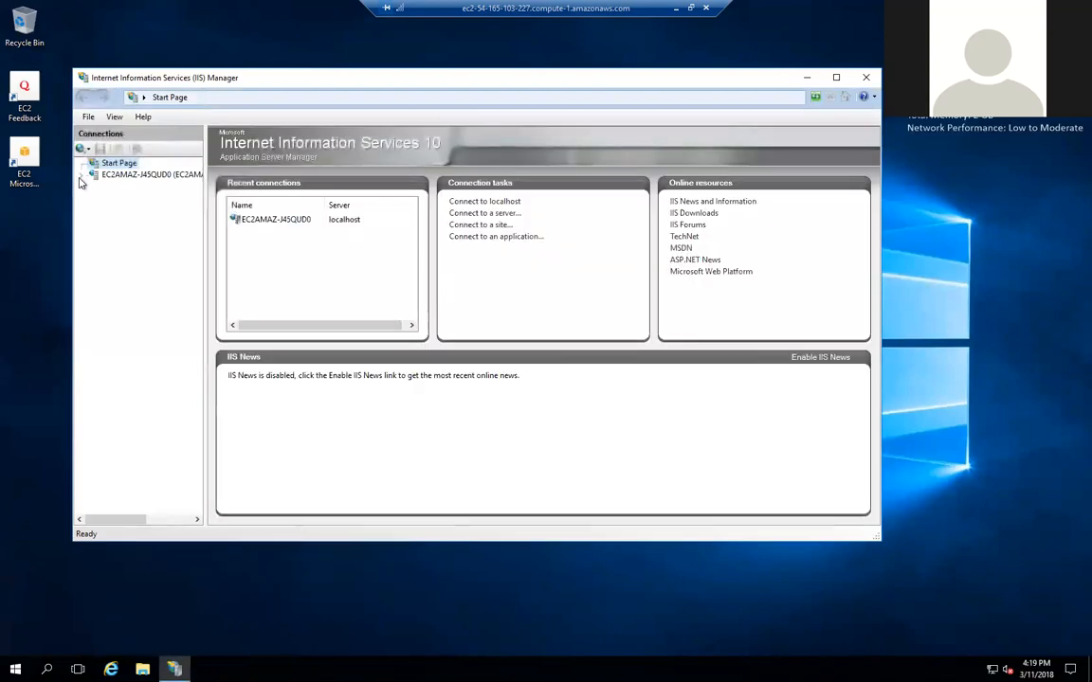
Expand the server, Sites, Default Web Site and wwwroot in the Connections pane
click(152, 175)
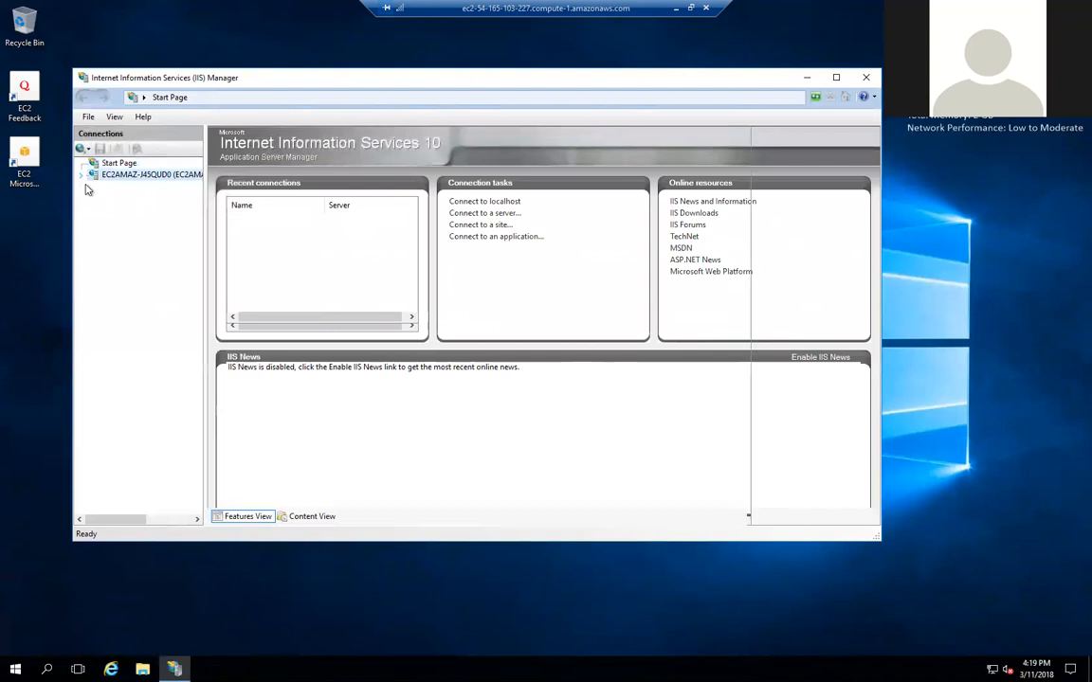
click(152, 175)
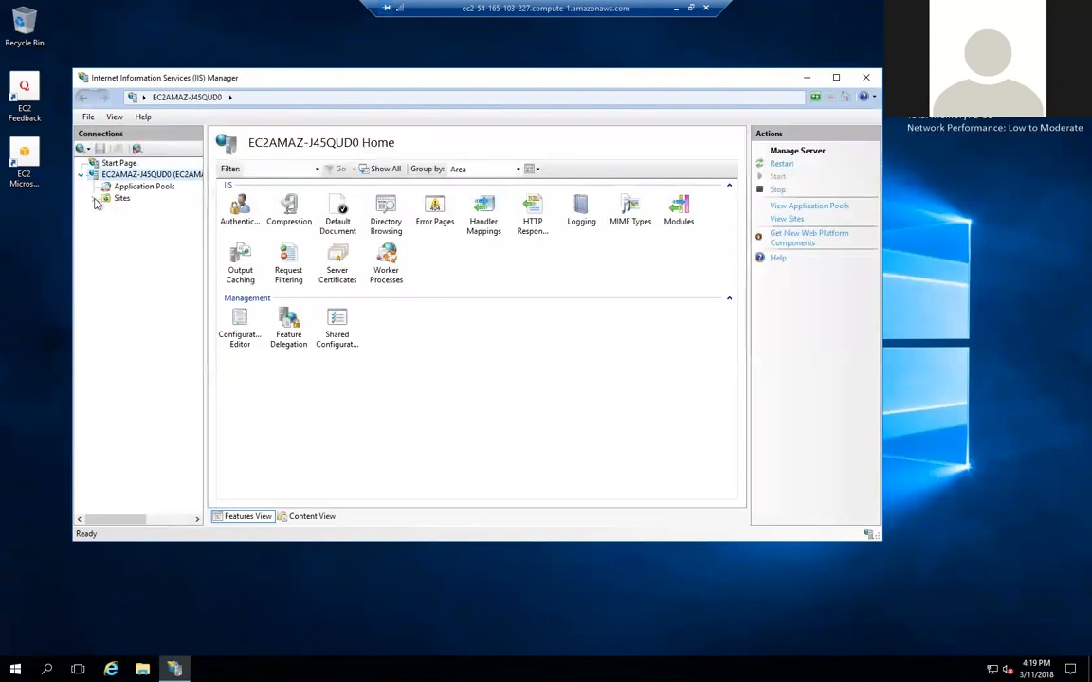
click(94, 199)
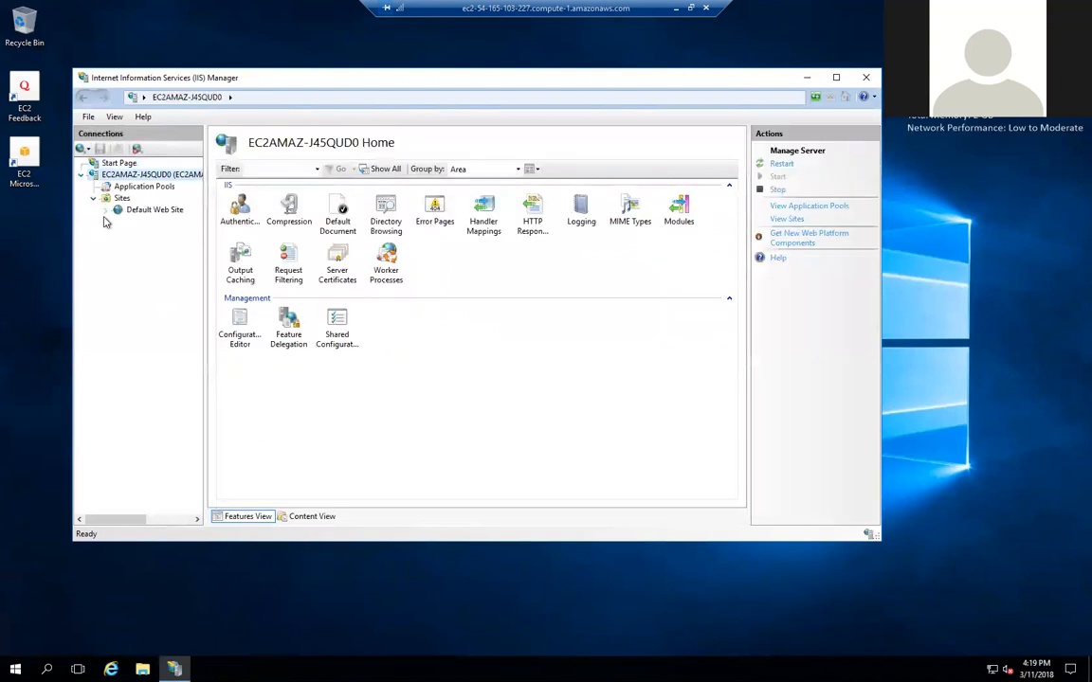
click(106, 209)
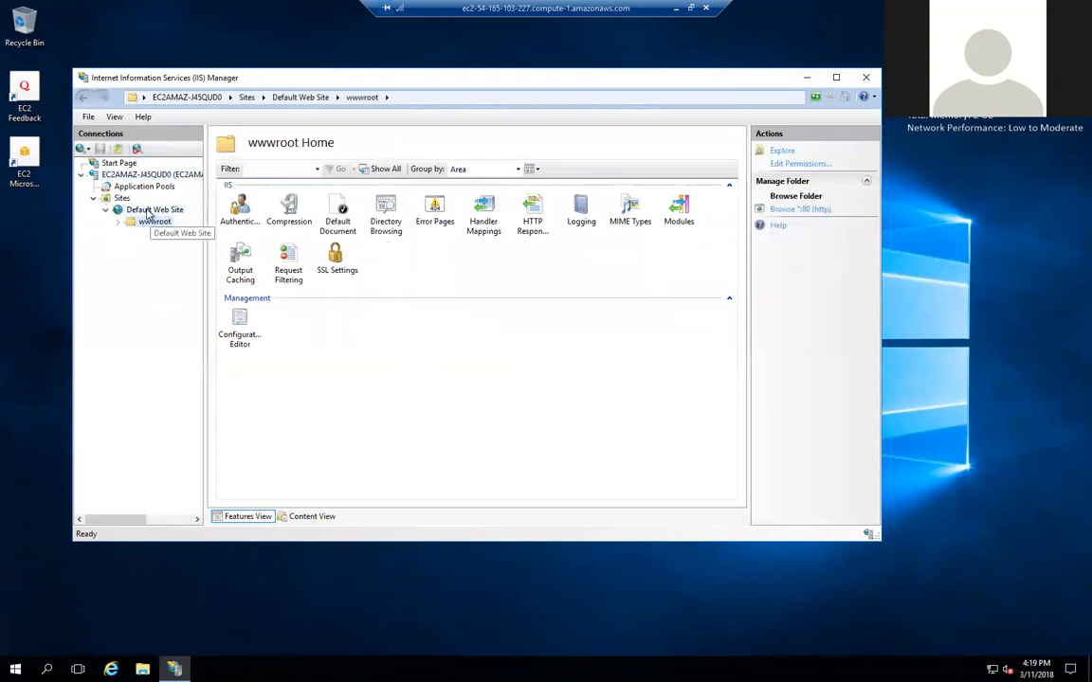
click(155, 209)
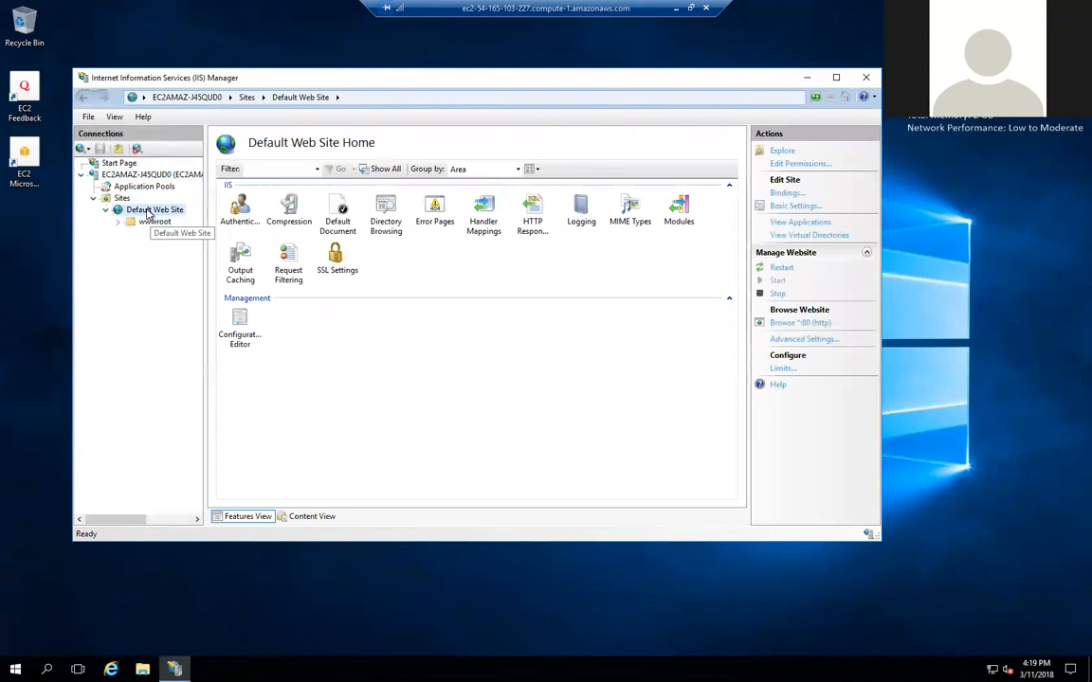
mouse_move(151, 240)
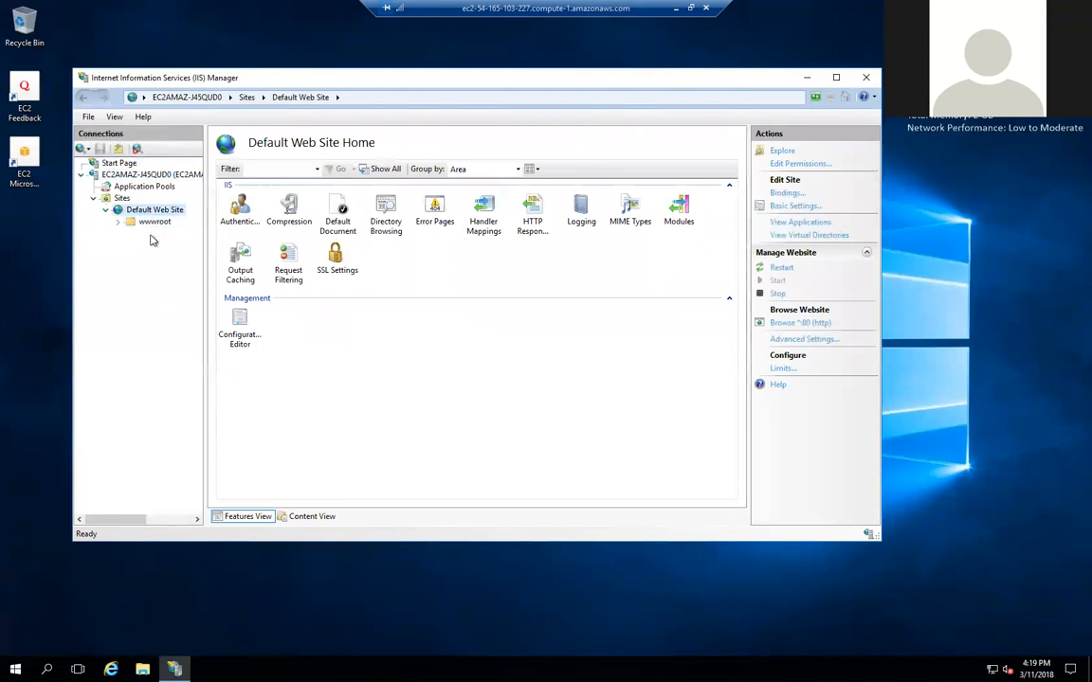
click(156, 220)
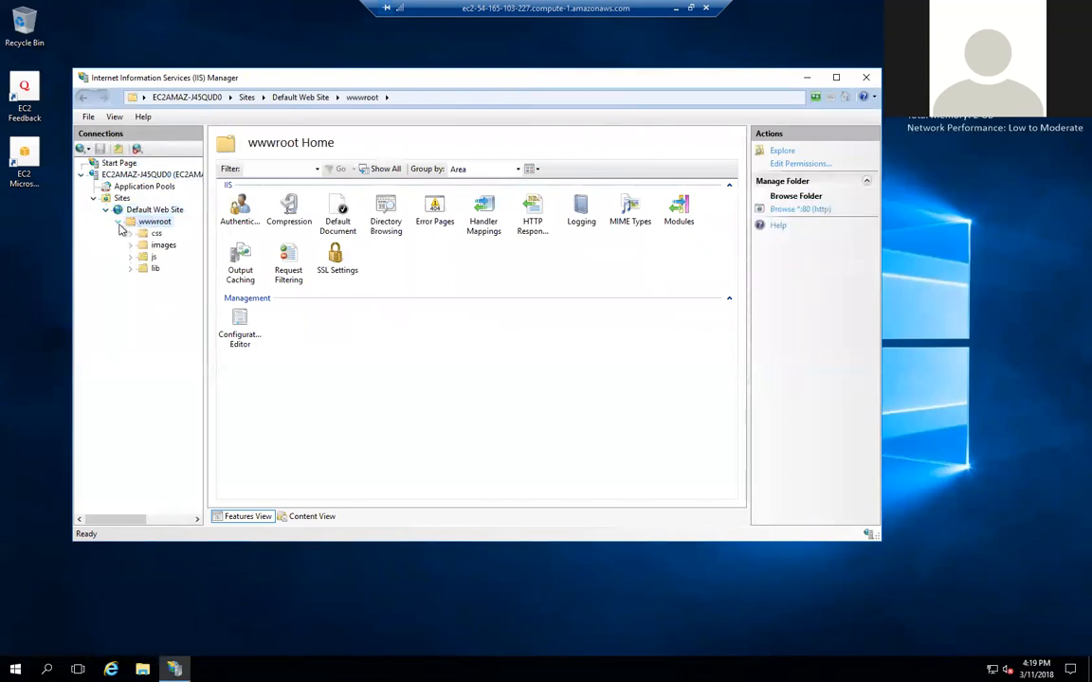
mouse_move(144, 185)
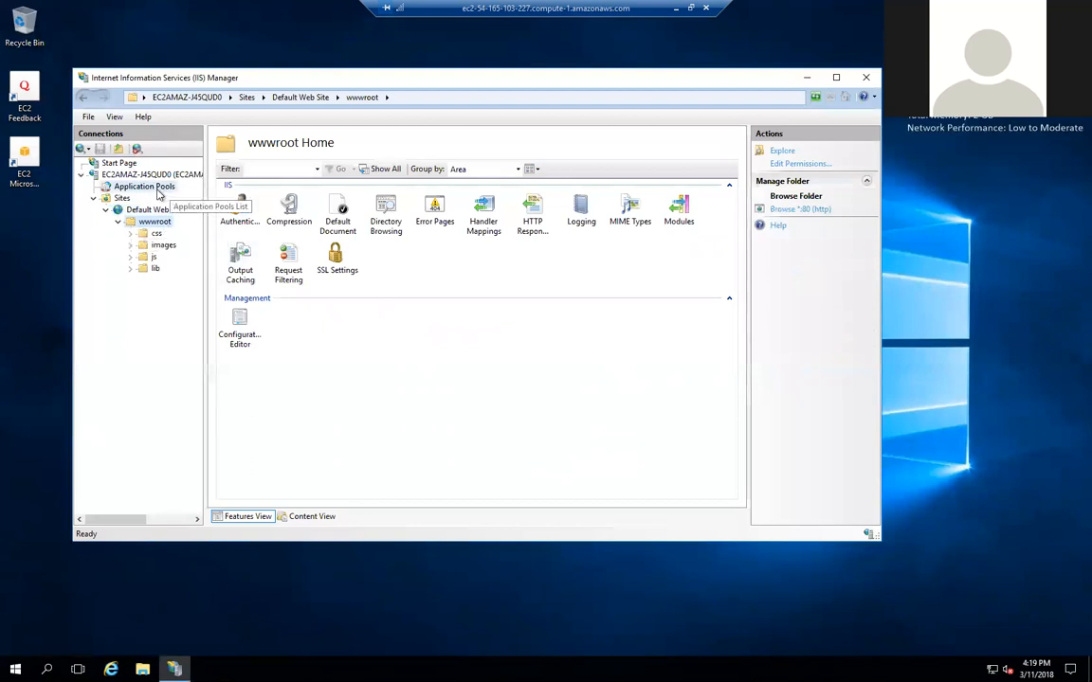
Show the server's Application Pools, including TestAppPool and DefaultAppPool
click(144, 186)
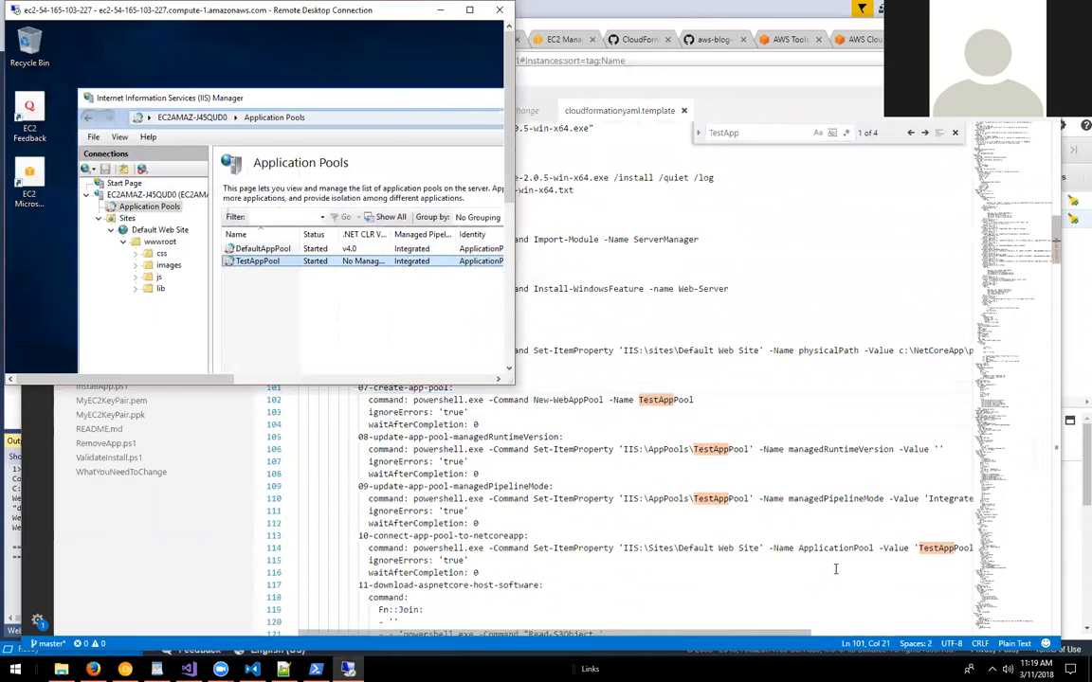
mouse_move(474, 390)
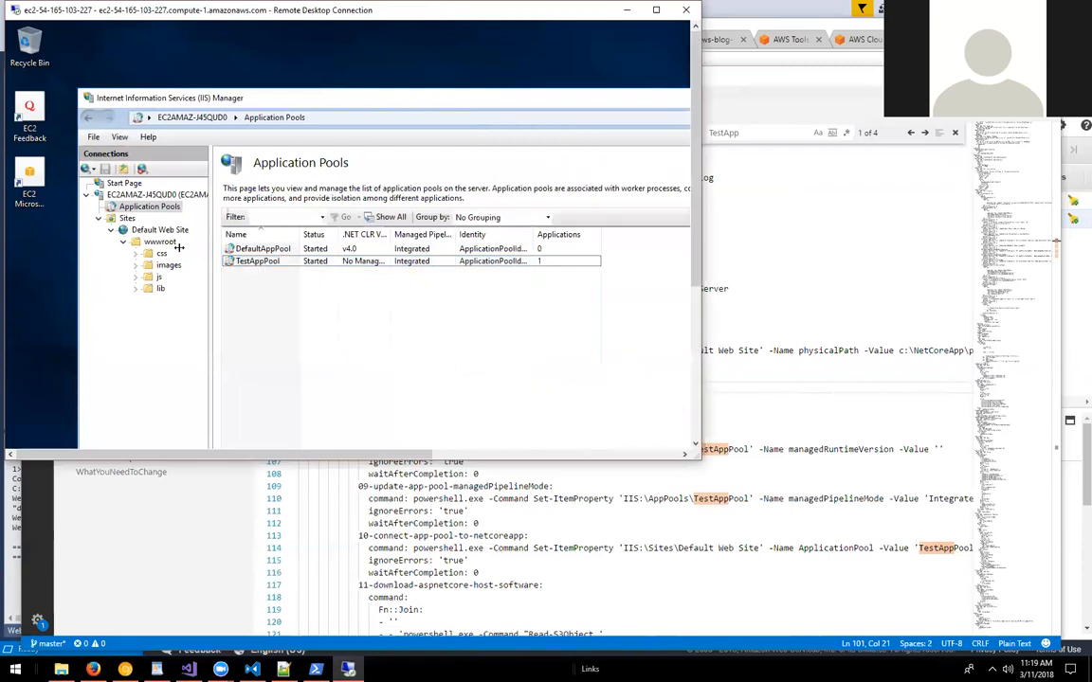
click(160, 229)
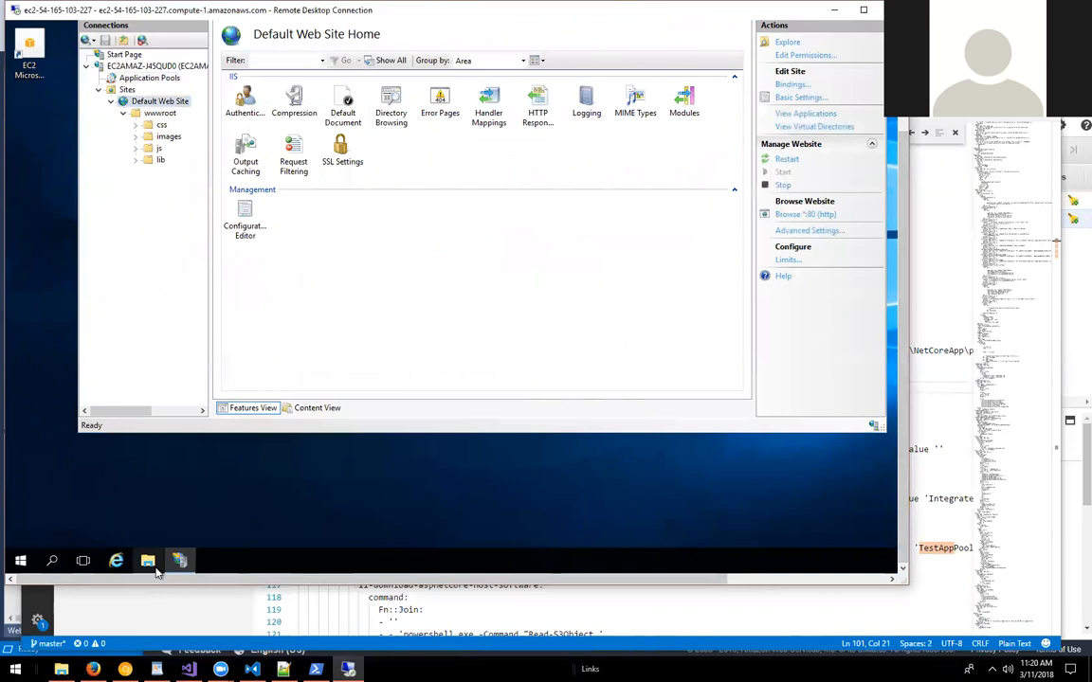
Browse This PC to Local Disk (C:) and open the cfn folder
click(148, 561)
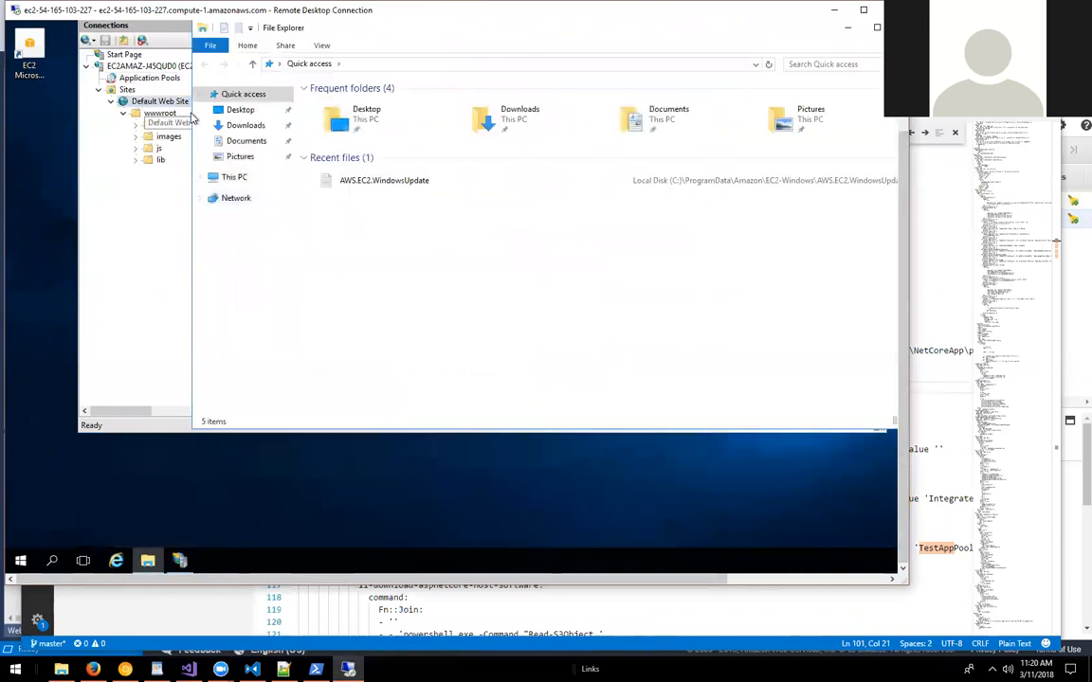
click(235, 178)
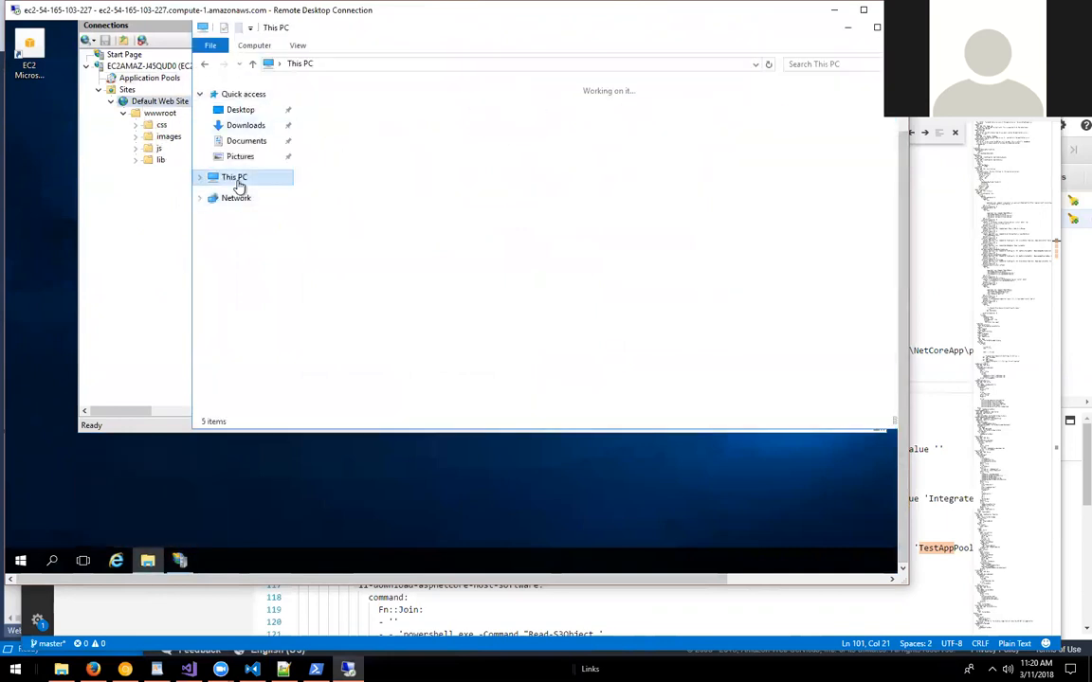
double_click(235, 176)
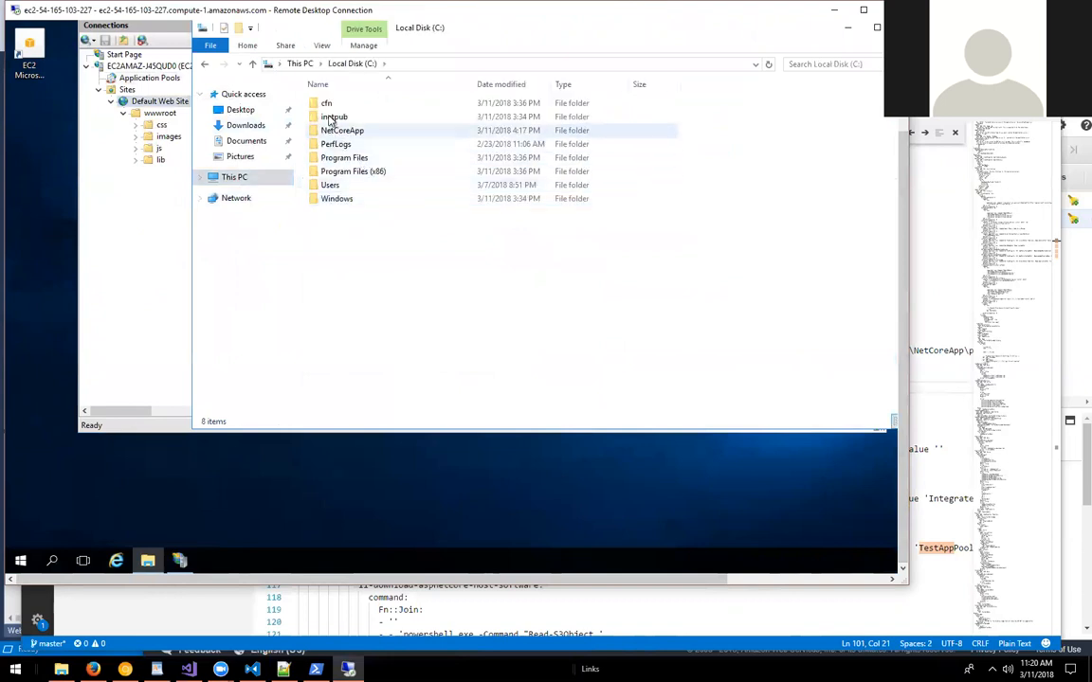
double_click(326, 103)
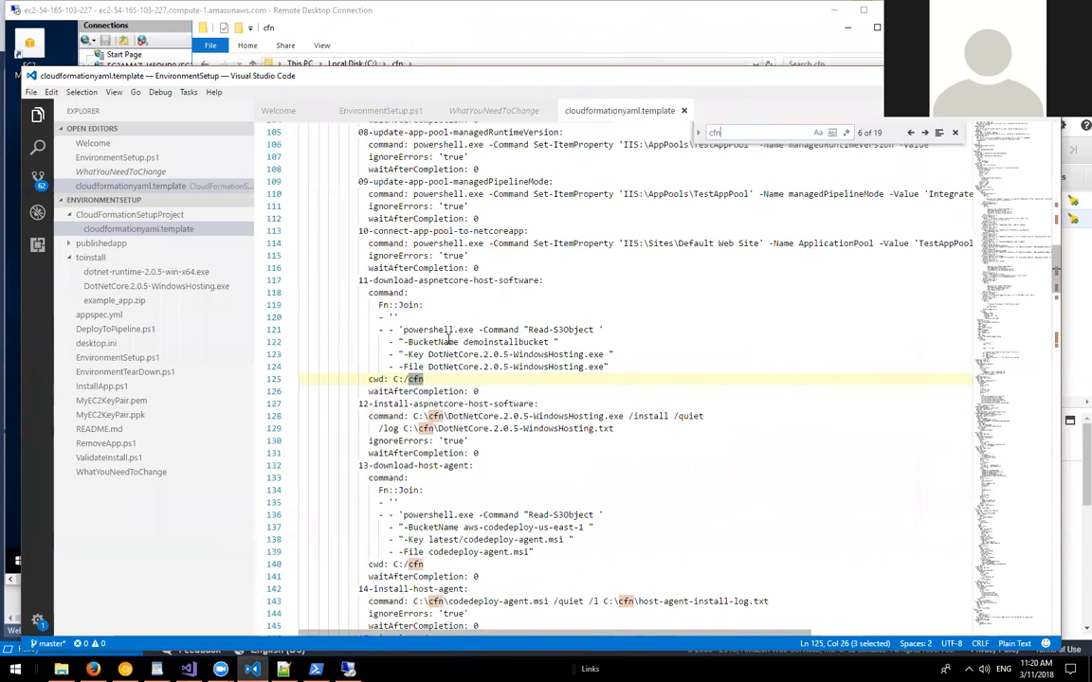
mouse_move(510, 351)
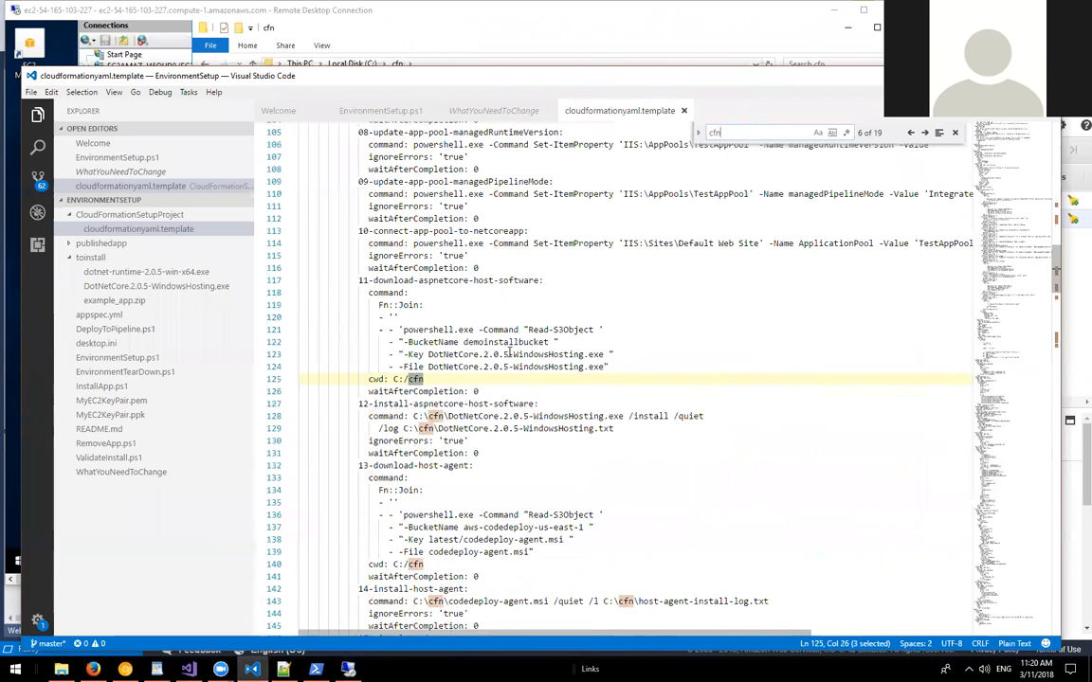
scroll(down, 3)
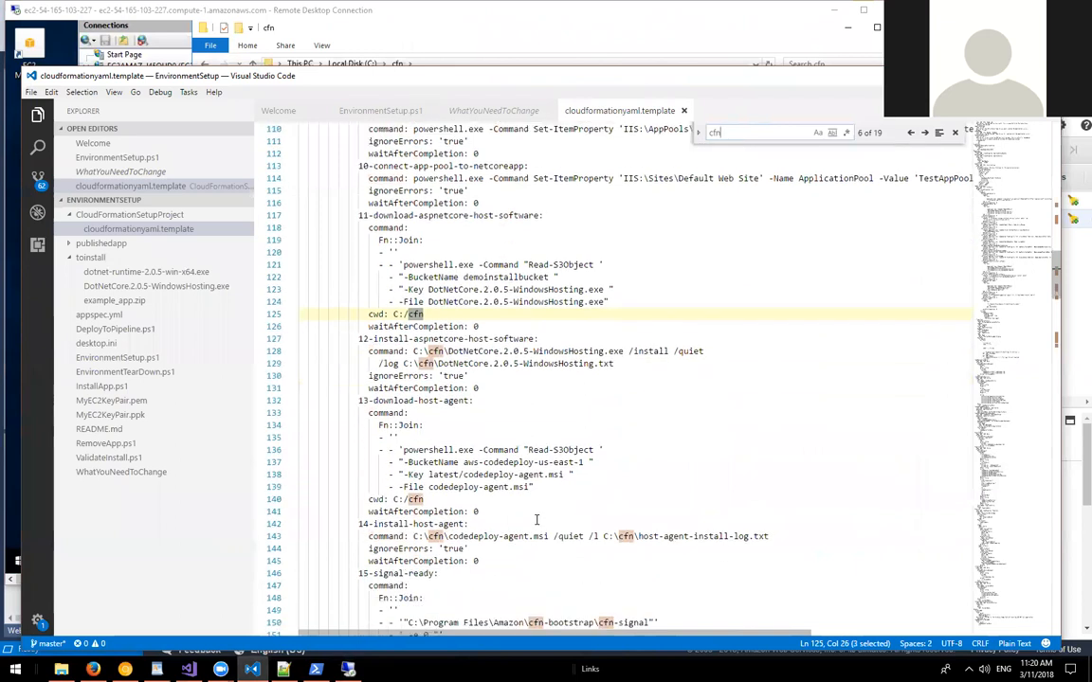
scroll(down, 3)
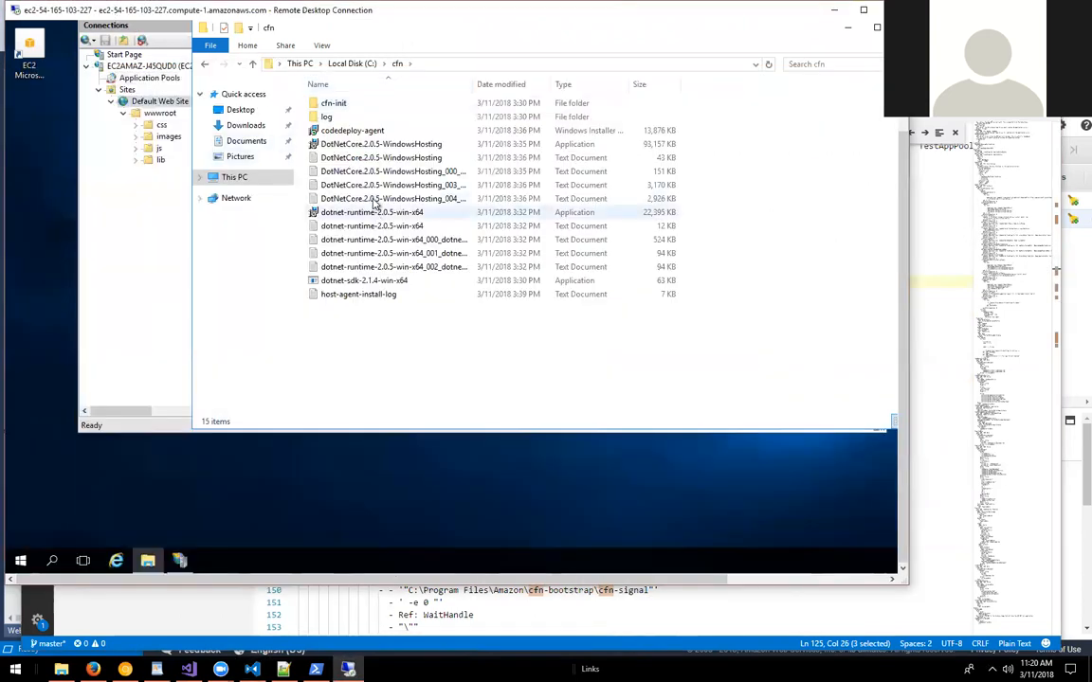
click(381, 144)
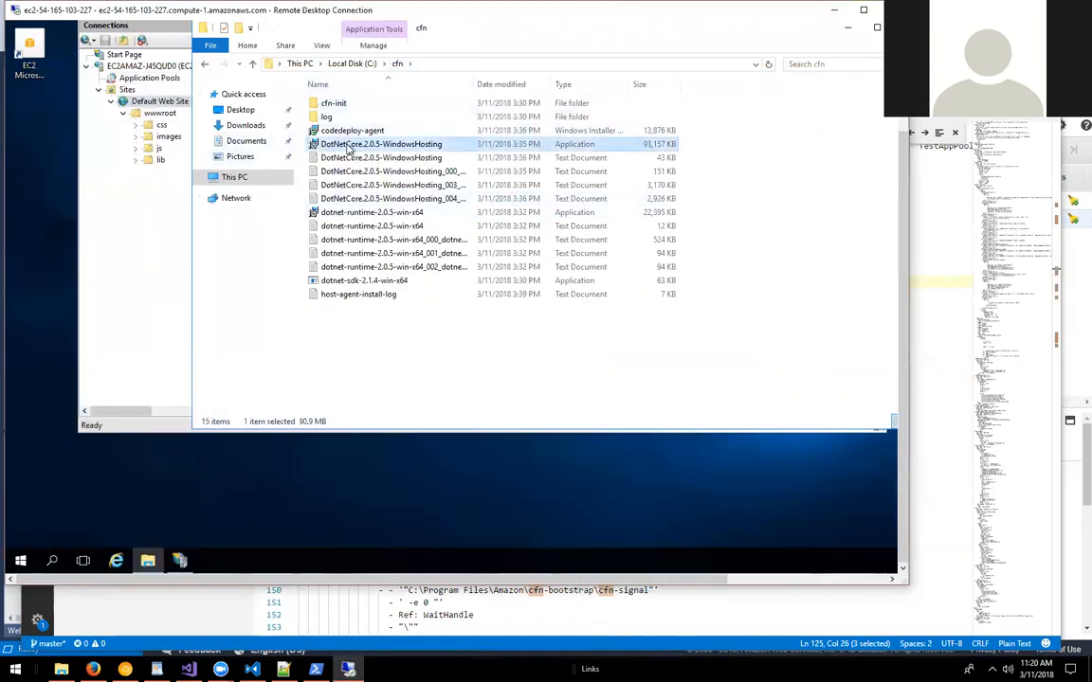
click(372, 212)
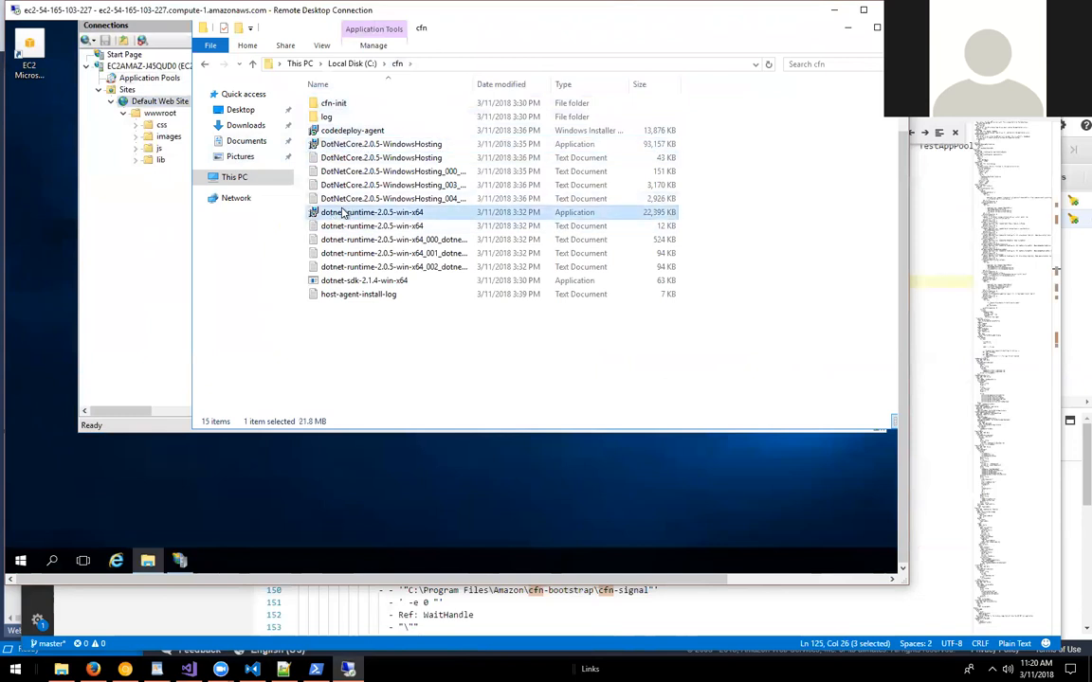
click(353, 129)
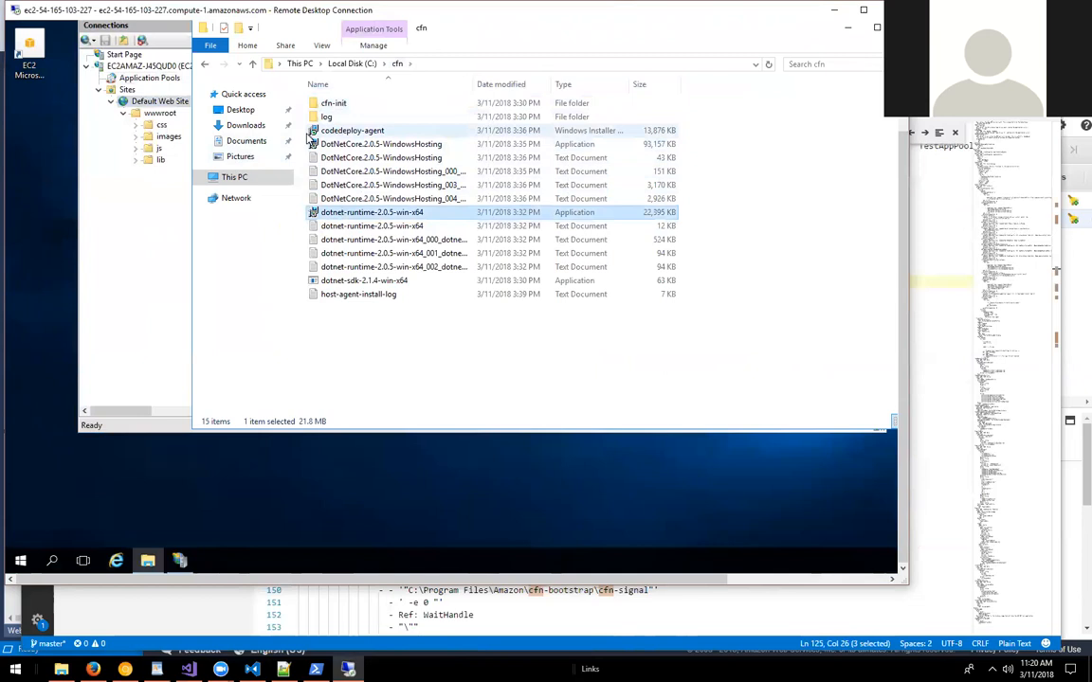
mouse_move(381, 144)
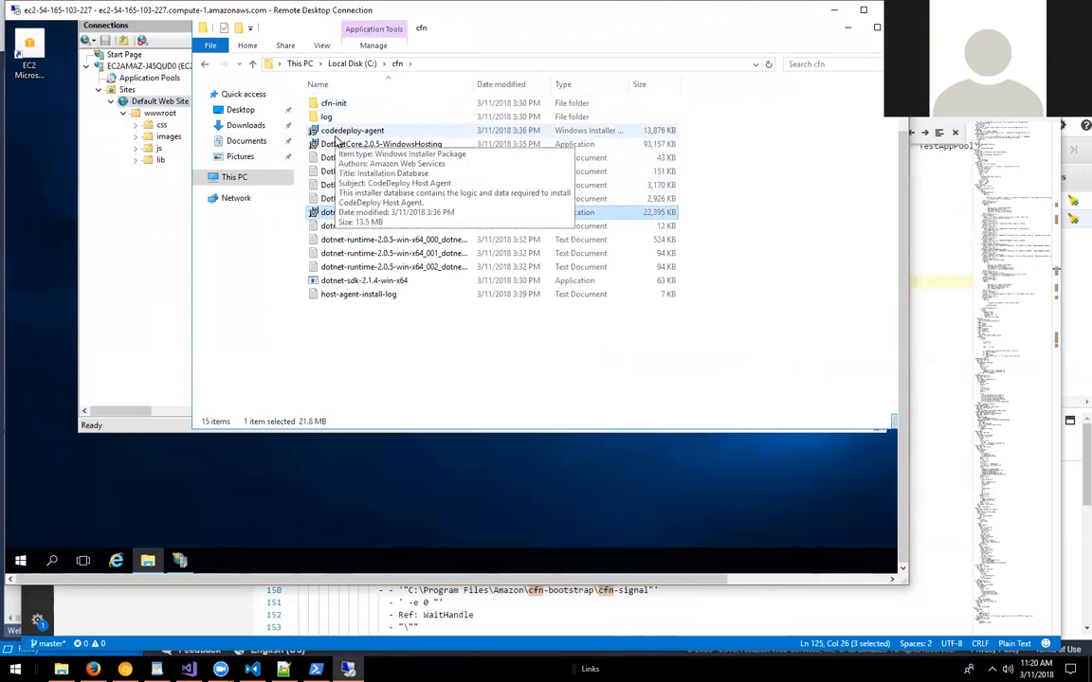
mouse_move(254, 330)
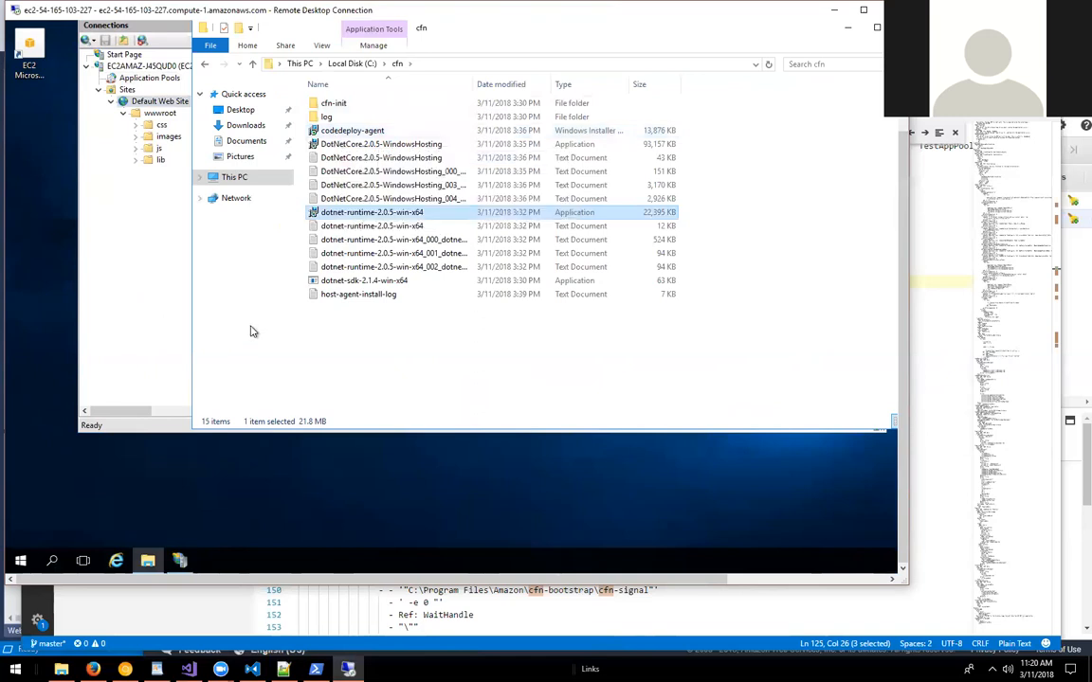
mouse_move(402, 178)
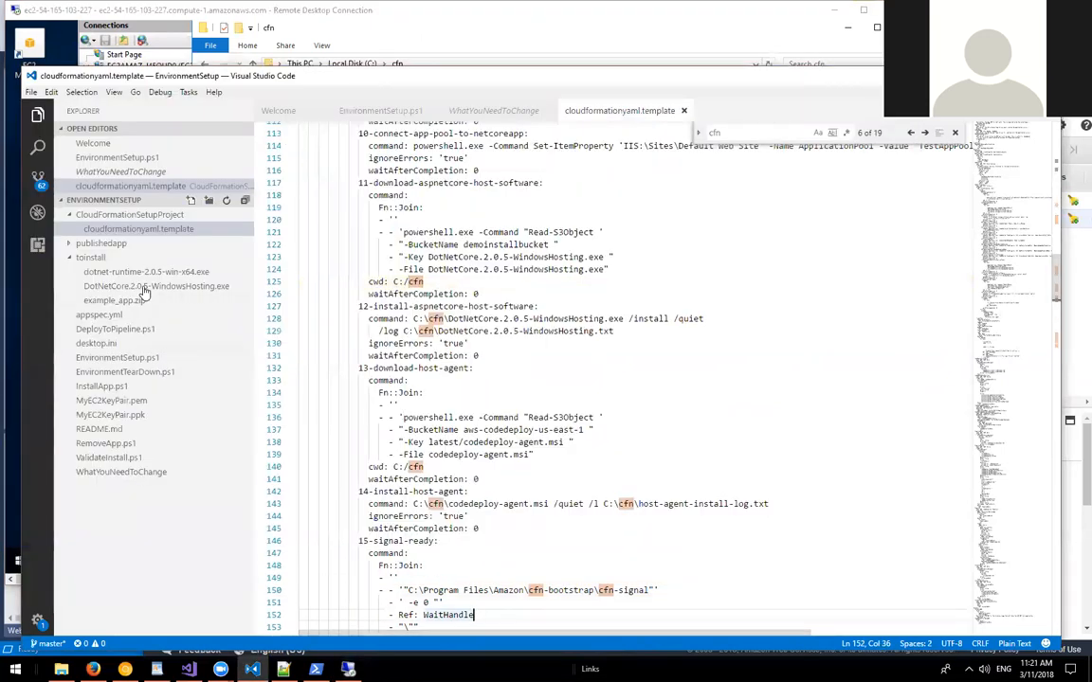
View the WhatYouNeedToChange notes, then EnvironmentSetup.ps1 at its _LaunchCloudFormationStack function
click(493, 110)
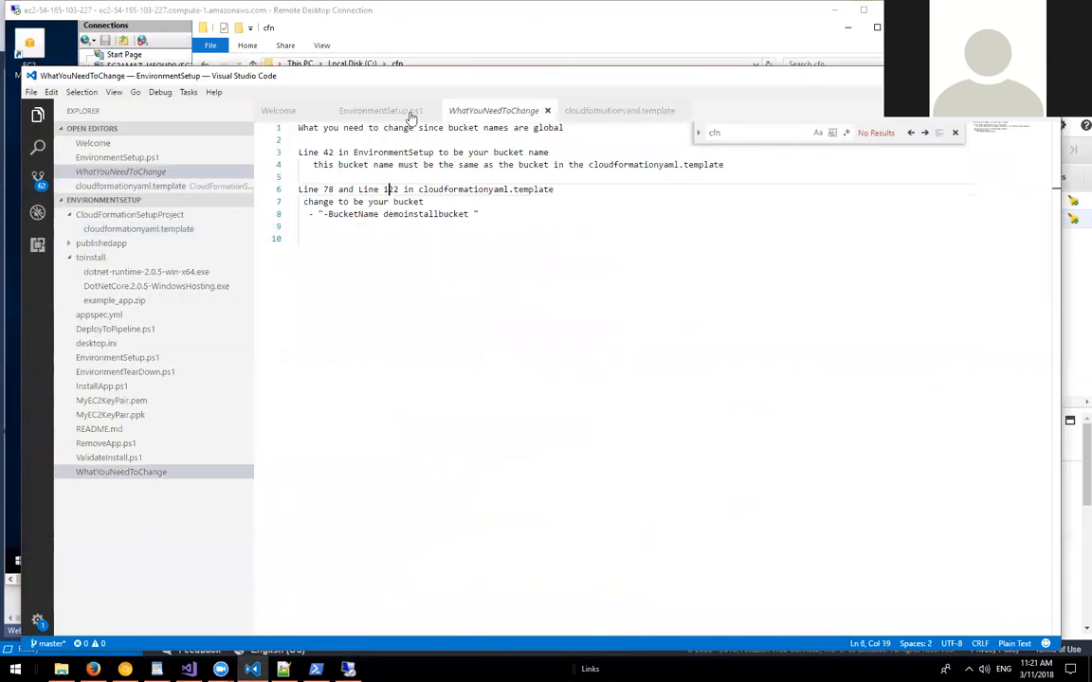
click(379, 110)
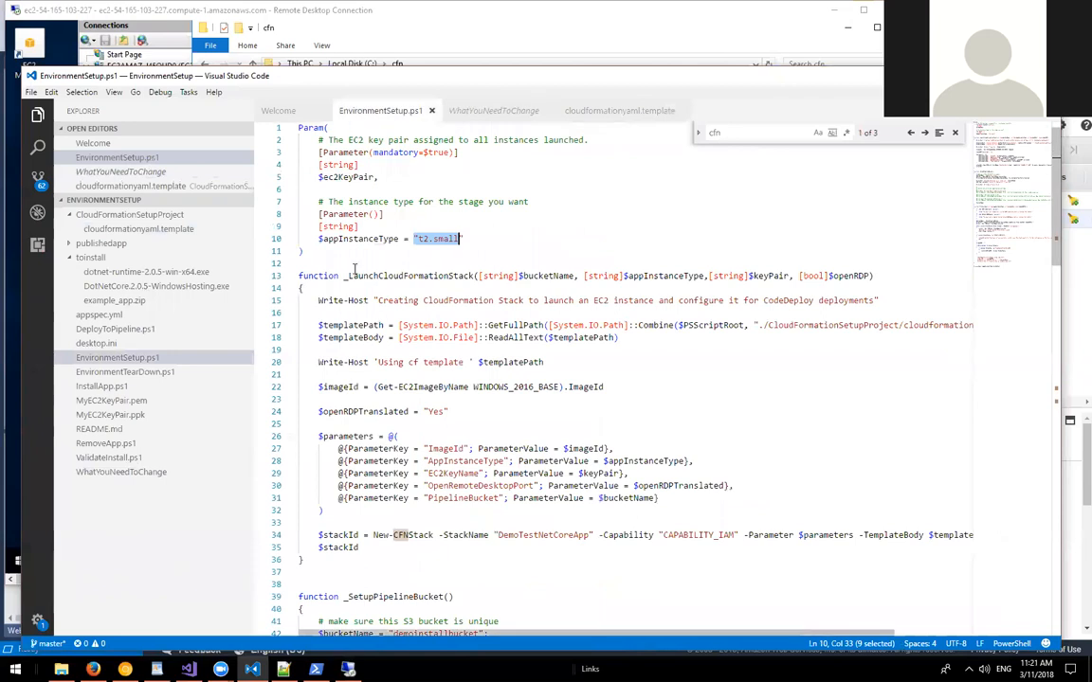
scroll(down, 3)
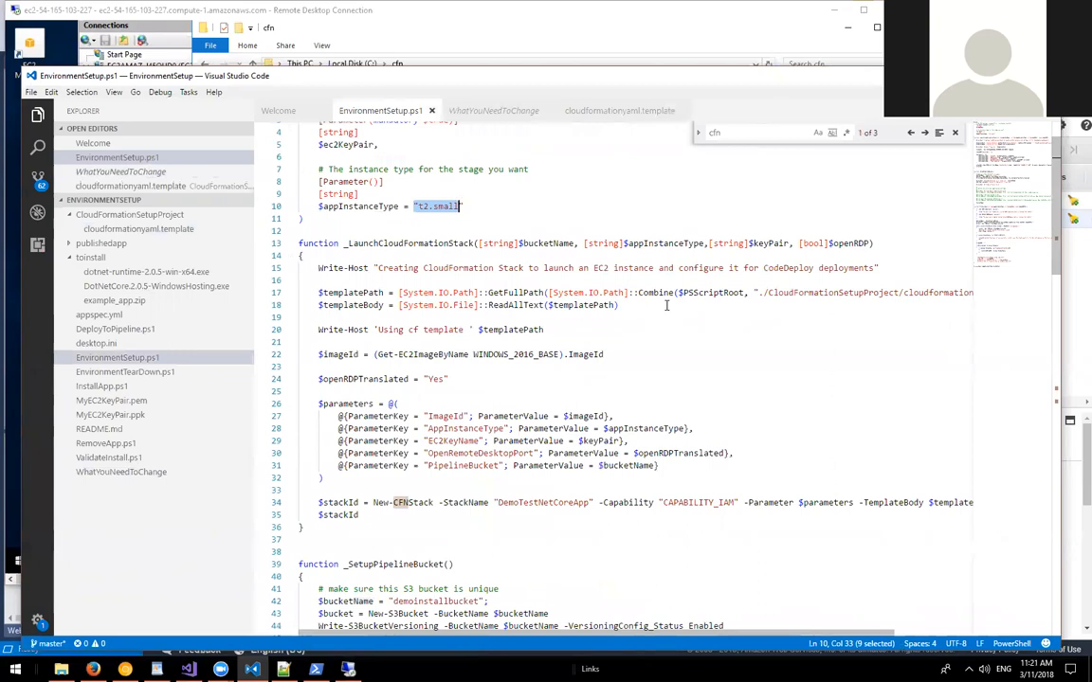
mouse_move(564, 375)
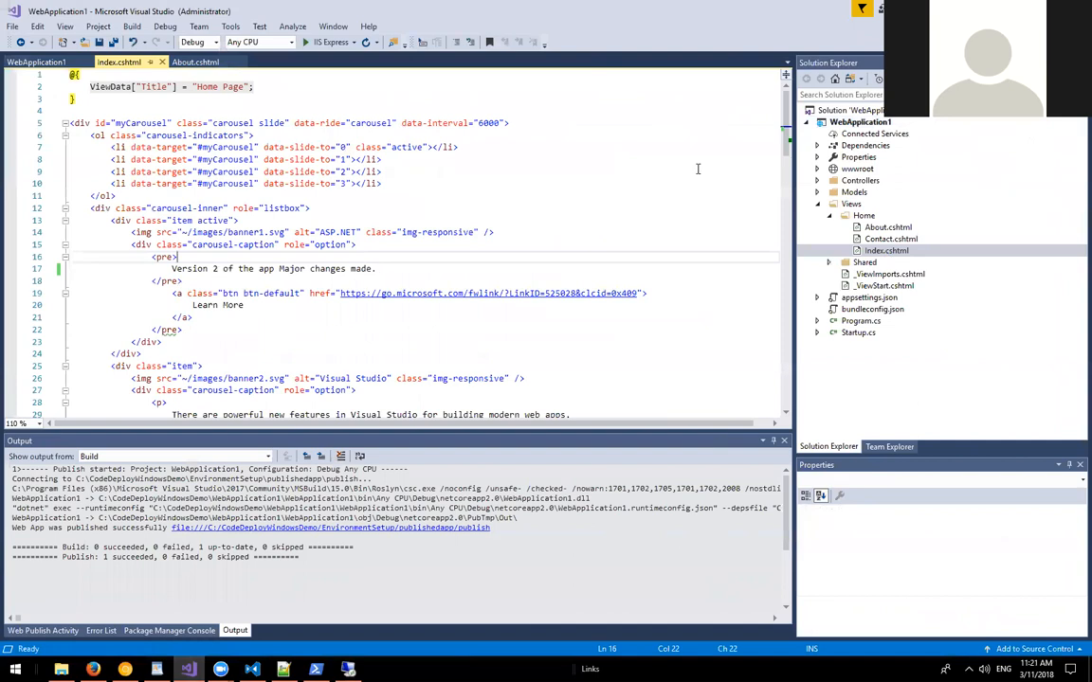
mouse_move(655, 223)
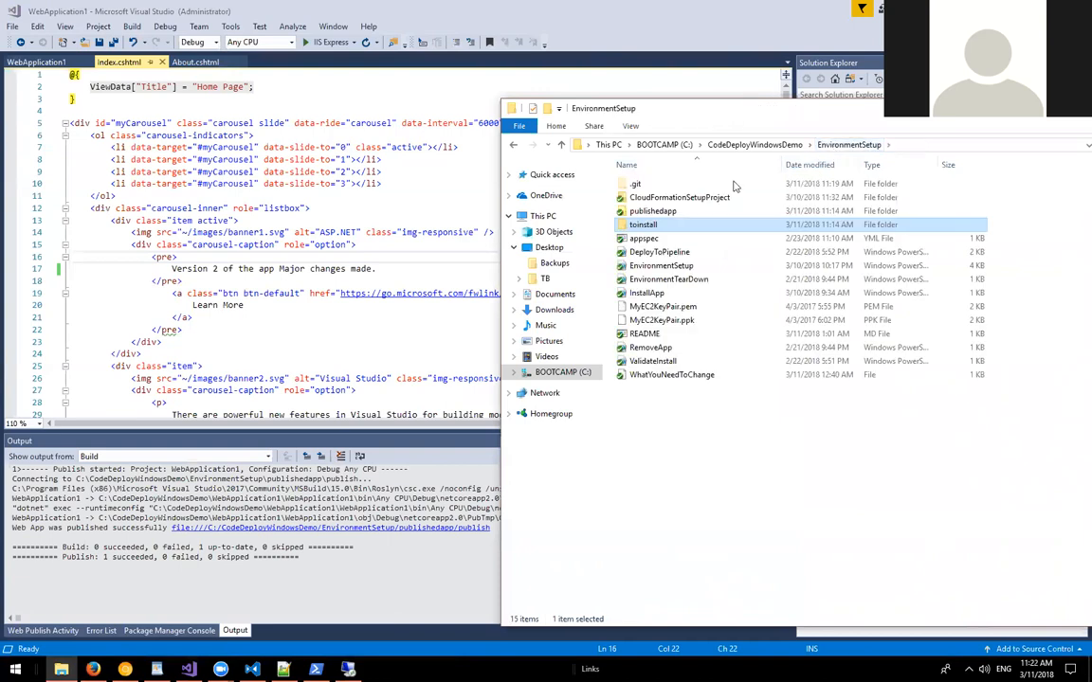
Open the publishedapp folder and look over its RemoveApp script and appspec file
click(652, 210)
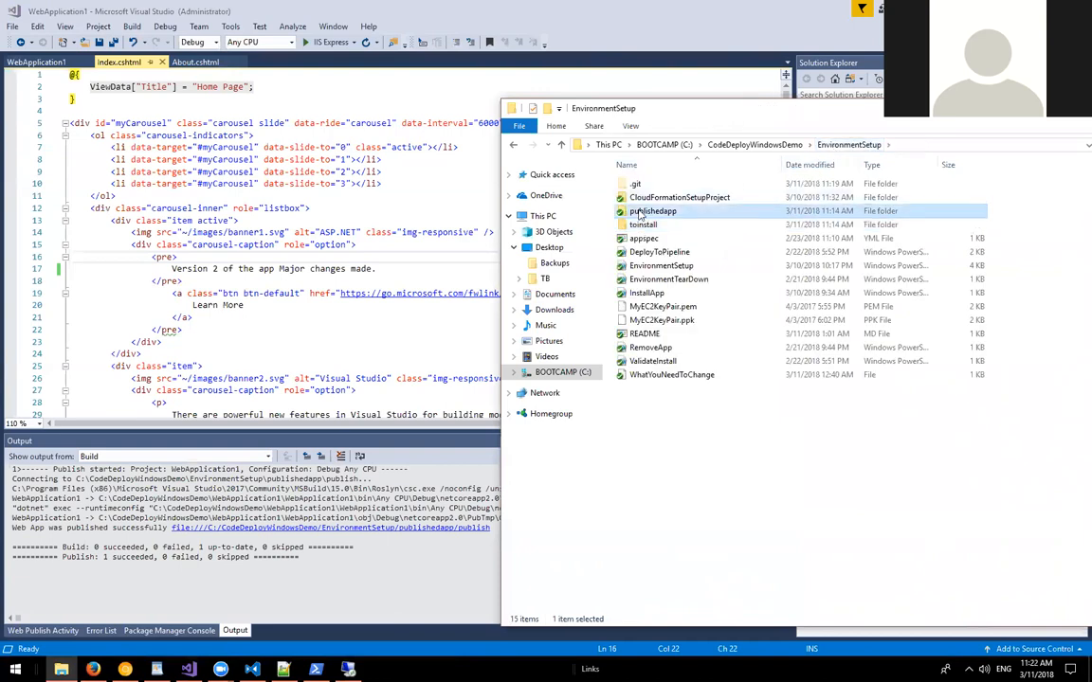
double_click(652, 211)
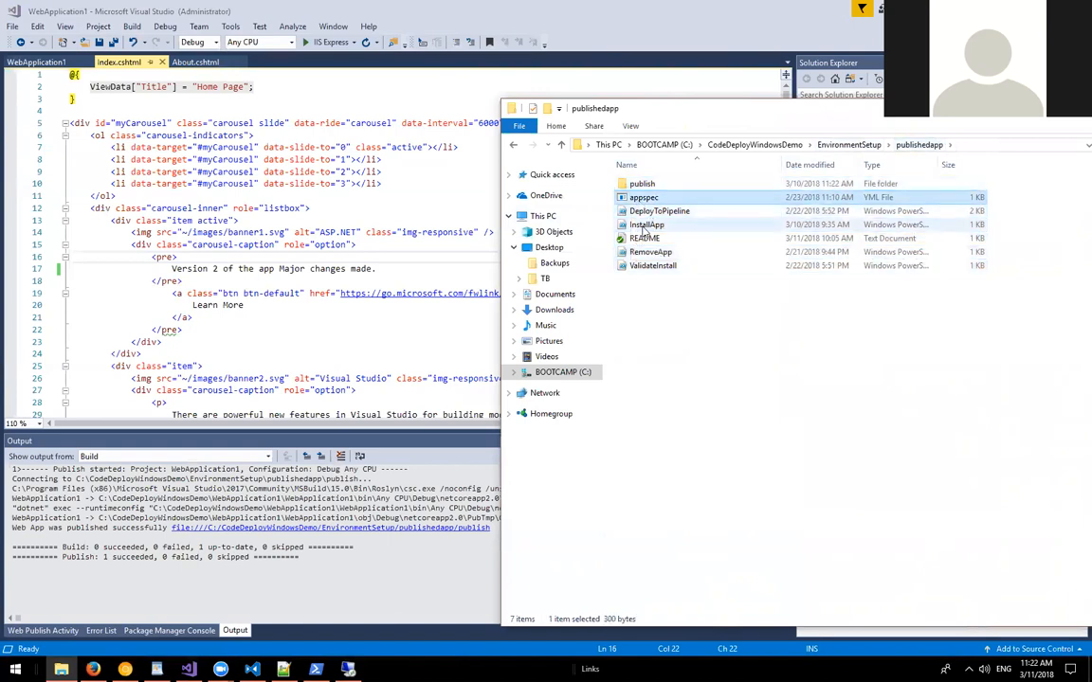
click(652, 250)
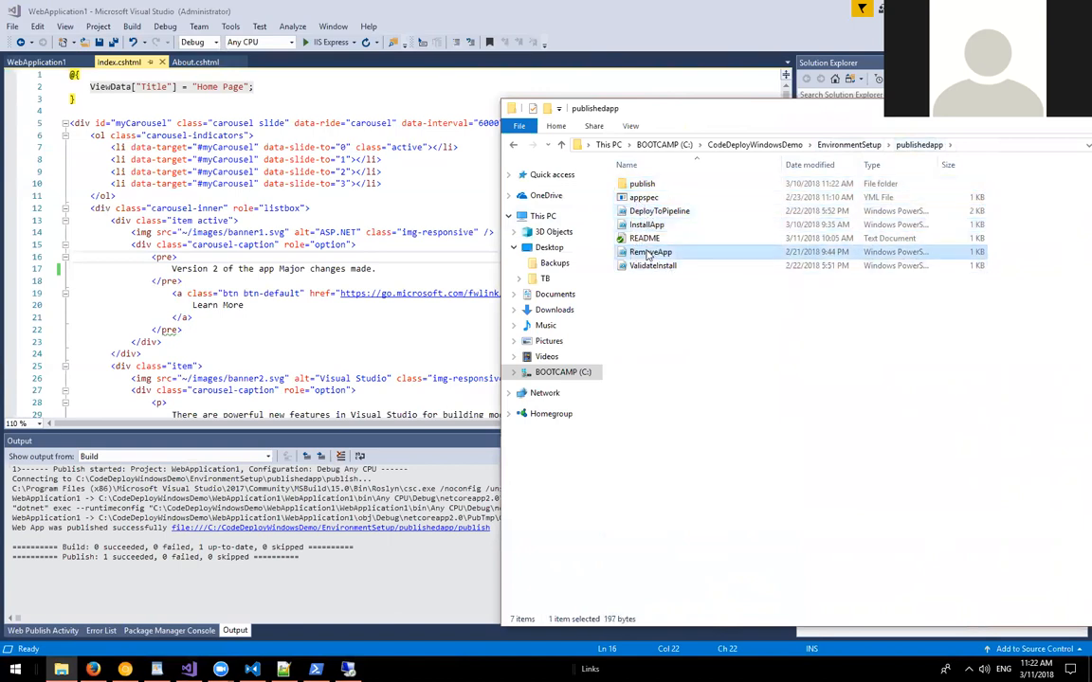
click(644, 197)
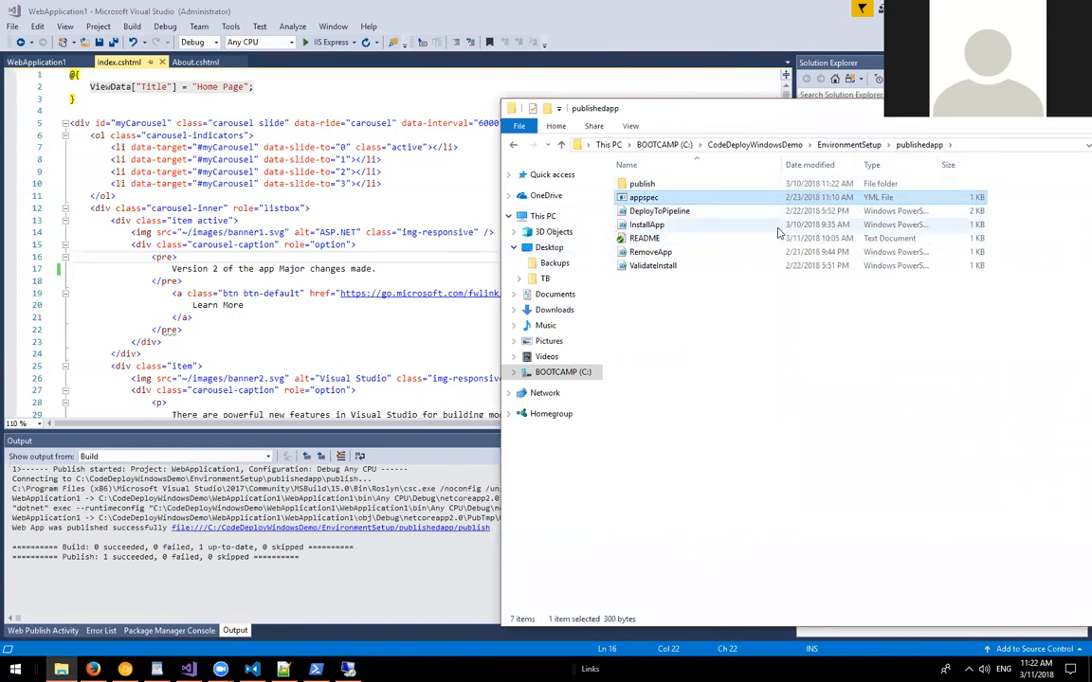
mouse_move(644, 197)
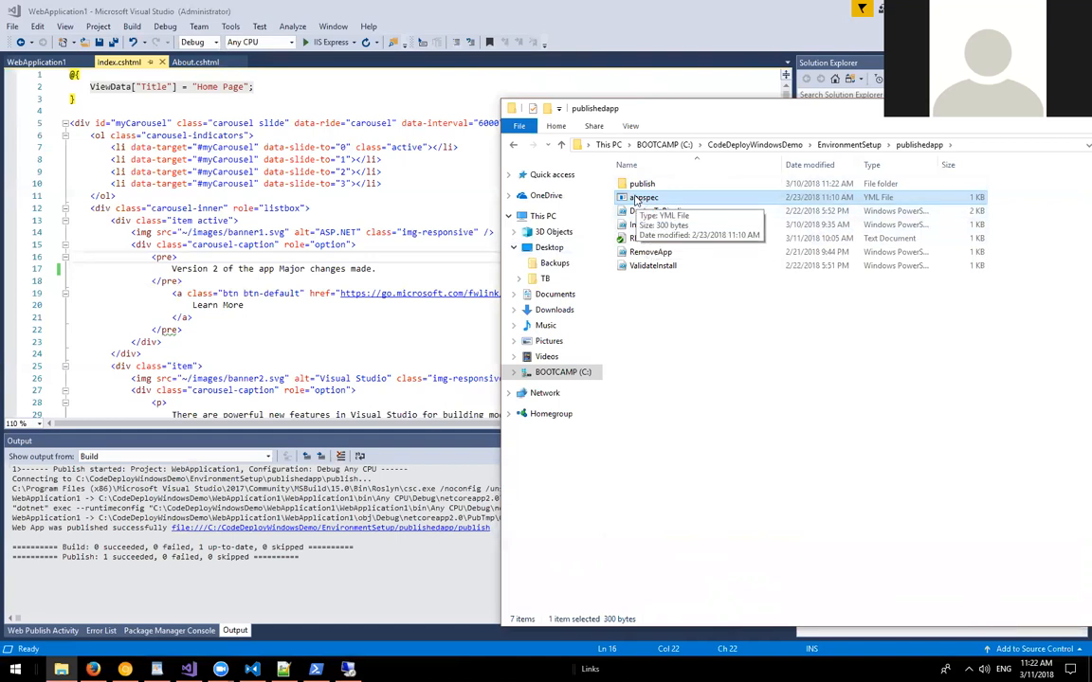
mouse_move(644, 199)
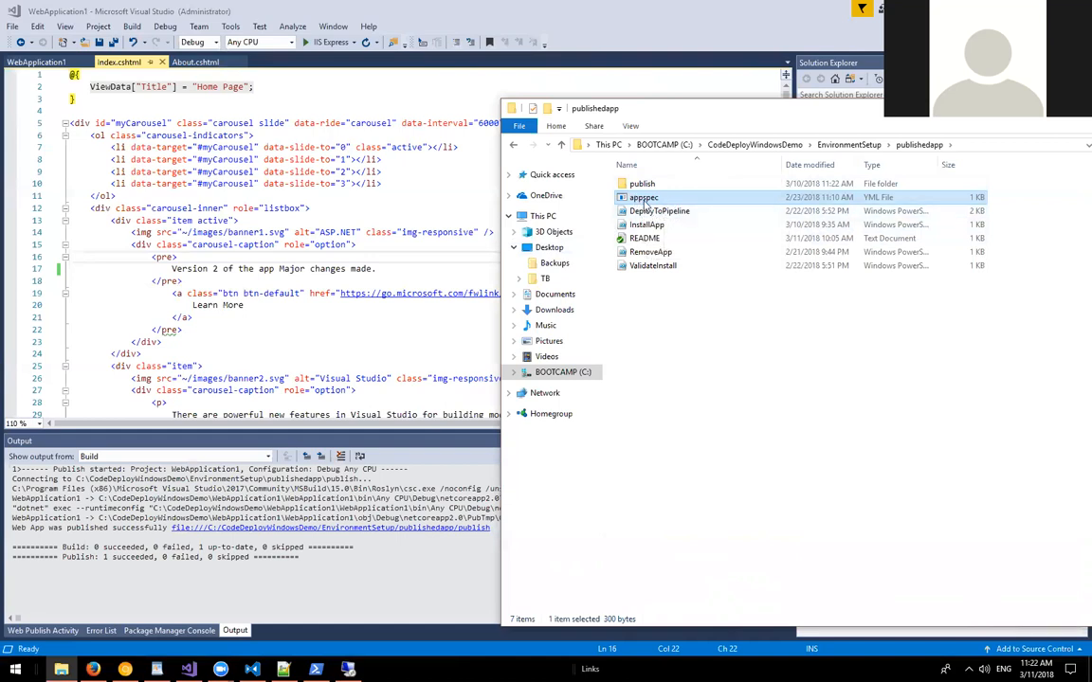
Open InstallApp.ps1 in Notepad++ via its Edit context action
right_click(649, 224)
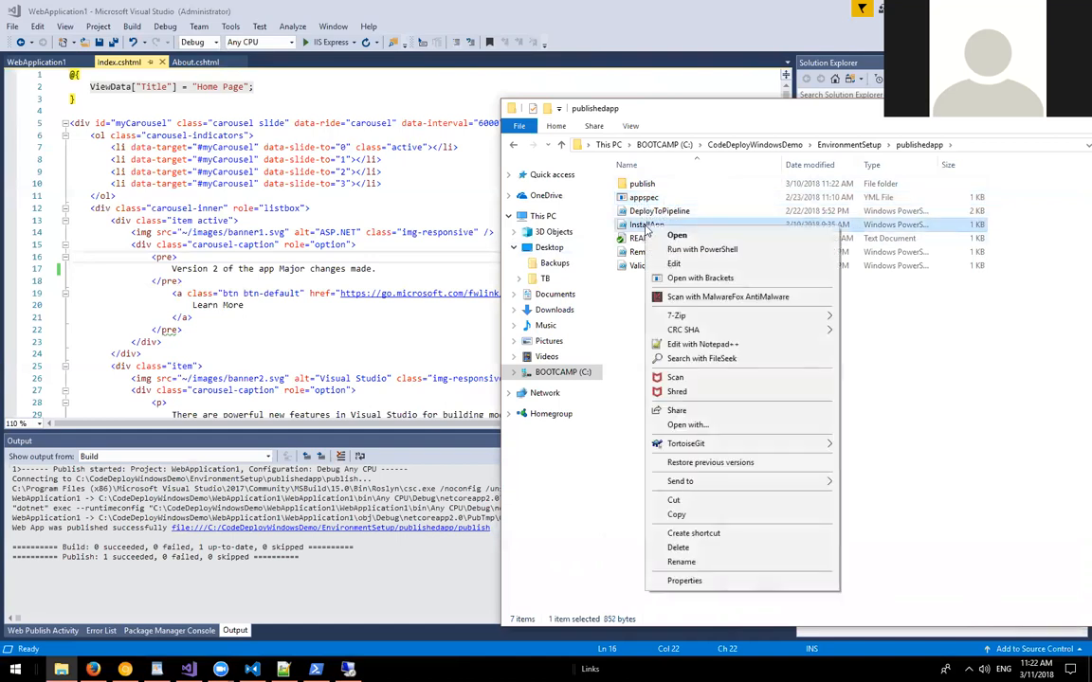
click(652, 251)
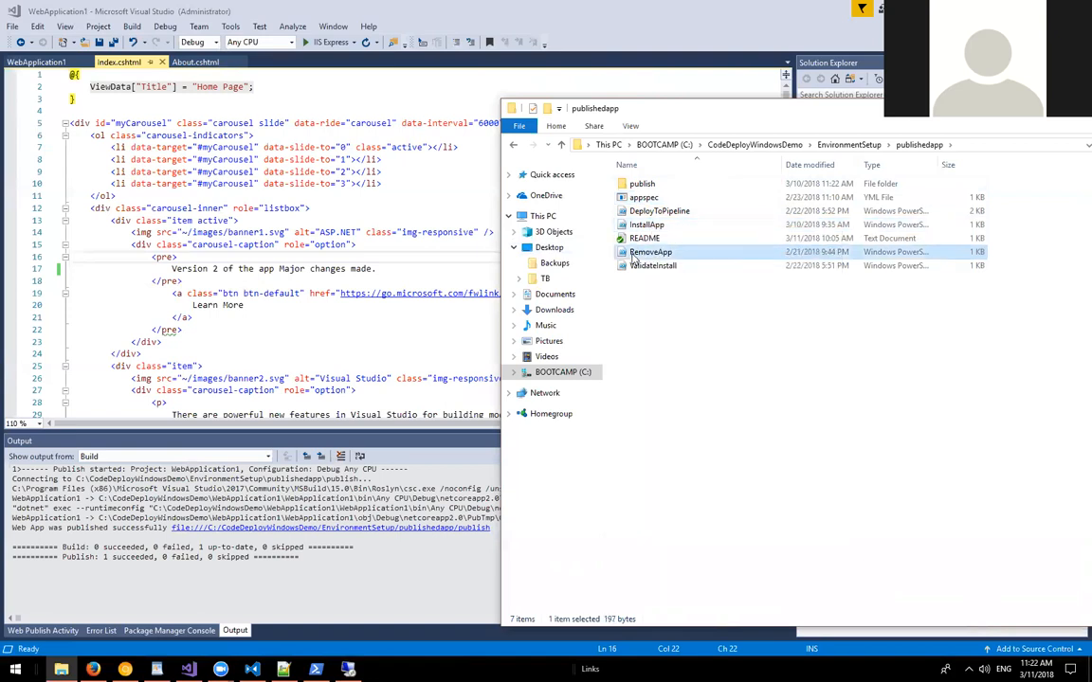
right_click(651, 252)
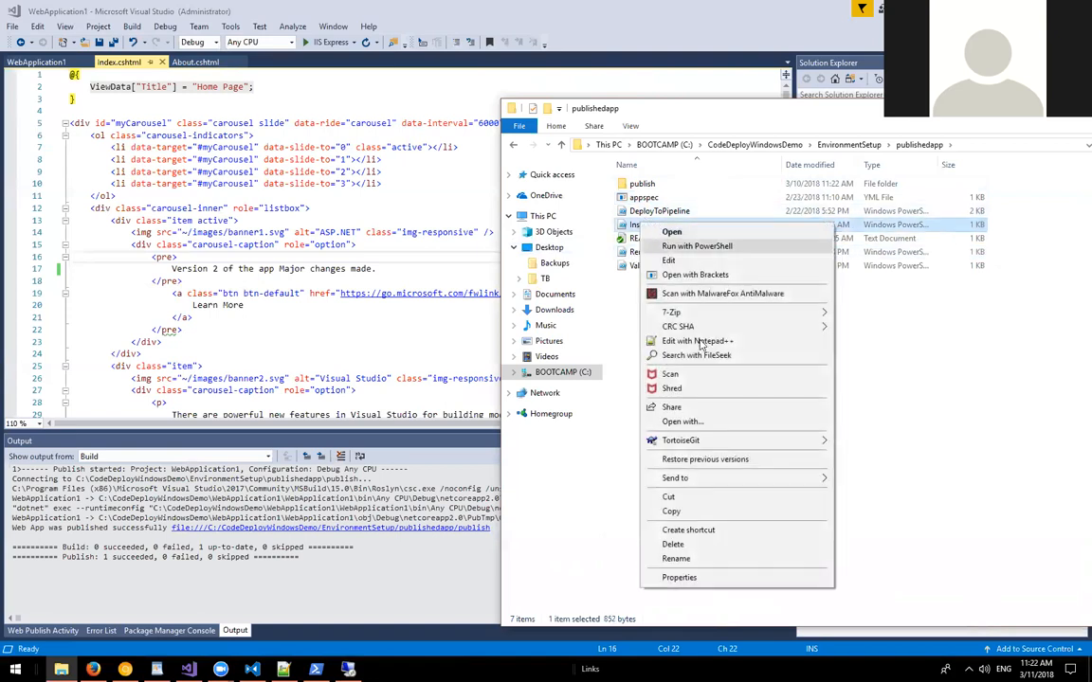
click(698, 341)
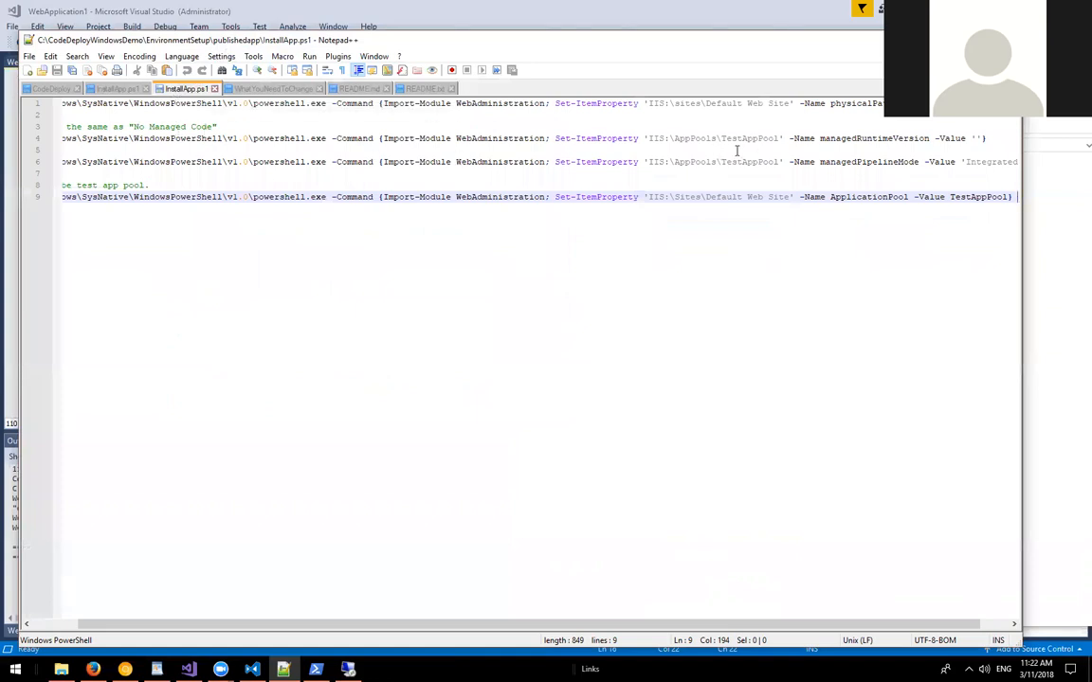
mouse_move(750, 200)
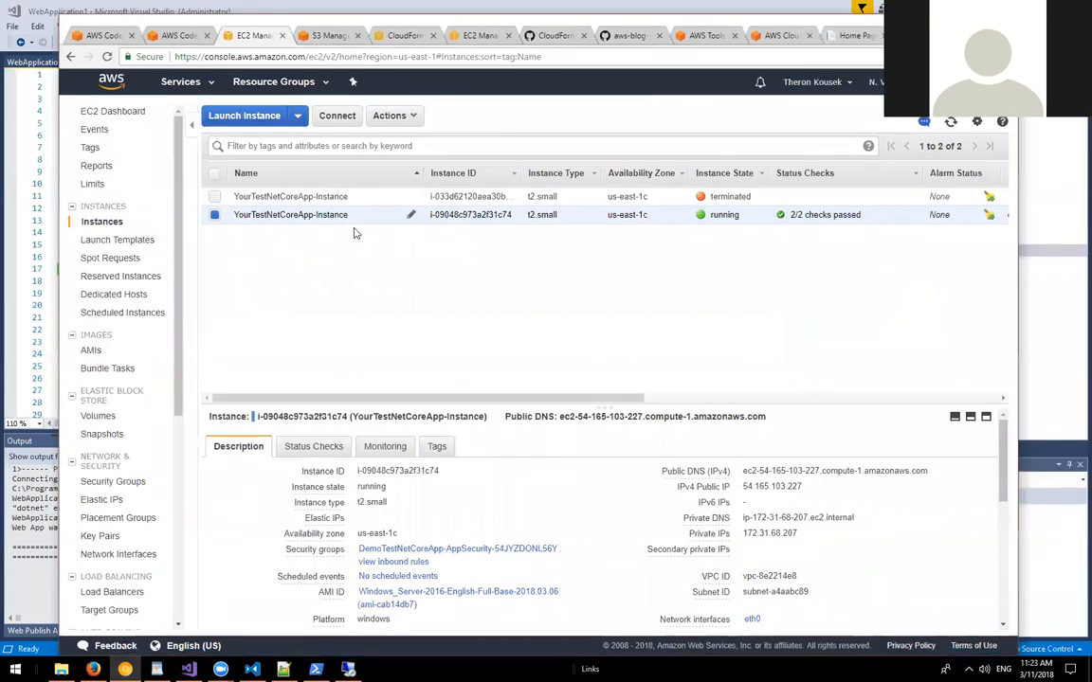
mouse_move(335, 237)
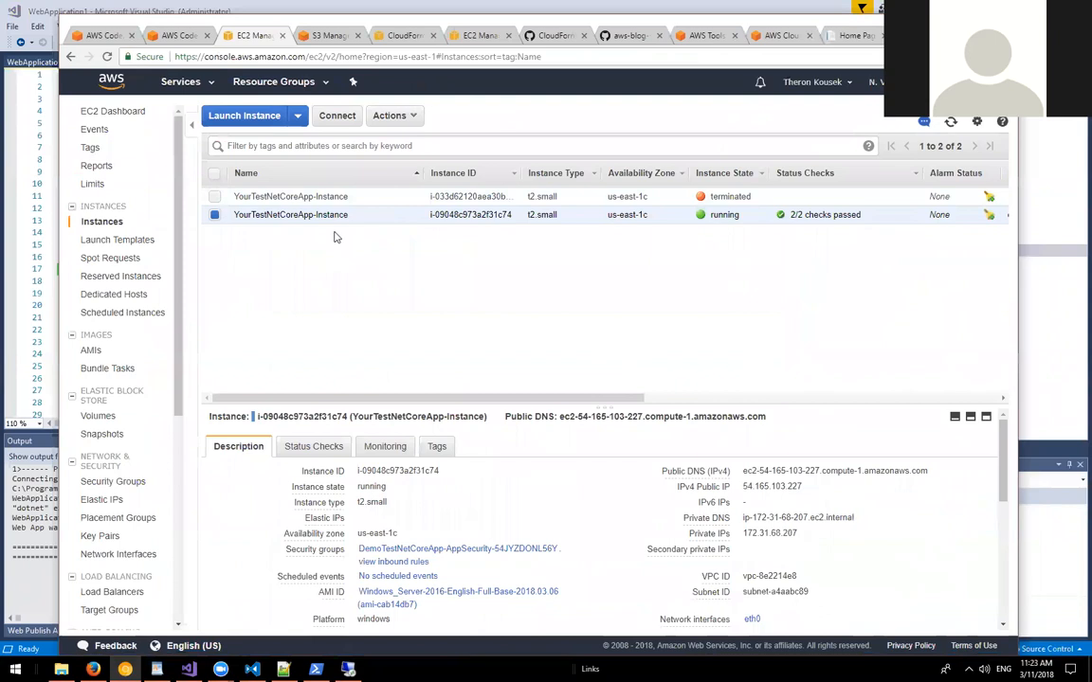
mouse_move(174, 137)
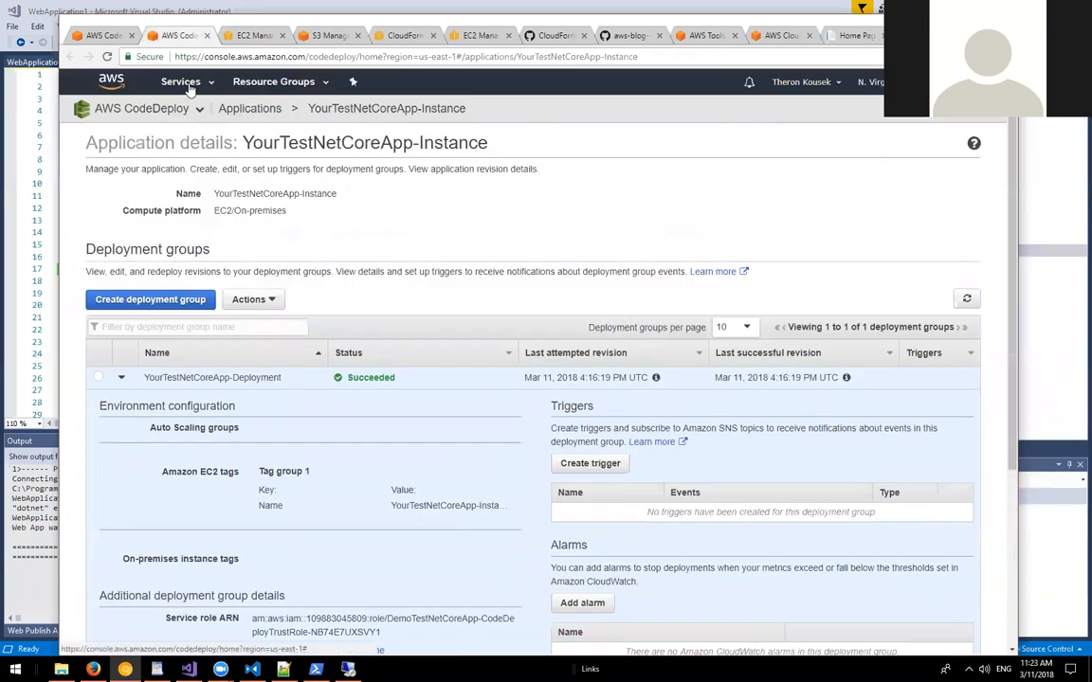
Delete the DemoTestNetCoreApp stack from the CloudFormation stacks page and confirm
click(180, 81)
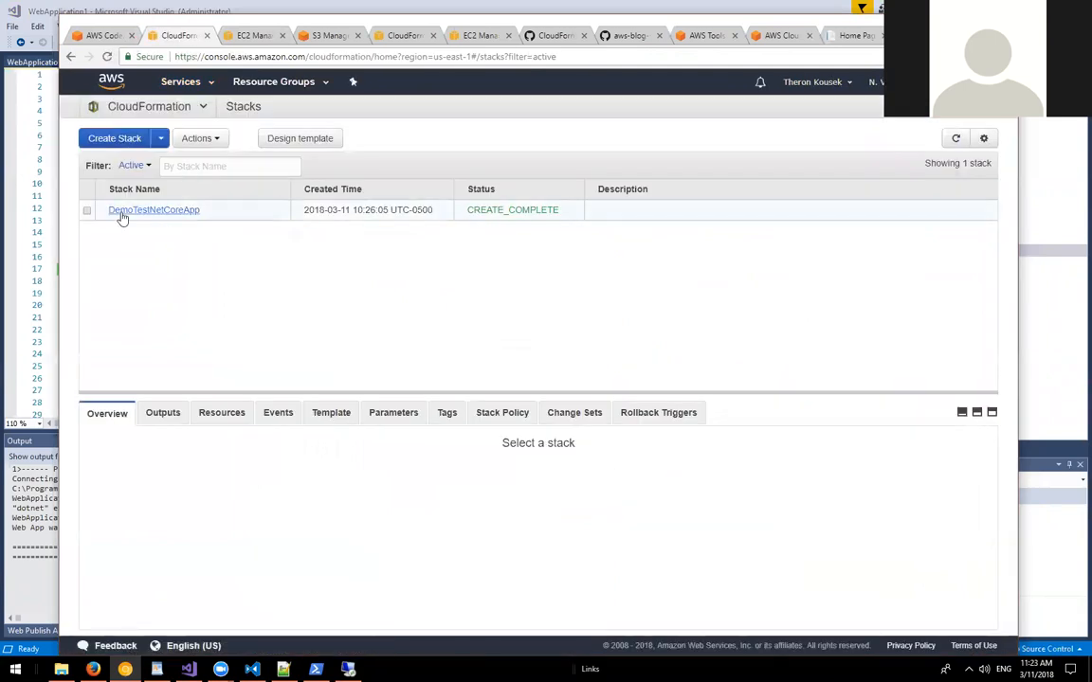
click(153, 208)
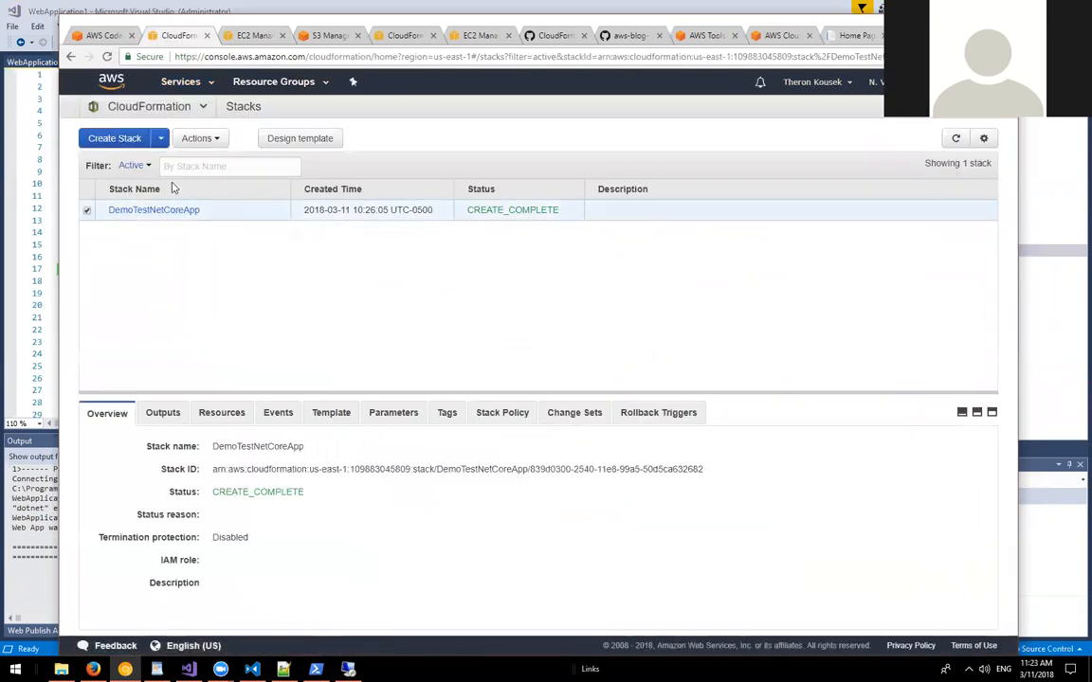
click(199, 137)
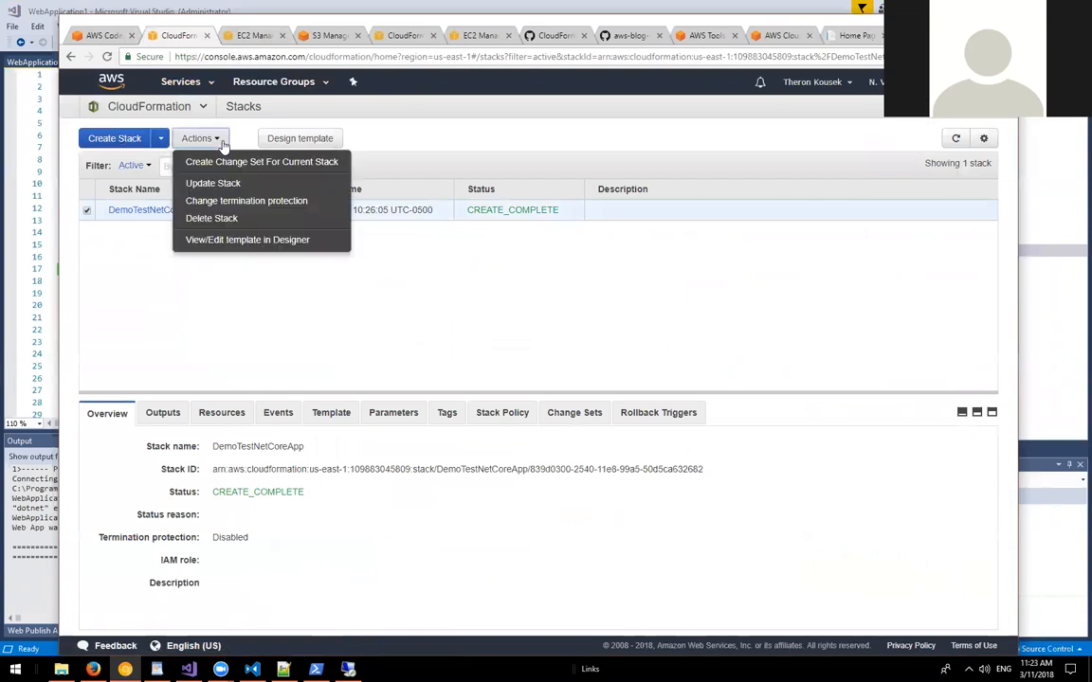
click(212, 218)
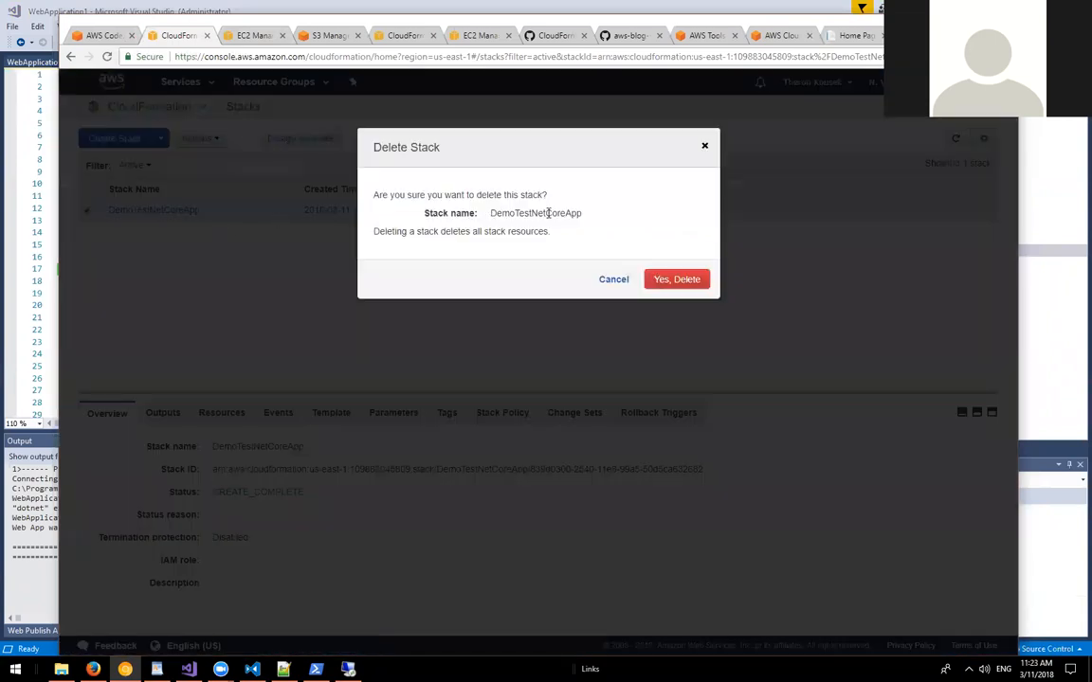
click(676, 278)
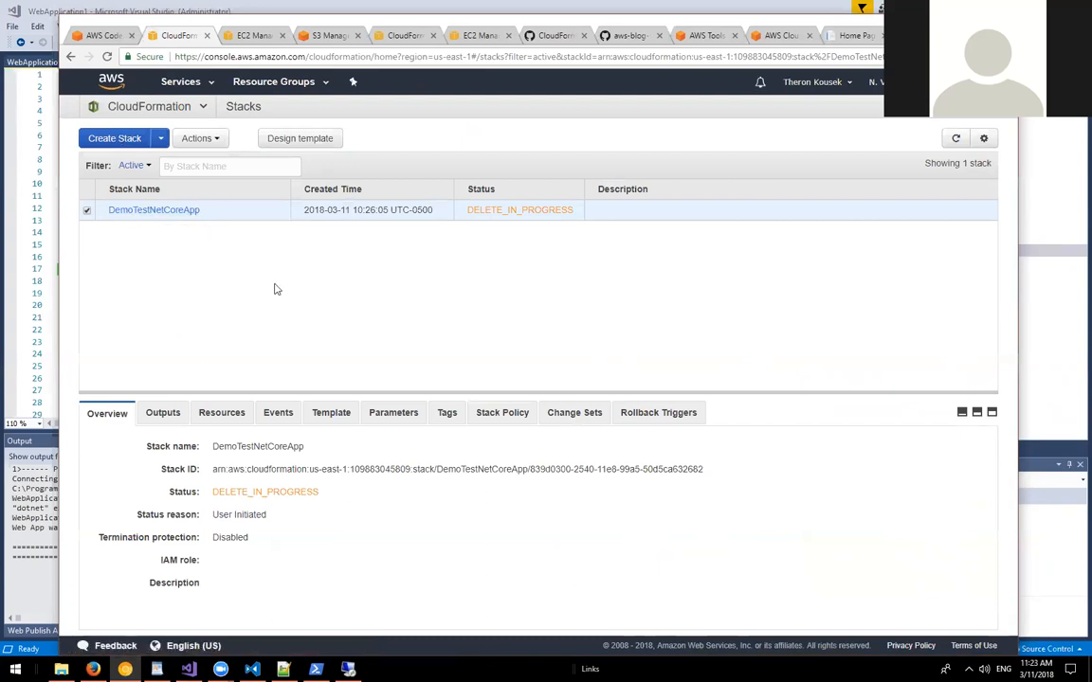
mouse_move(724, 170)
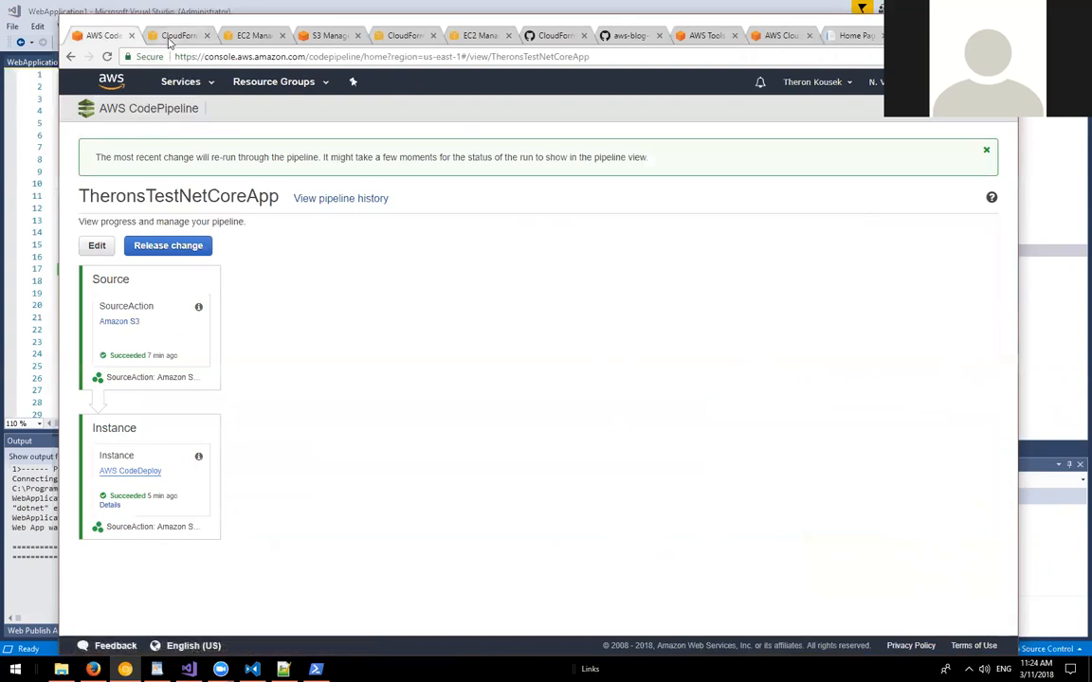
Switch to the CodePipeline browser tab to view the pipeline status
click(174, 34)
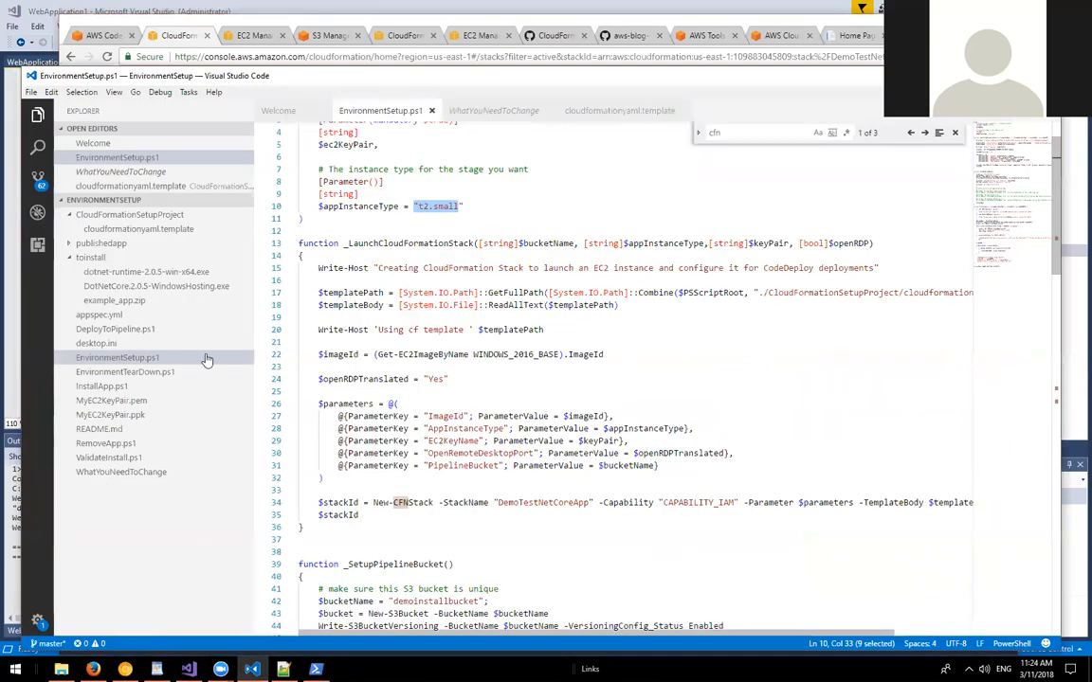
mouse_move(118, 356)
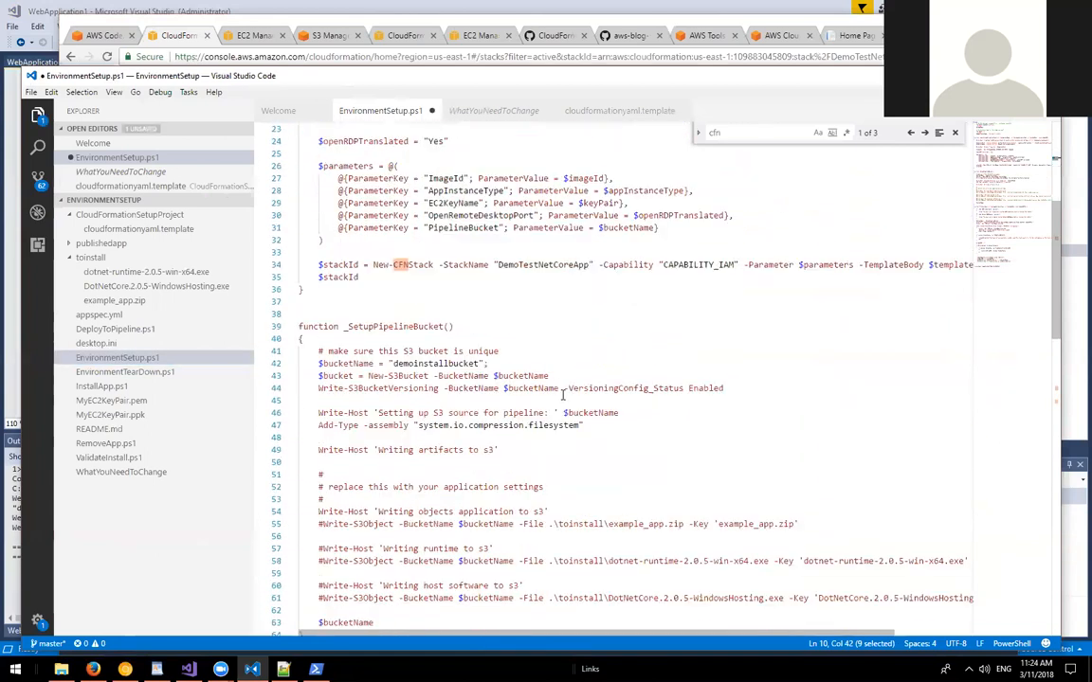
Scroll through the template's AppServerInstance dotnet download and install commands
scroll(down, 3)
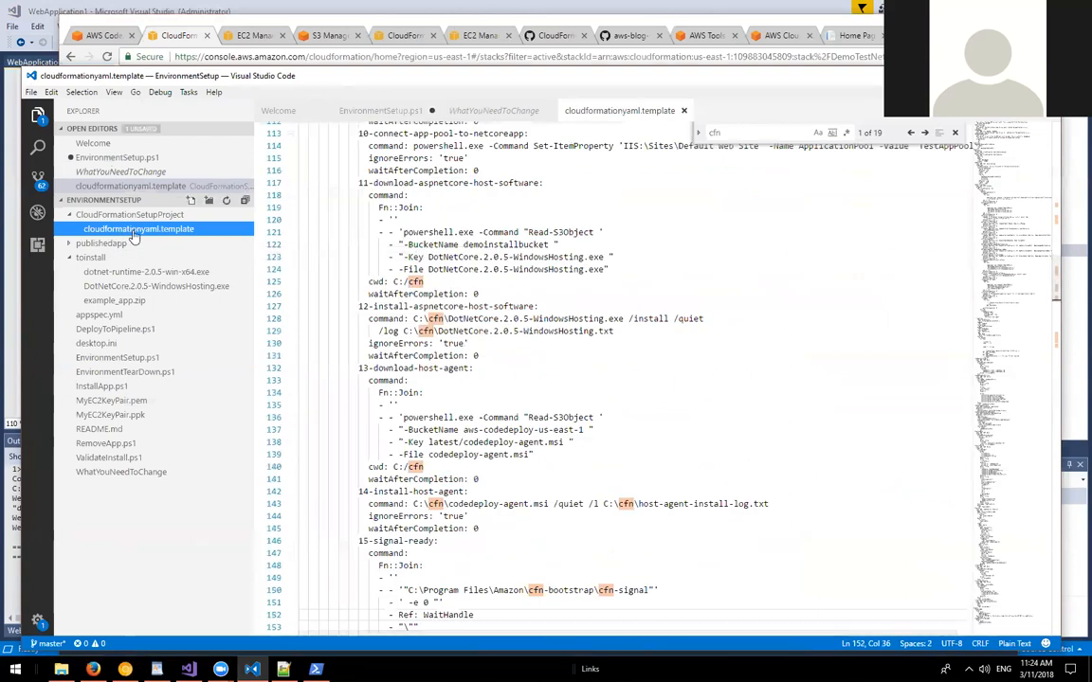
scroll(down, 3)
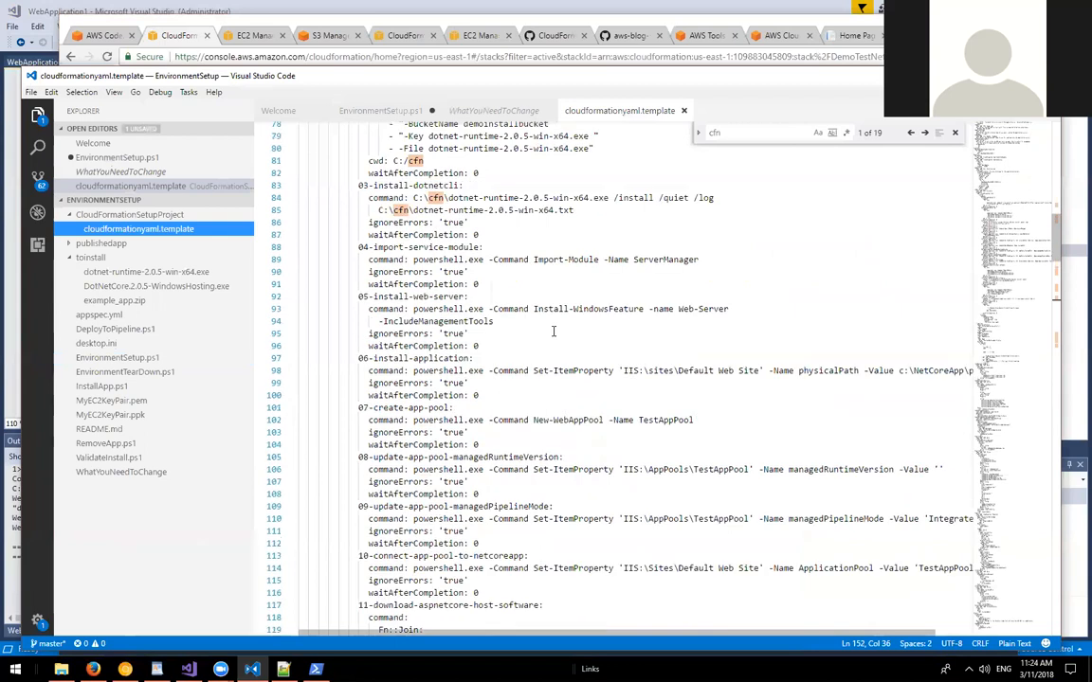
scroll(up, 3)
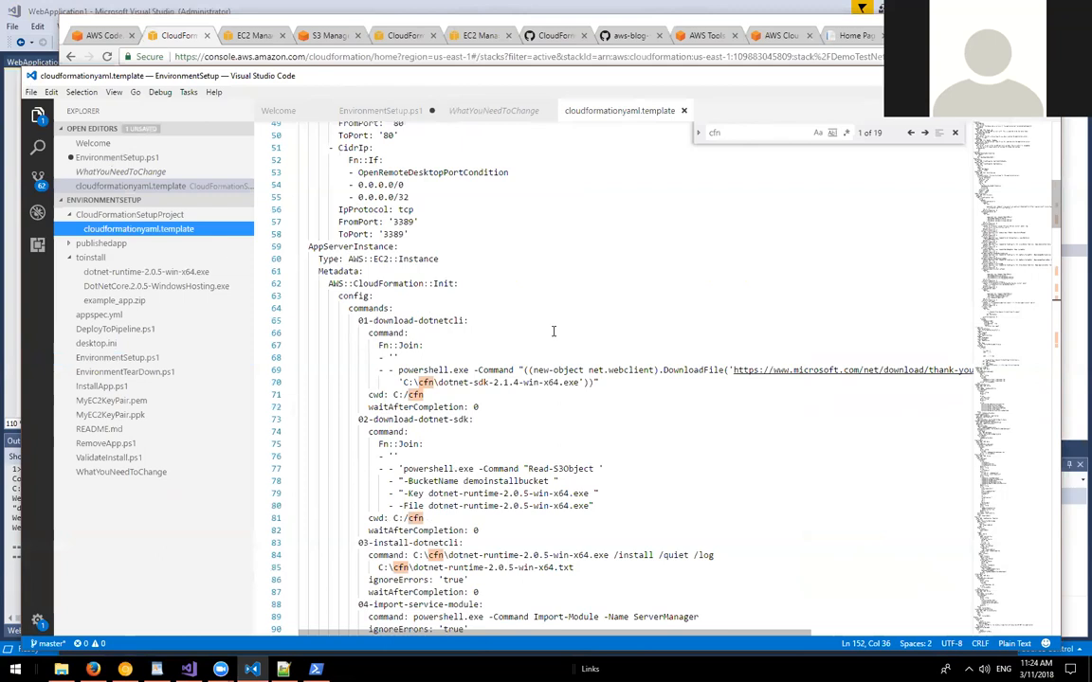
mouse_move(743, 227)
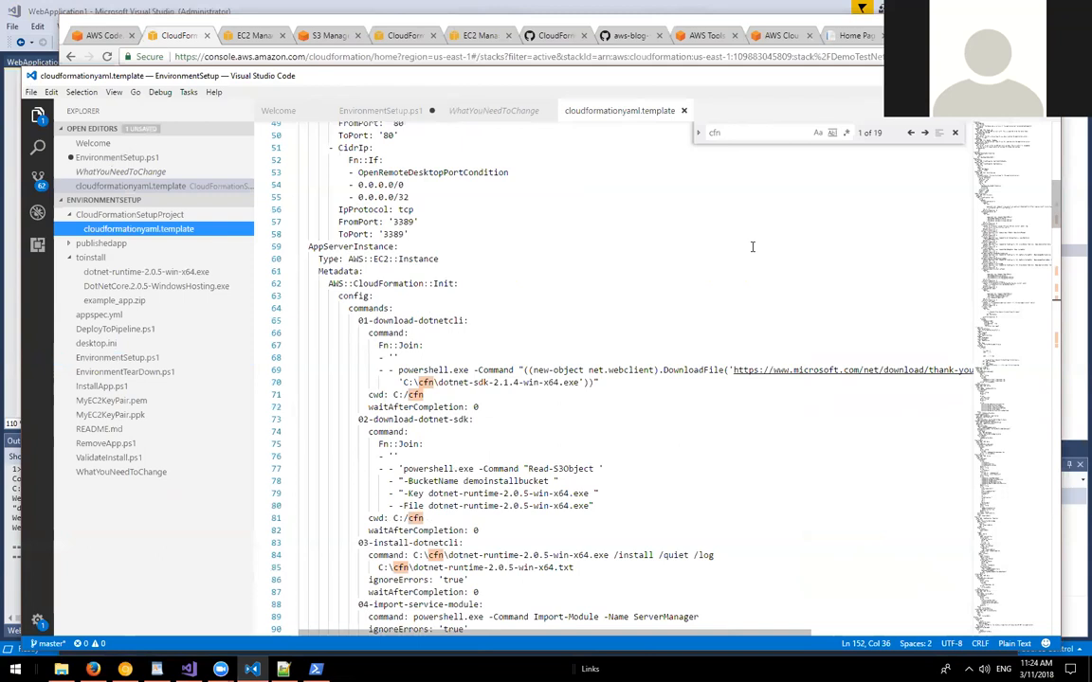
mouse_move(656, 315)
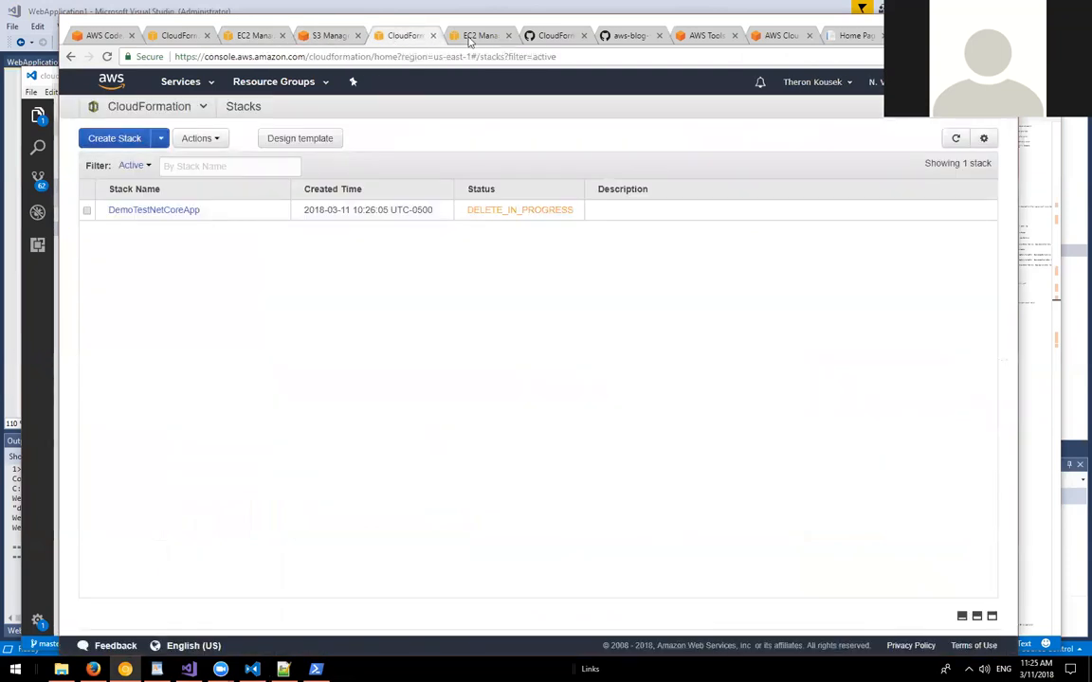
From kousekt's GitHub profile, navigate to the CloudFormationCodeDeployWindowsDemo repository's file list and README
click(629, 34)
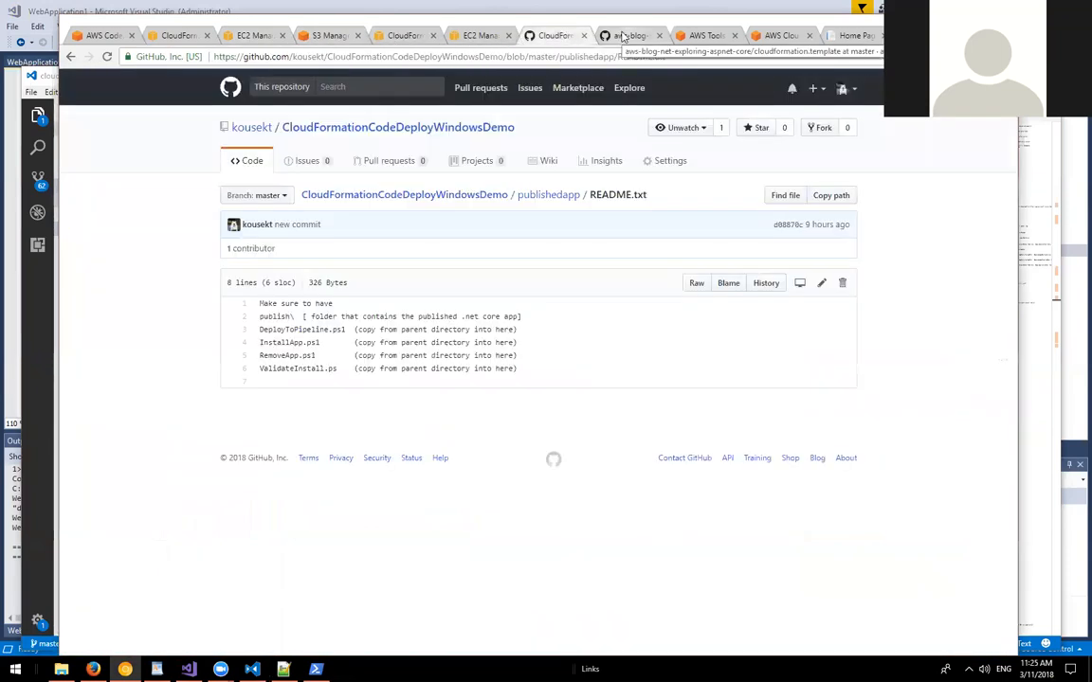
mouse_move(254, 127)
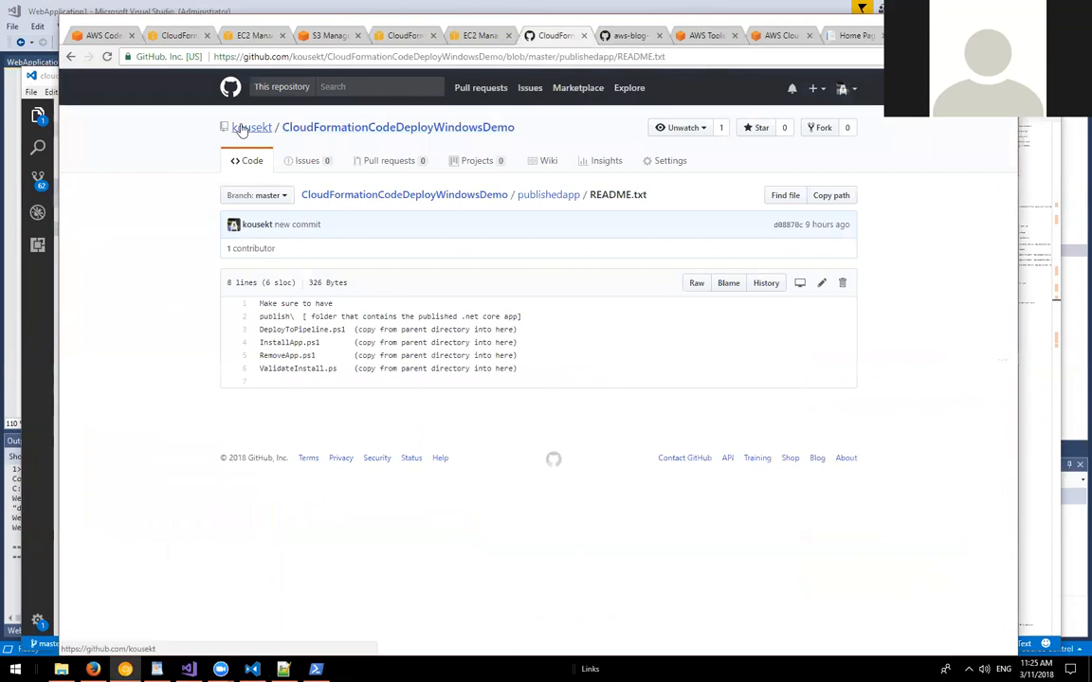
click(254, 127)
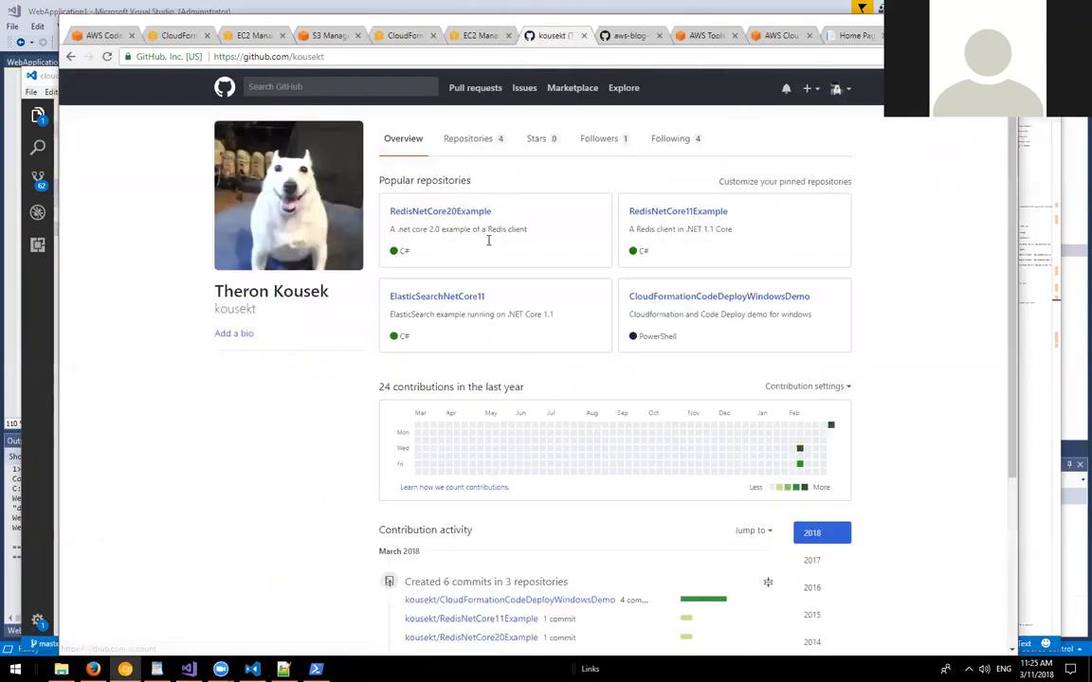
mouse_move(559, 231)
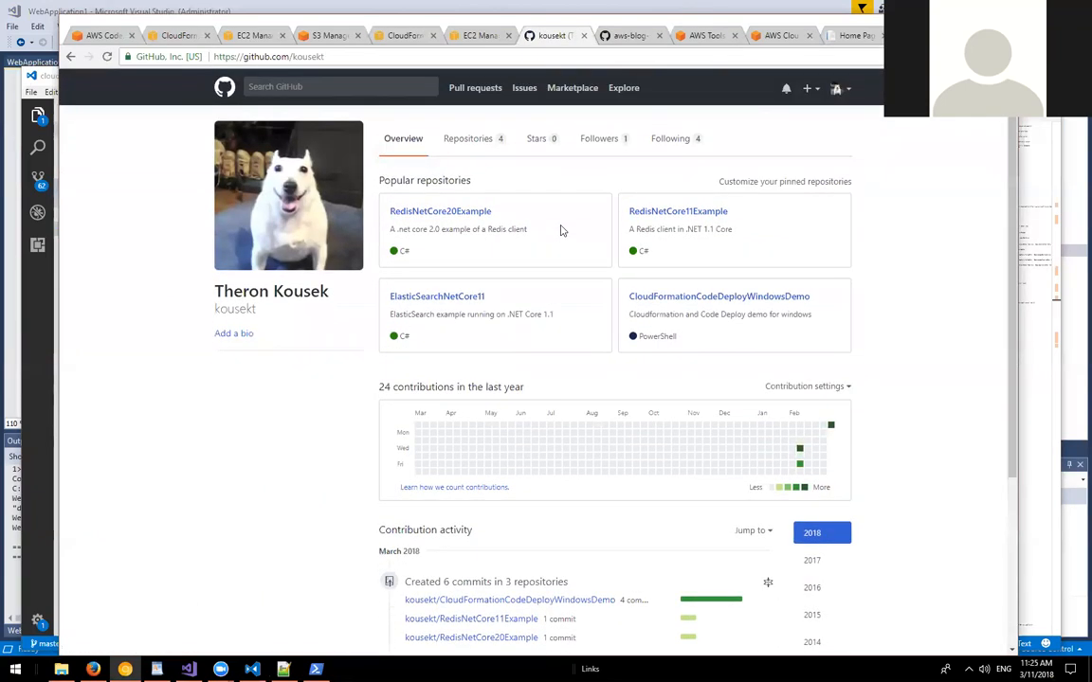
mouse_move(686, 304)
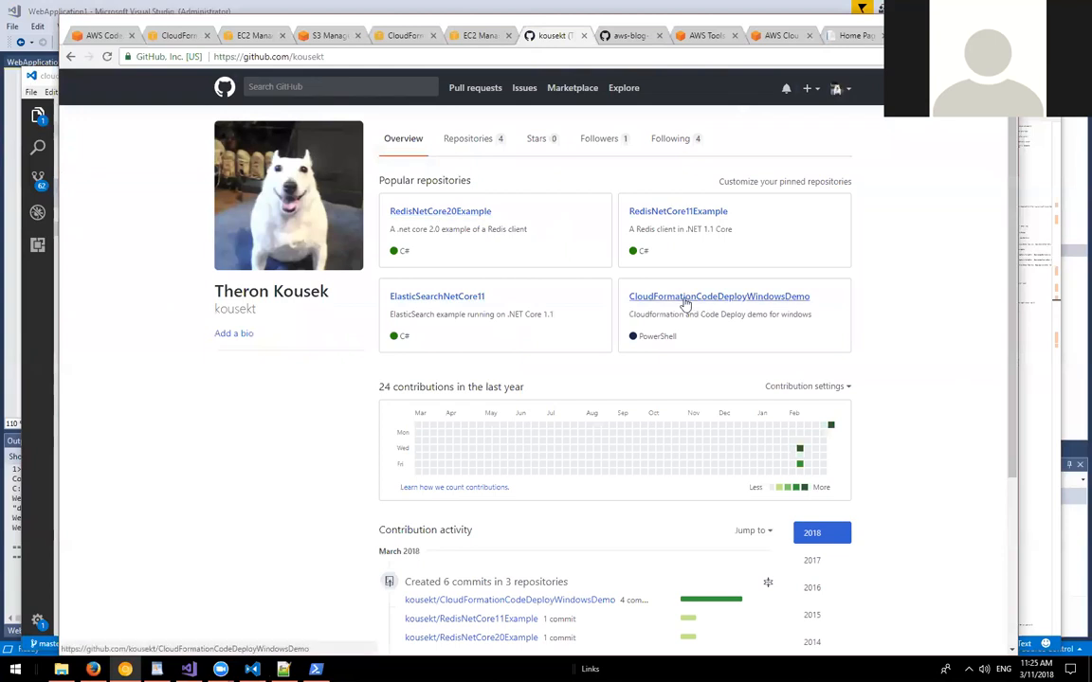
click(718, 295)
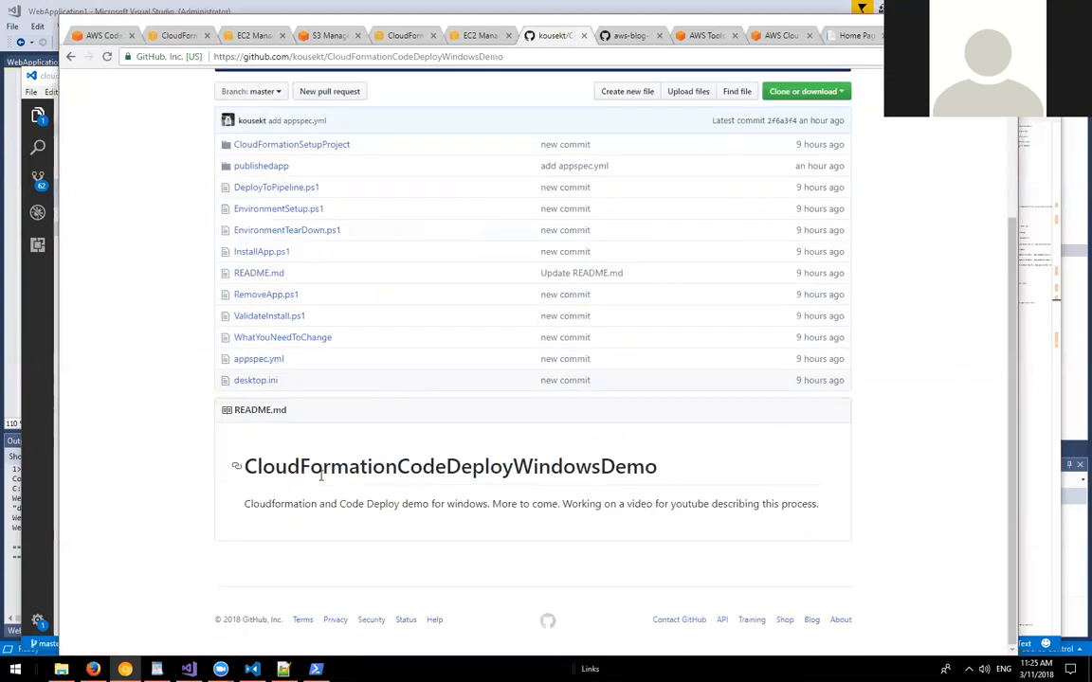